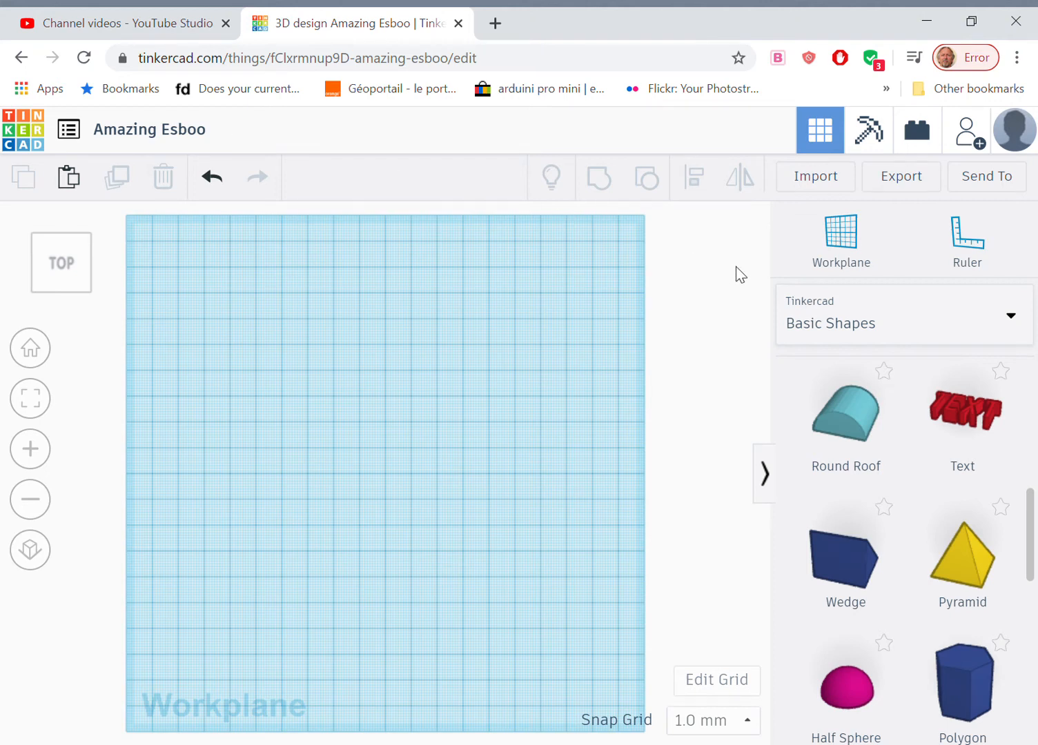
{"action": "mouse_move", "coordinate": [163, 177]}
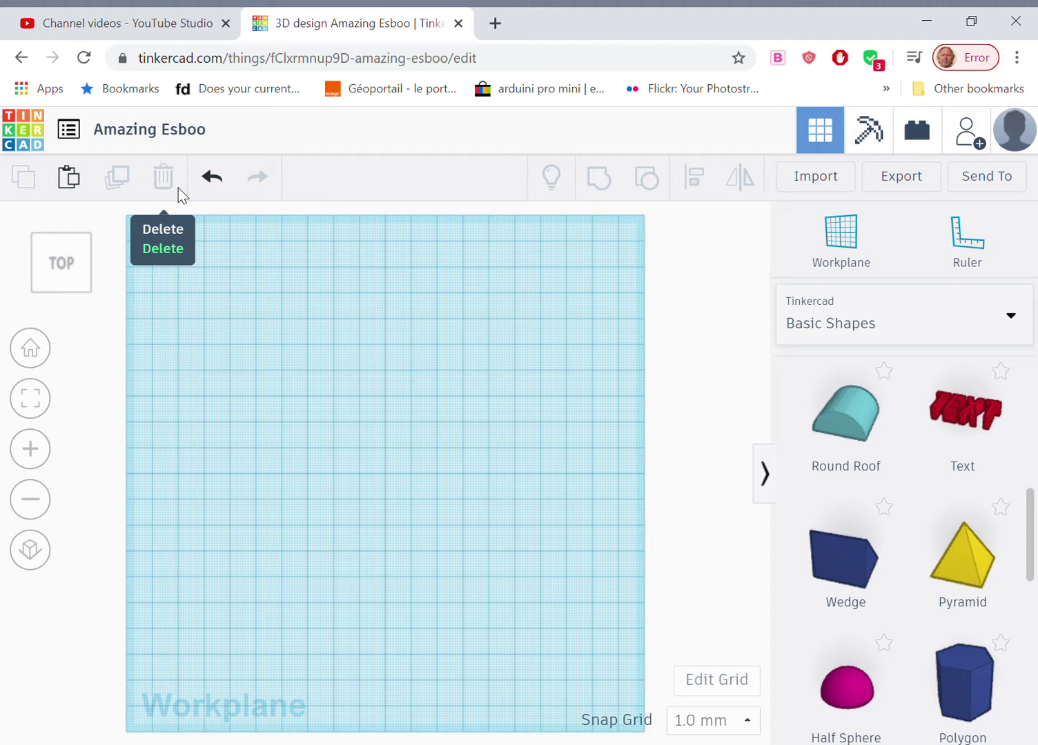
{"action": "mouse_move", "coordinate": [962, 410]}
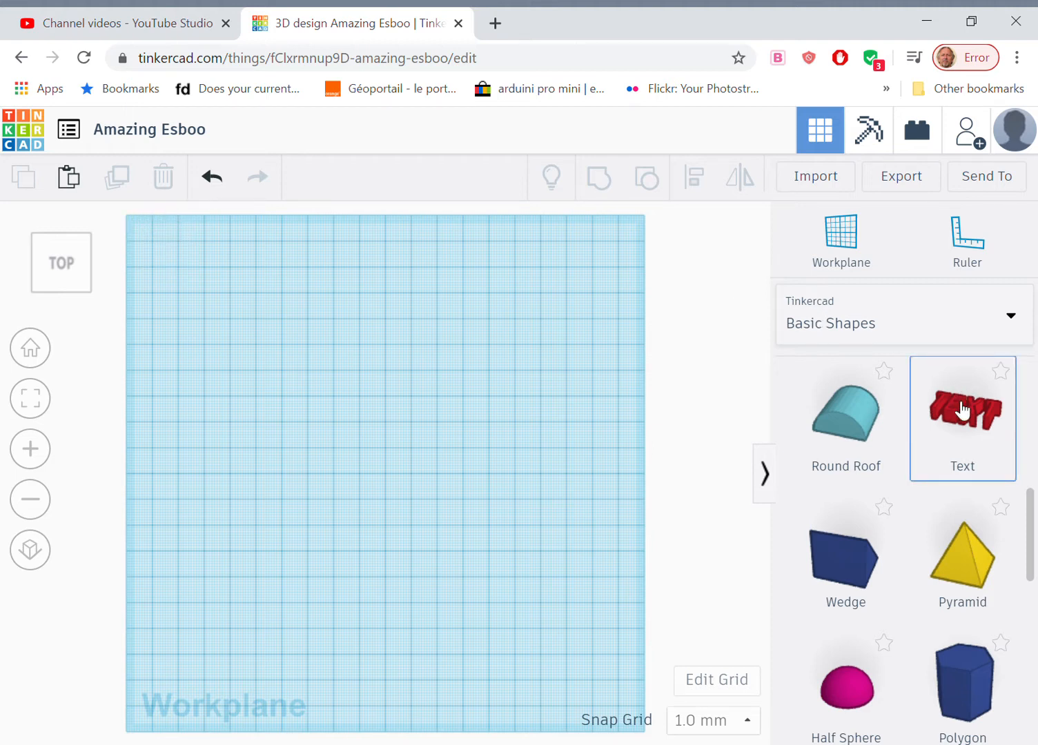
- Place a Text shape on the workplane and change its text to 'S'
{"action": "left_click_drag", "start_coordinate": [962, 411], "coordinate": [371, 462]}
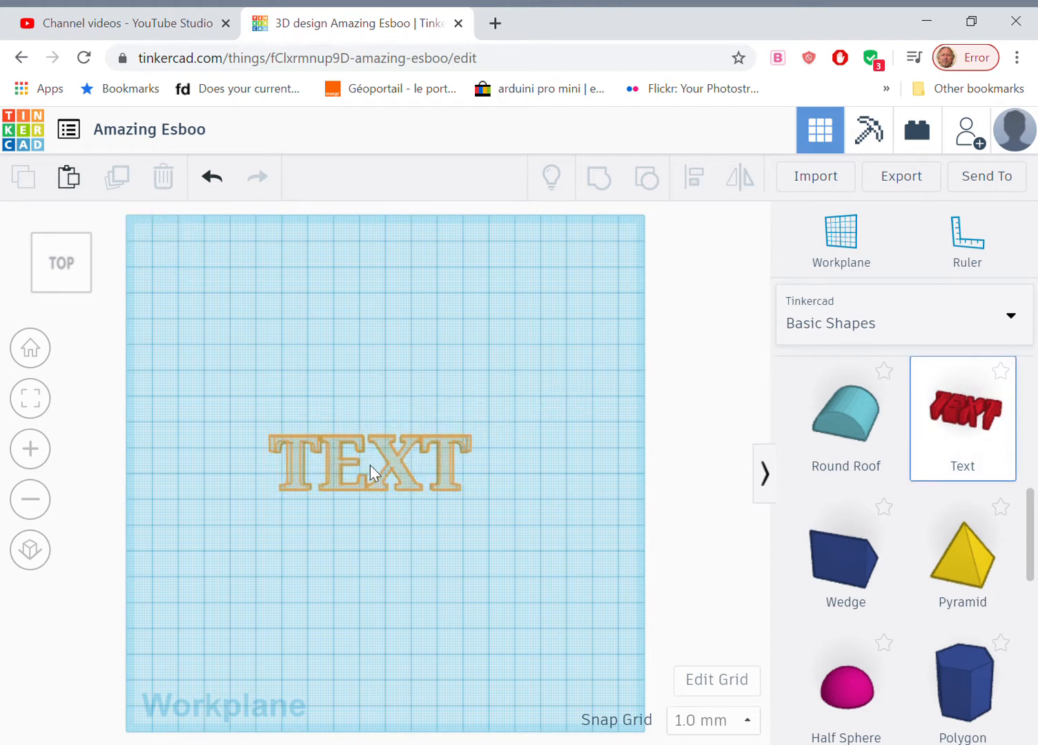
{"action": "left_click", "coordinate": [369, 468]}
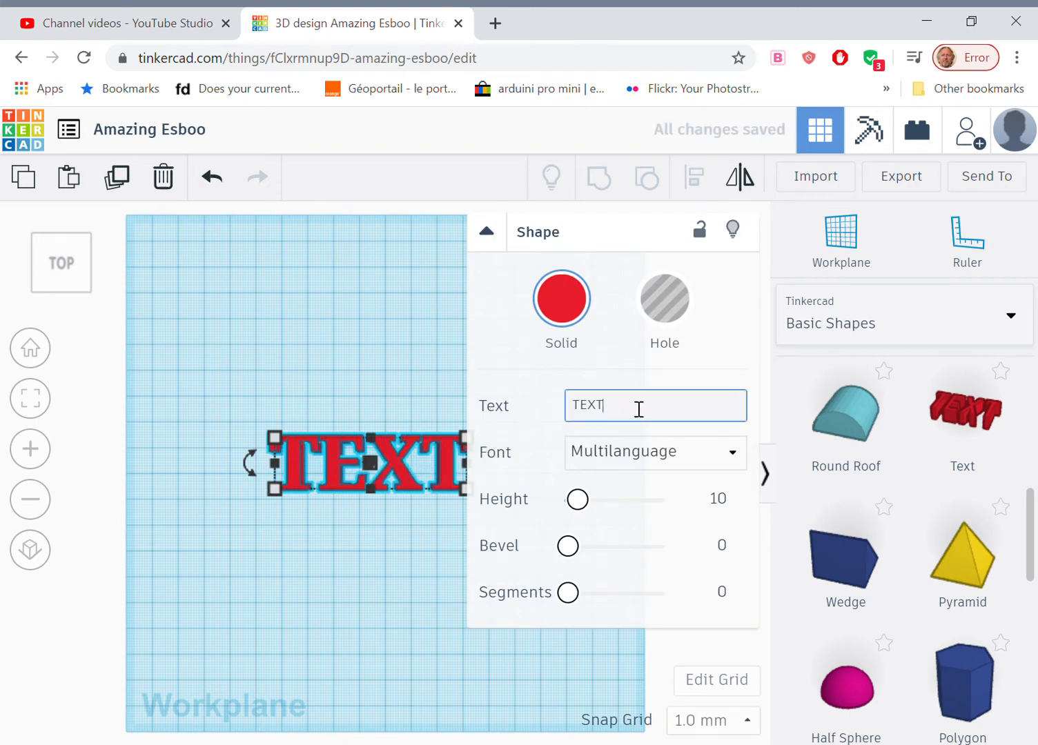
{"action": "key", "text": "ctrl+a"}
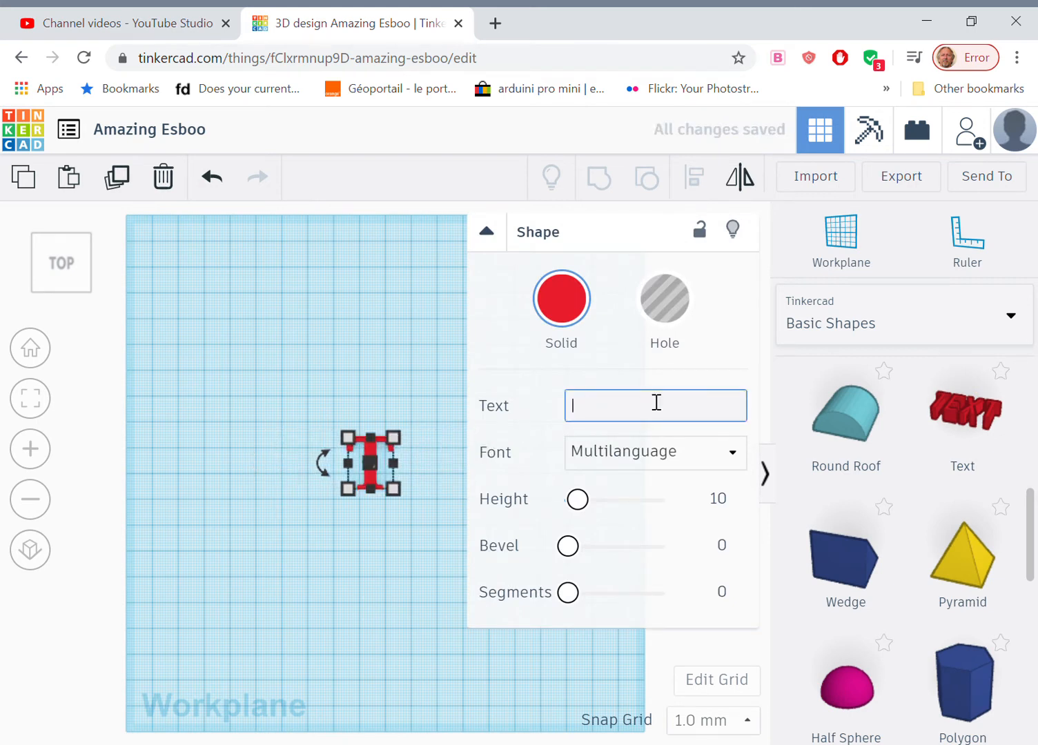
{"action": "type", "text": "S"}
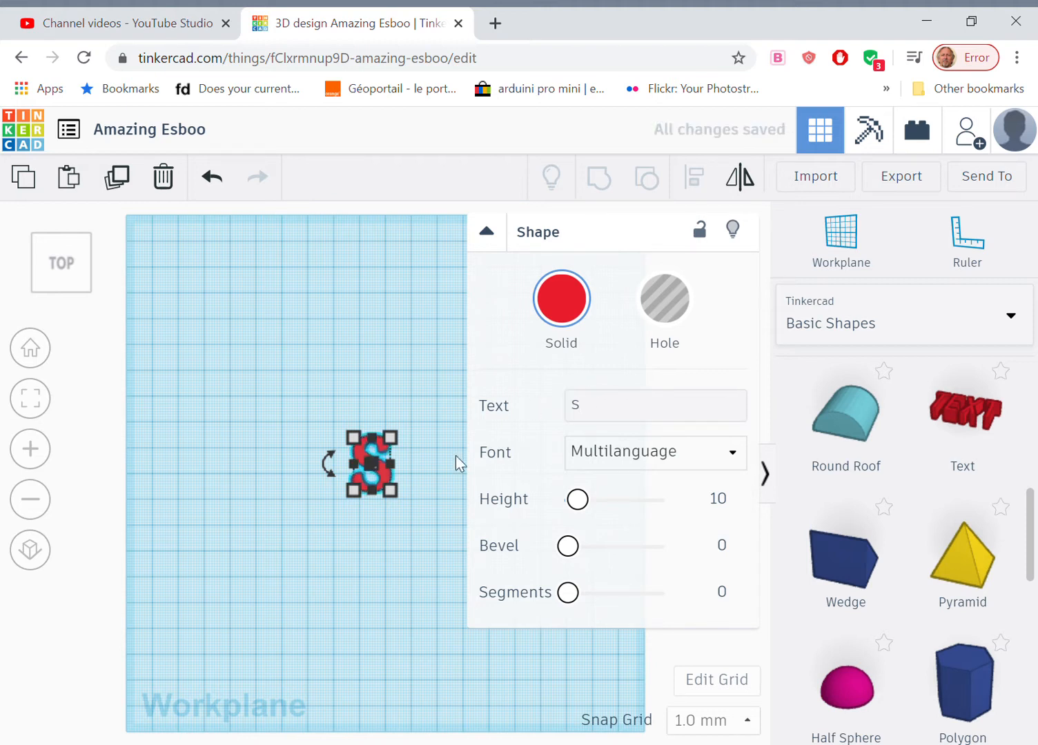
- Move the letter S down toward the bottom of the workplane
{"action": "left_click", "coordinate": [486, 231]}
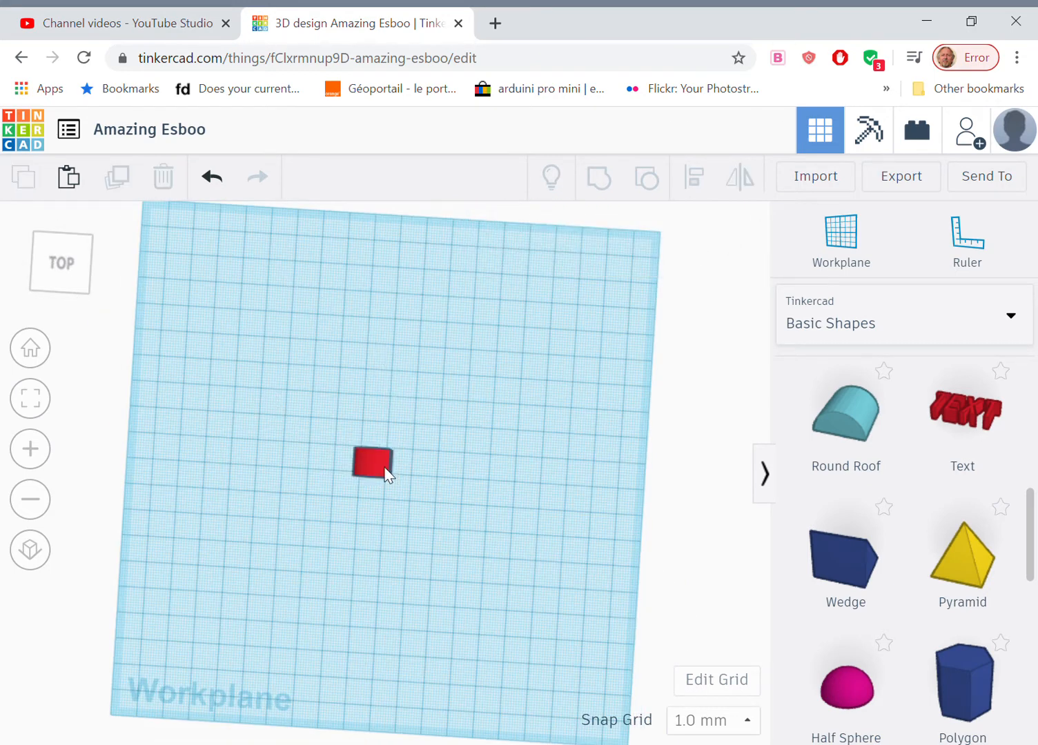
{"action": "left_click", "coordinate": [370, 464]}
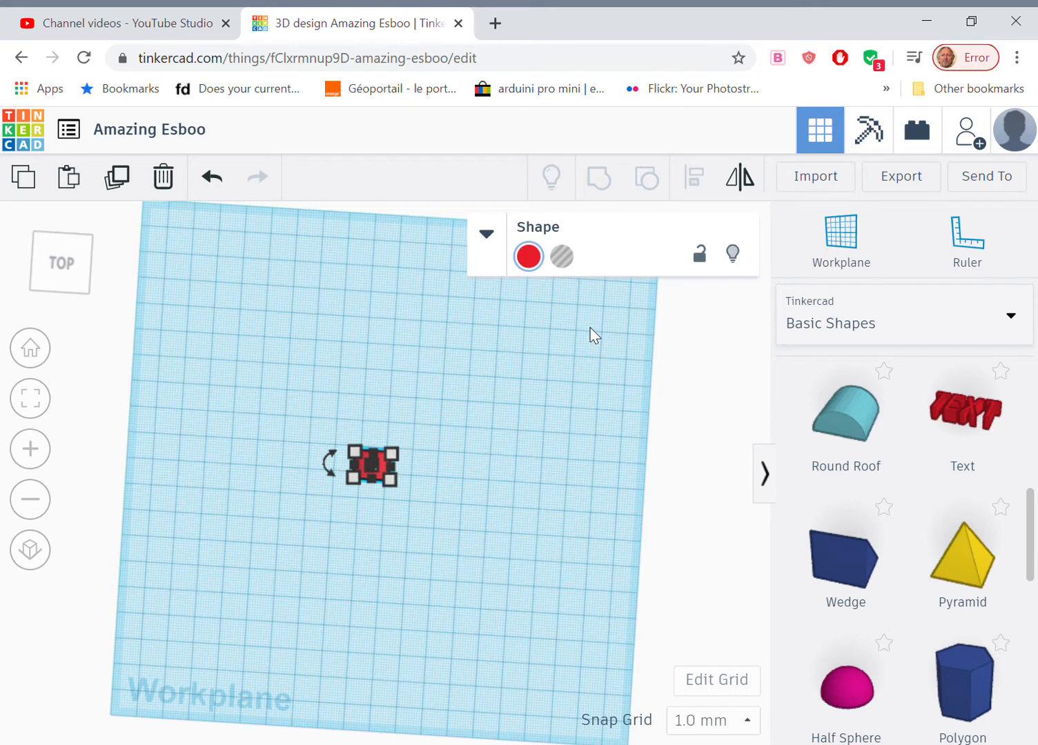
{"action": "left_click_drag", "start_coordinate": [371, 465], "coordinate": [358, 611]}
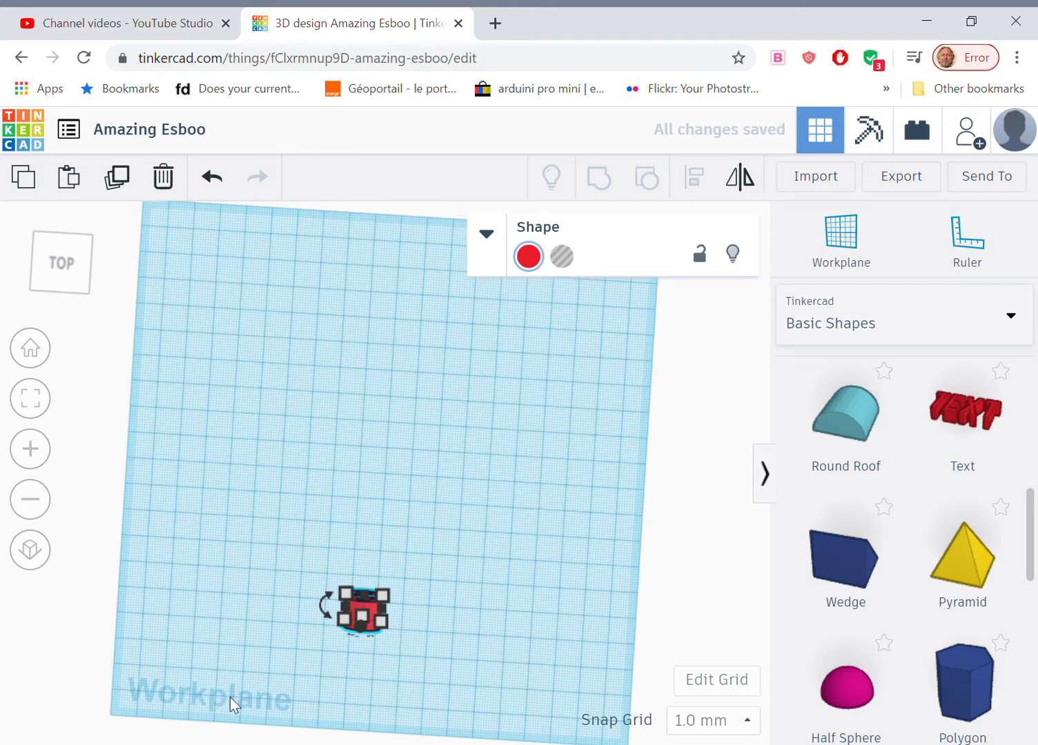
{"action": "mouse_move", "coordinate": [394, 592]}
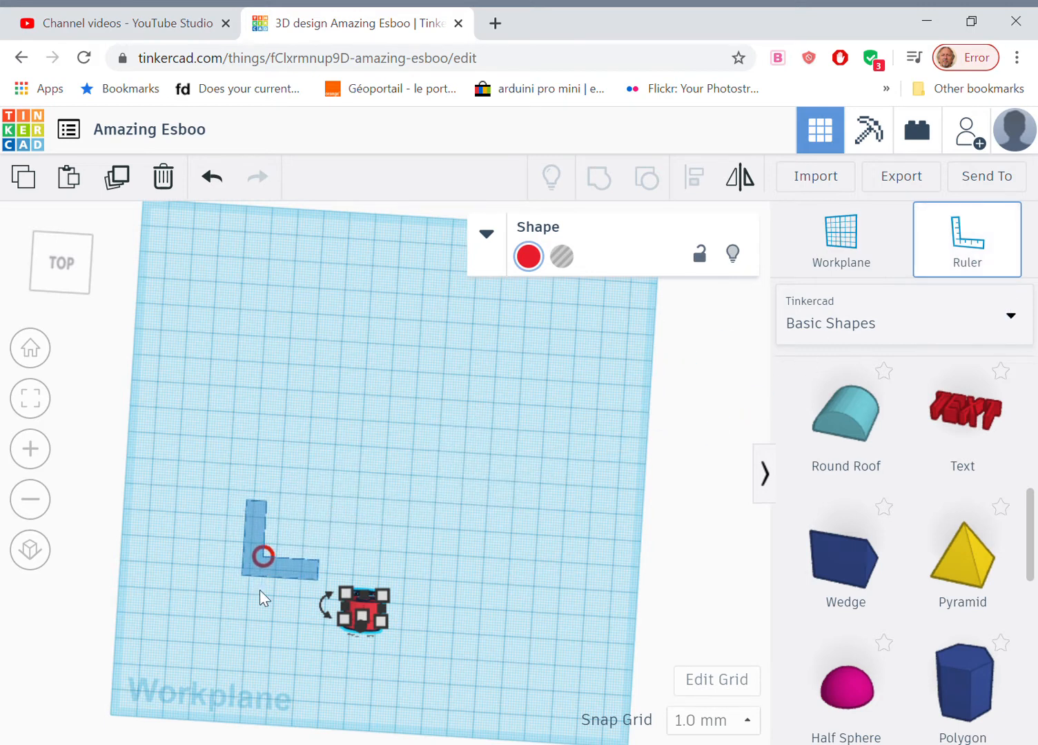
- Place the Ruler at the workplane's lower left as a measuring origin
{"action": "left_click_drag", "start_coordinate": [263, 556], "coordinate": [243, 671]}
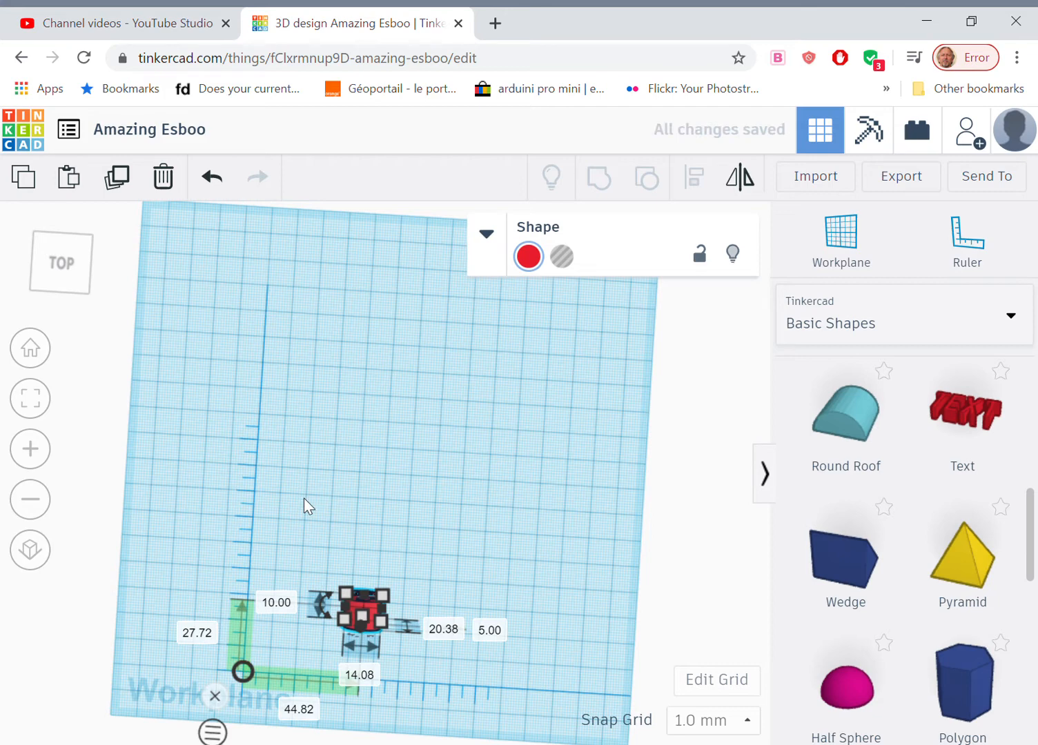
{"action": "mouse_move", "coordinate": [248, 640]}
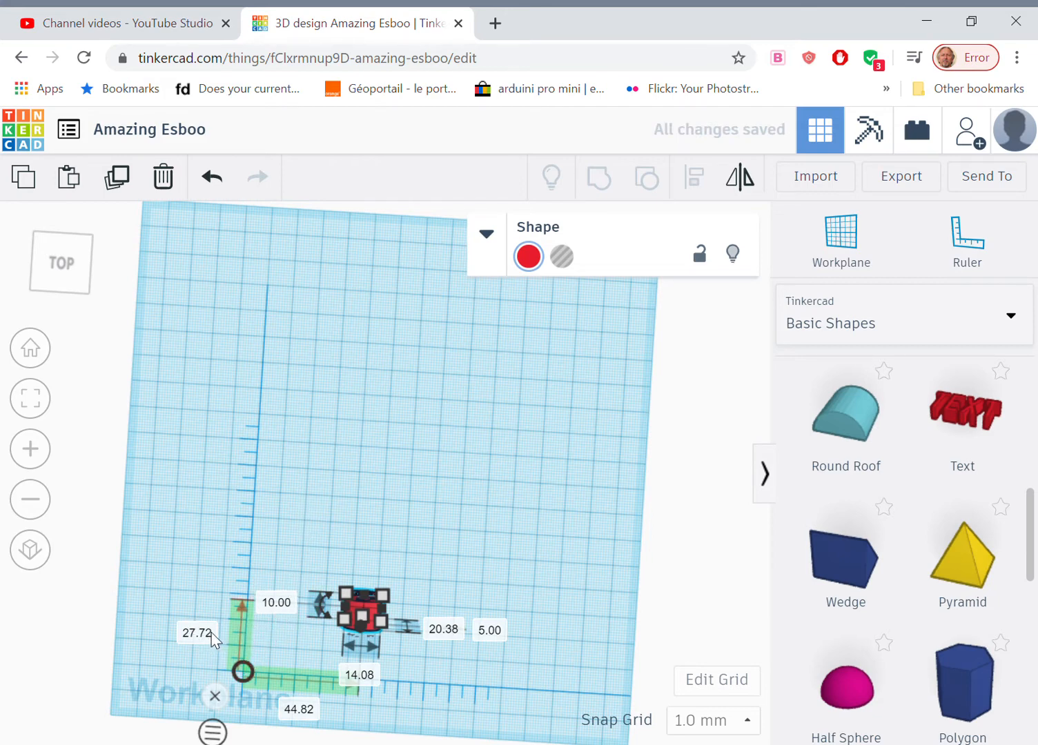
{"action": "mouse_move", "coordinate": [397, 691]}
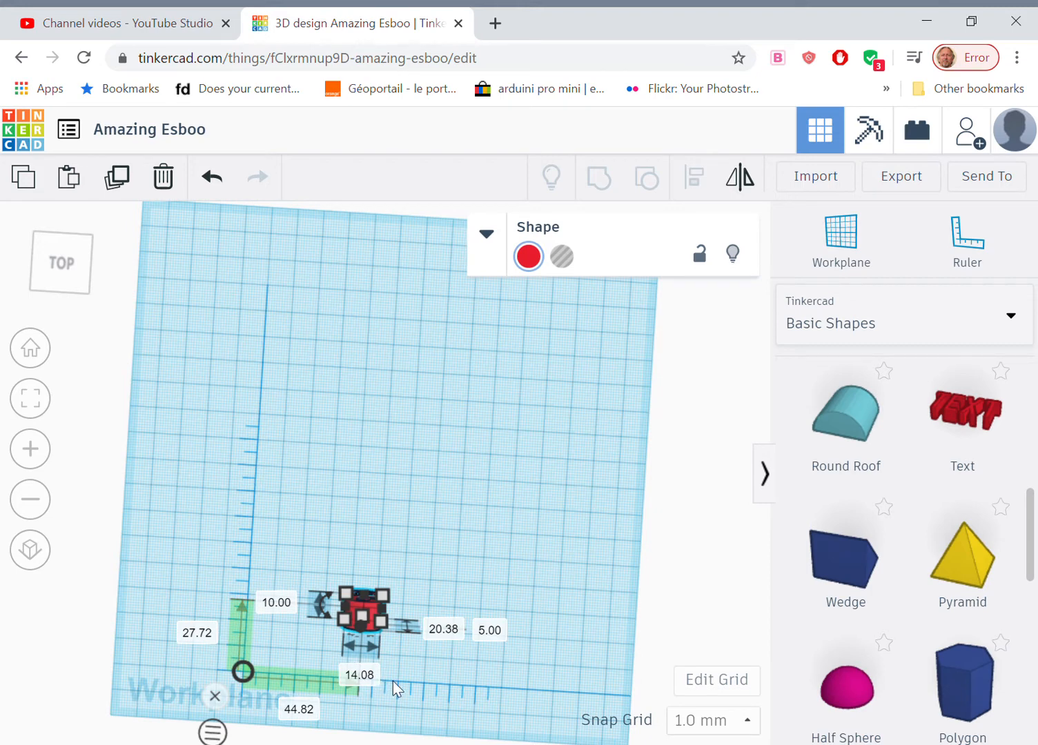
{"action": "mouse_move", "coordinate": [499, 684]}
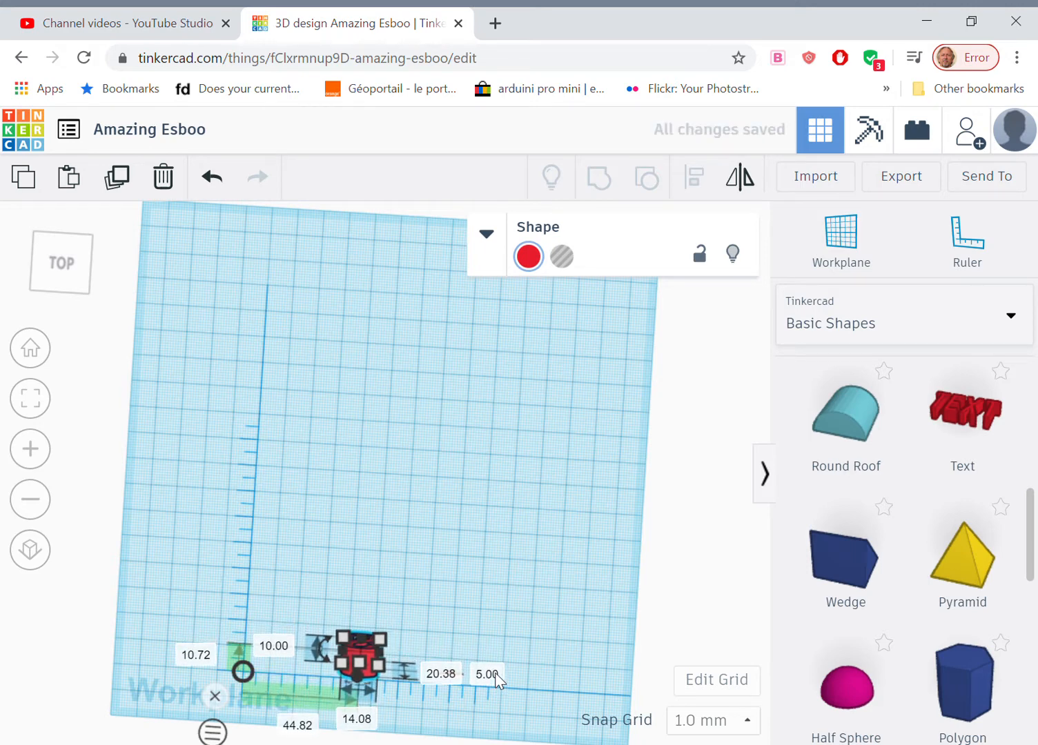
{"action": "mouse_move", "coordinate": [530, 575]}
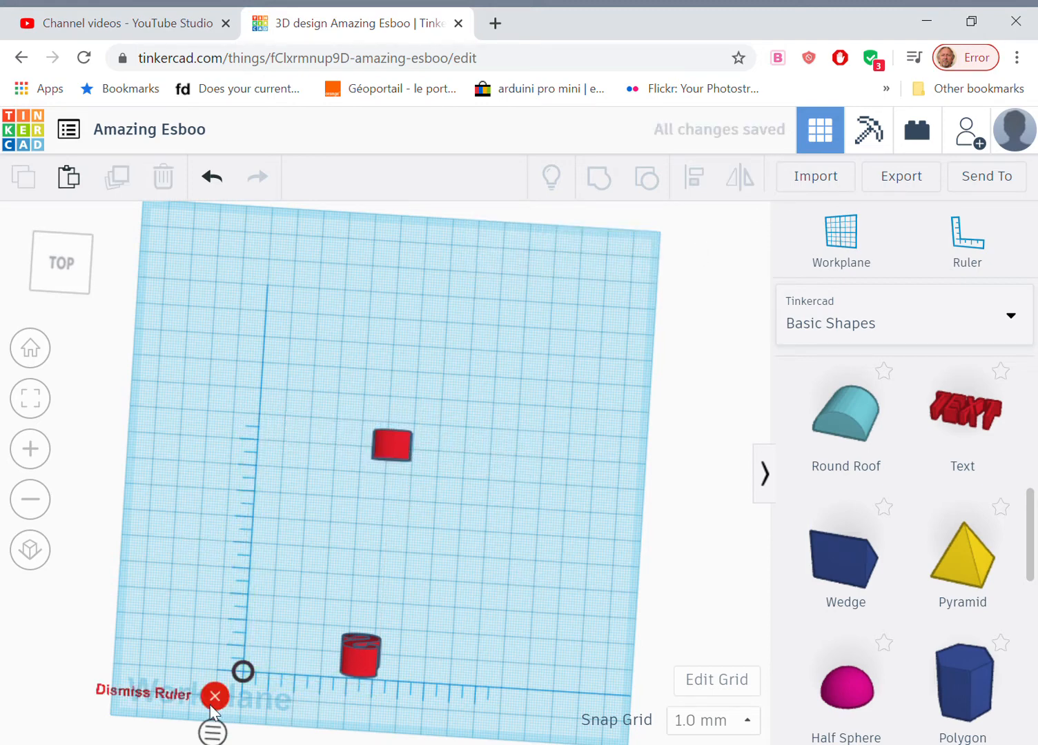
- Dismiss the ruler and group the centre red piece with the letter S
{"action": "left_click", "coordinate": [215, 696]}
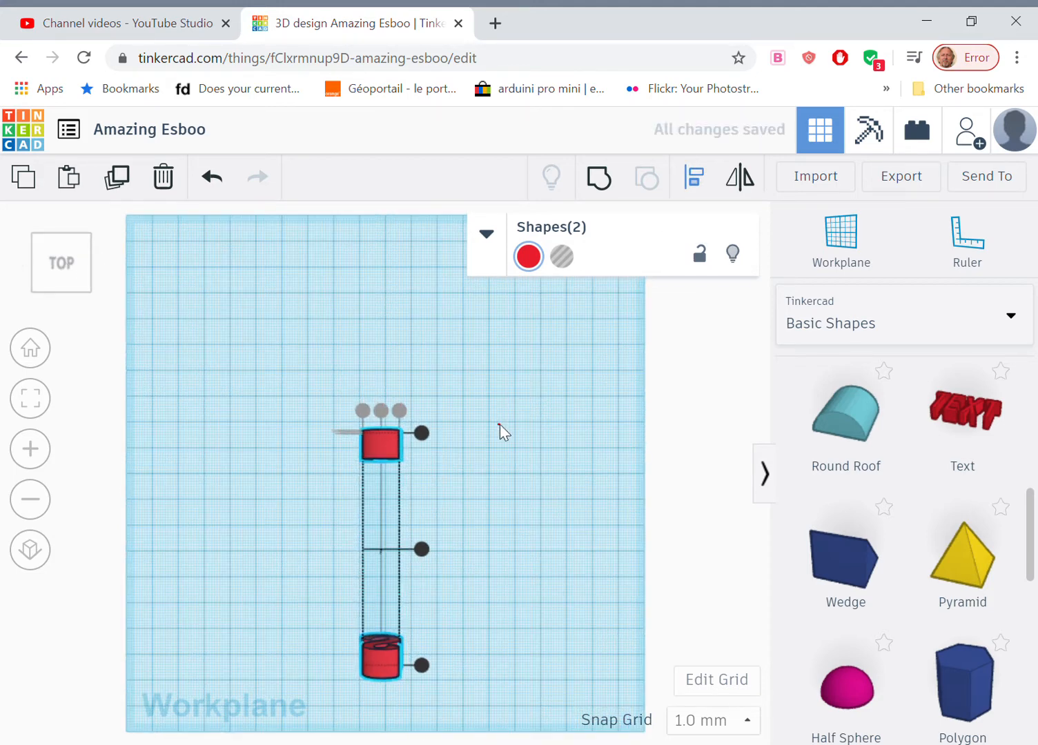
{"action": "left_click", "coordinate": [384, 678]}
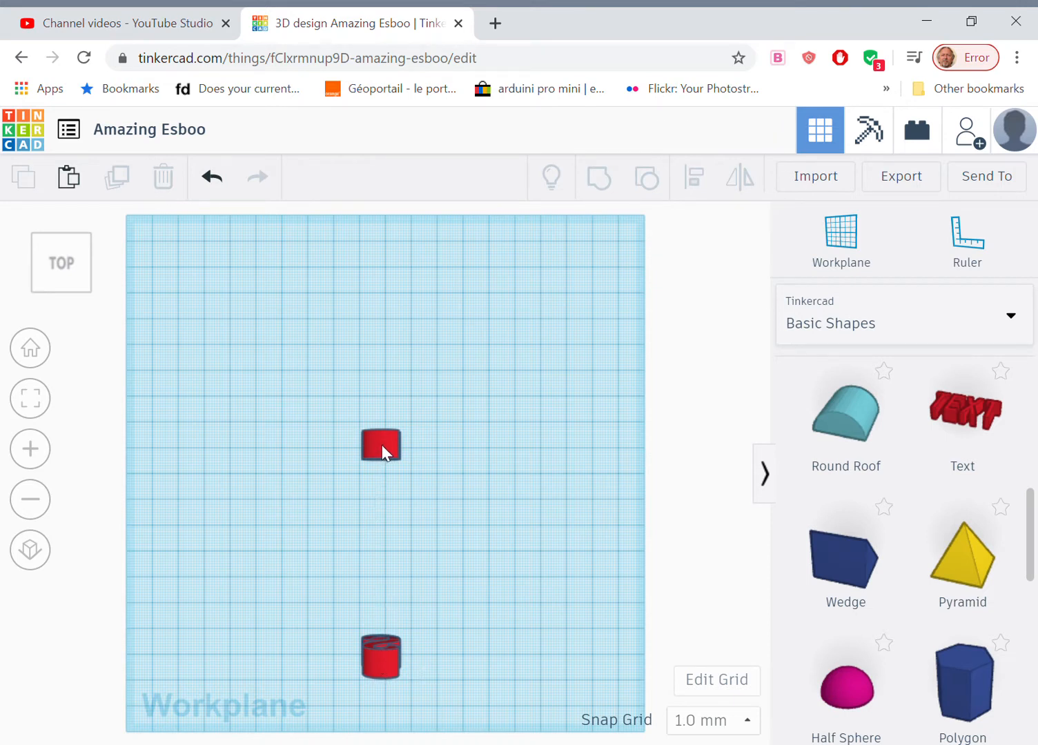
{"action": "mouse_move", "coordinate": [393, 450]}
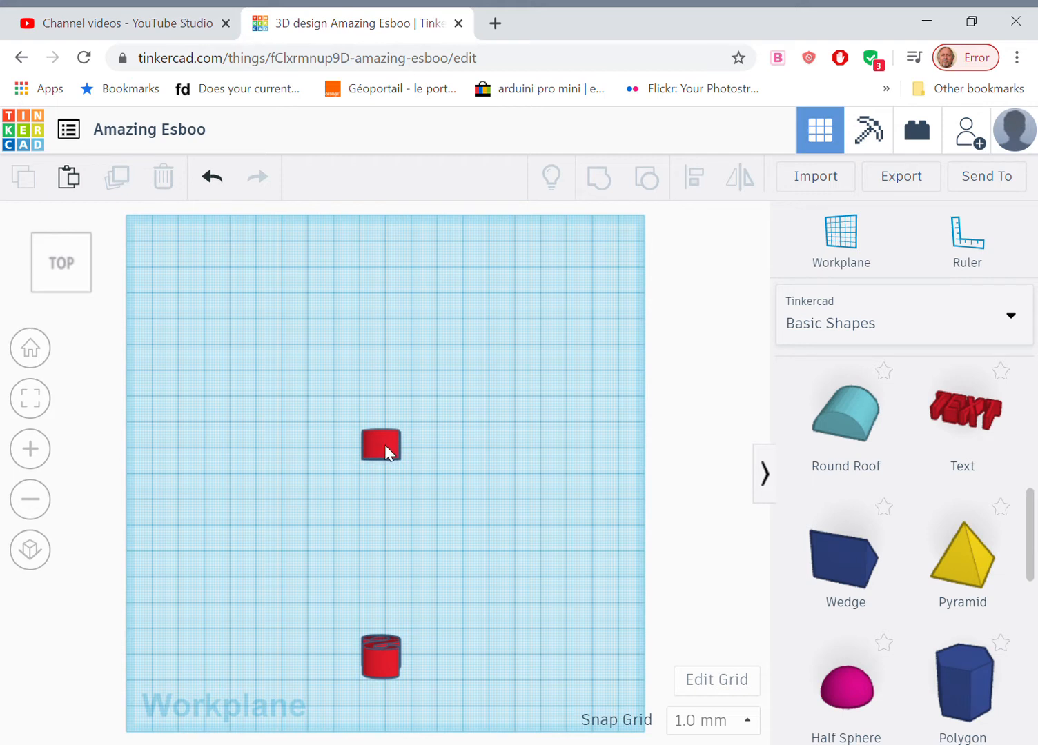
{"action": "mouse_move", "coordinate": [374, 462]}
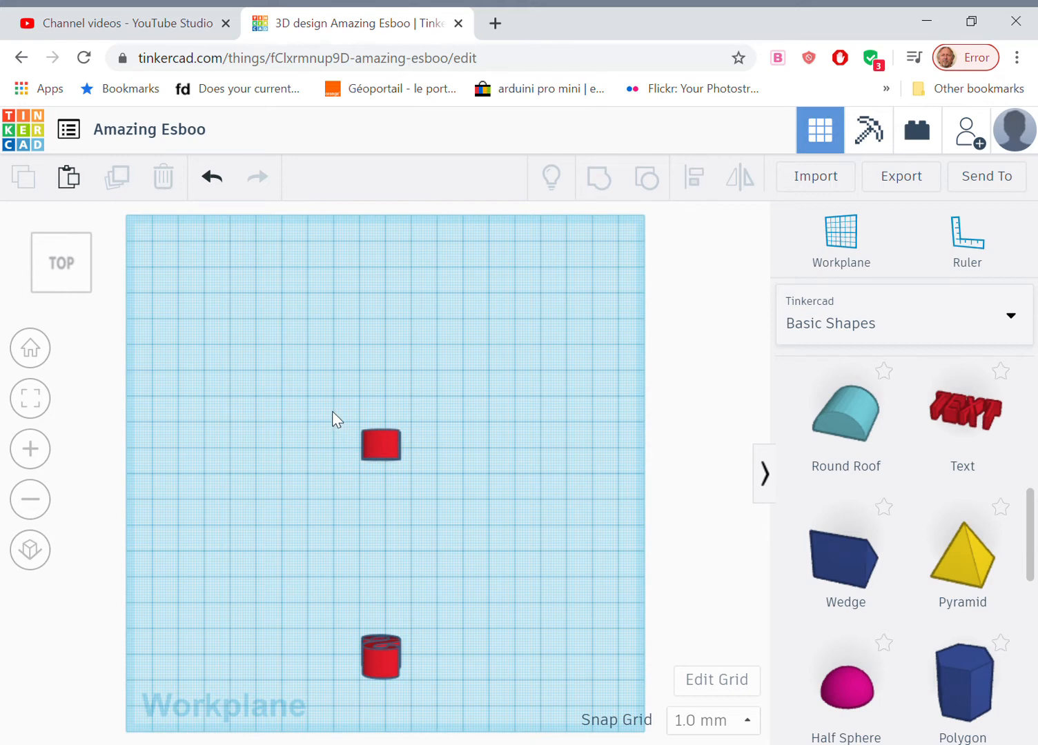
{"action": "left_click_drag", "start_coordinate": [330, 411], "coordinate": [440, 718]}
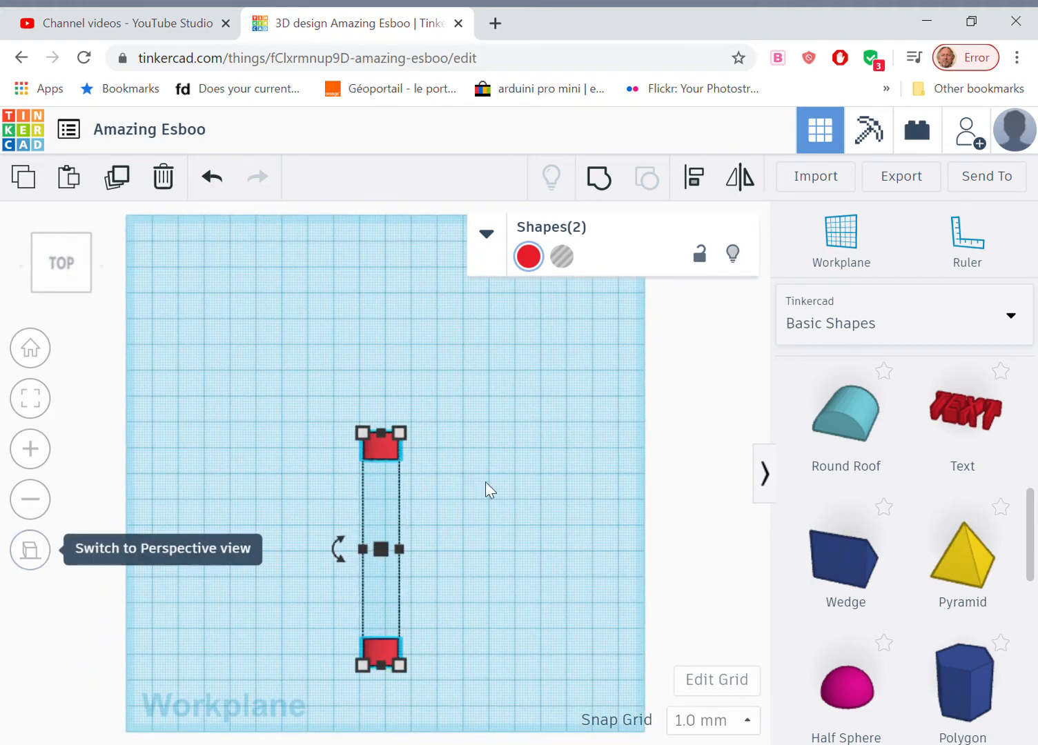
{"action": "mouse_move", "coordinate": [598, 177]}
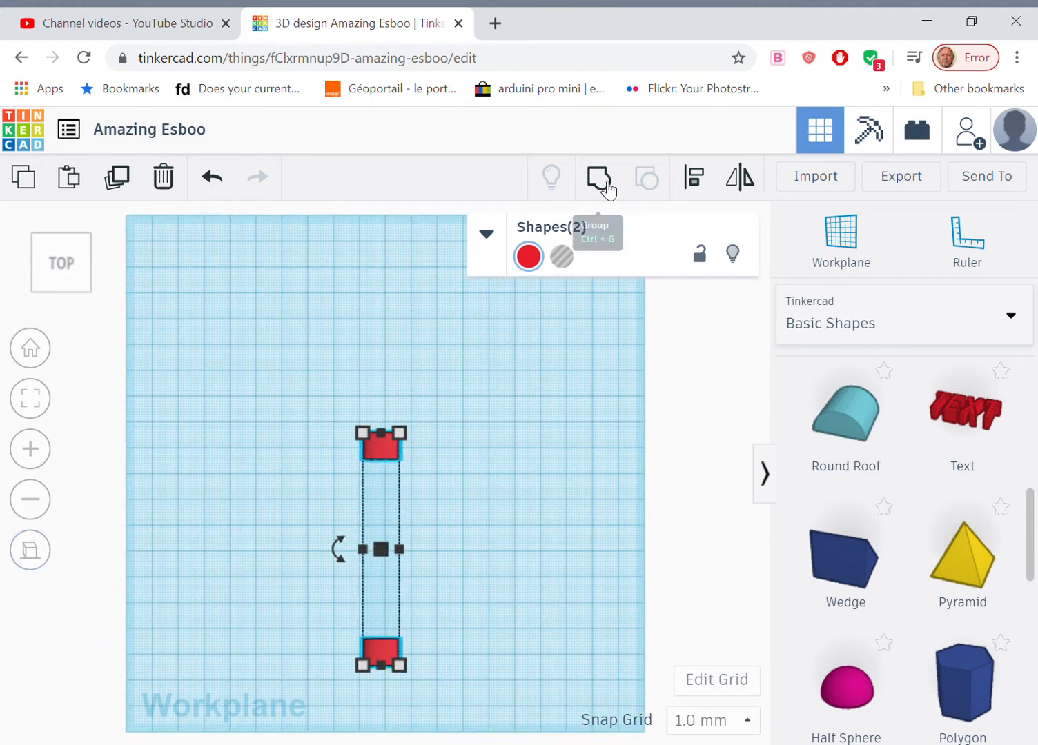
{"action": "left_click", "coordinate": [598, 177]}
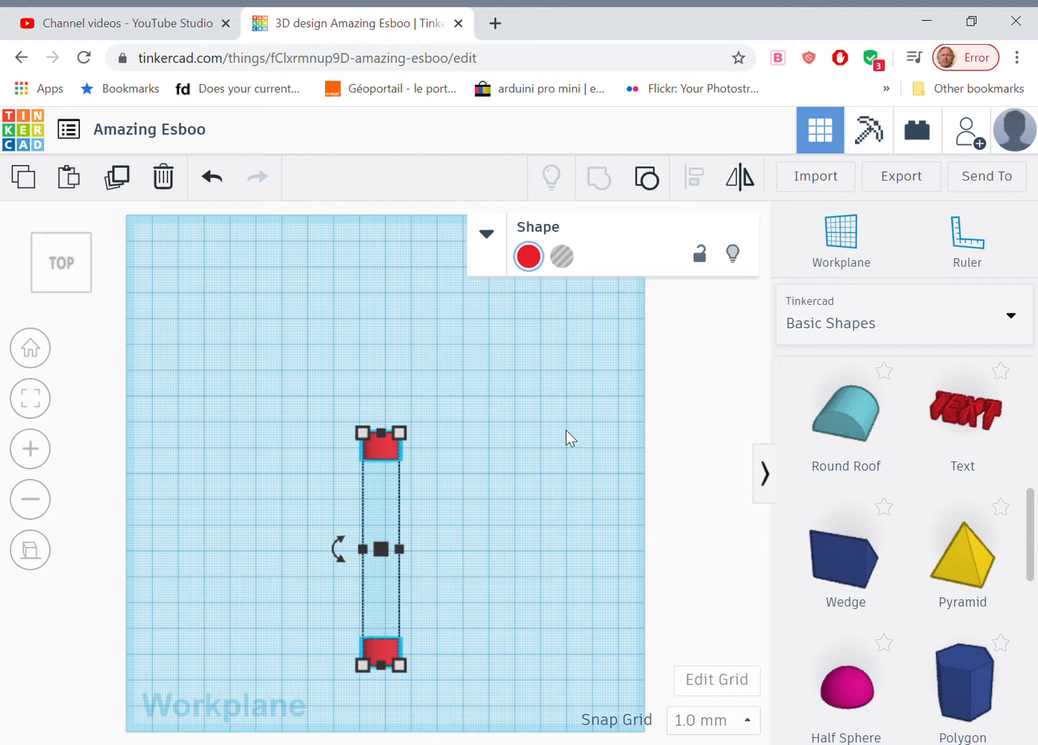
- Duplicate and rotate copies of the pair until eight pieces form a ring
{"action": "left_click_drag", "start_coordinate": [379, 549], "coordinate": [397, 549]}
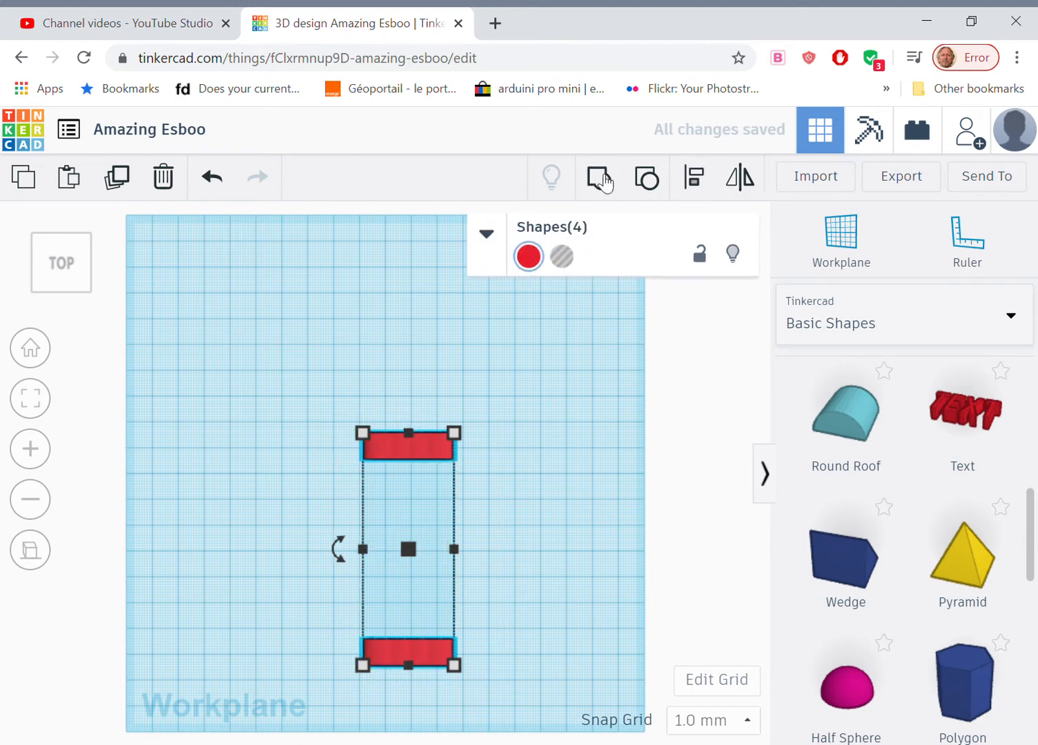
{"action": "left_click", "coordinate": [694, 177]}
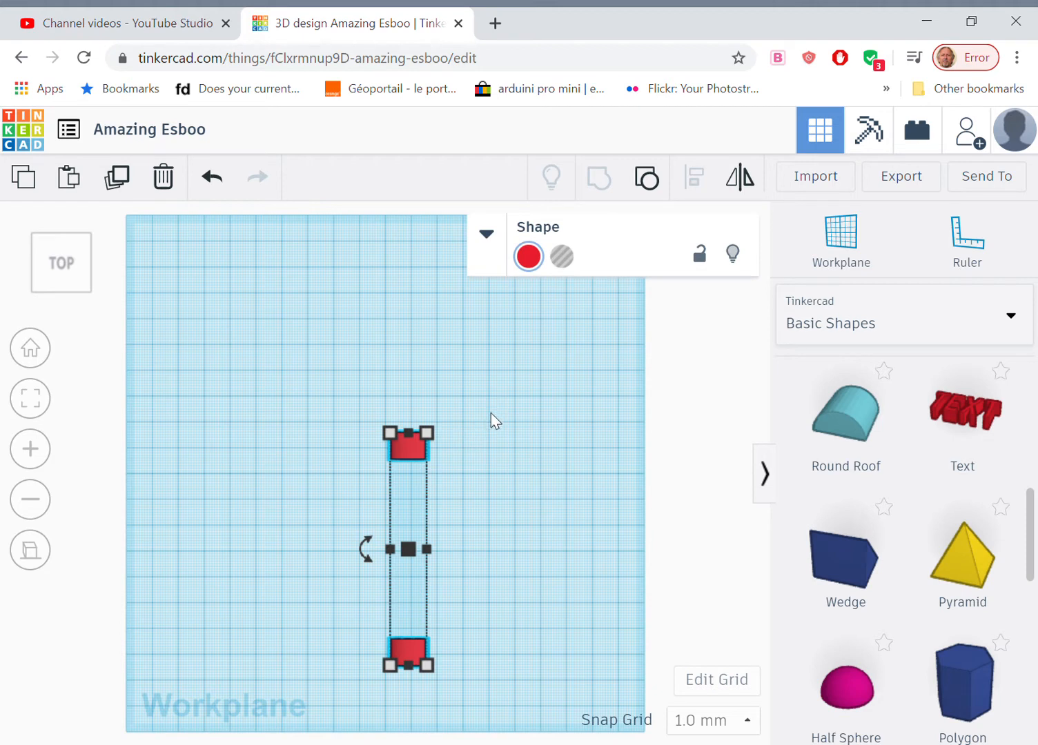
{"action": "left_click_drag", "start_coordinate": [366, 549], "coordinate": [404, 548]}
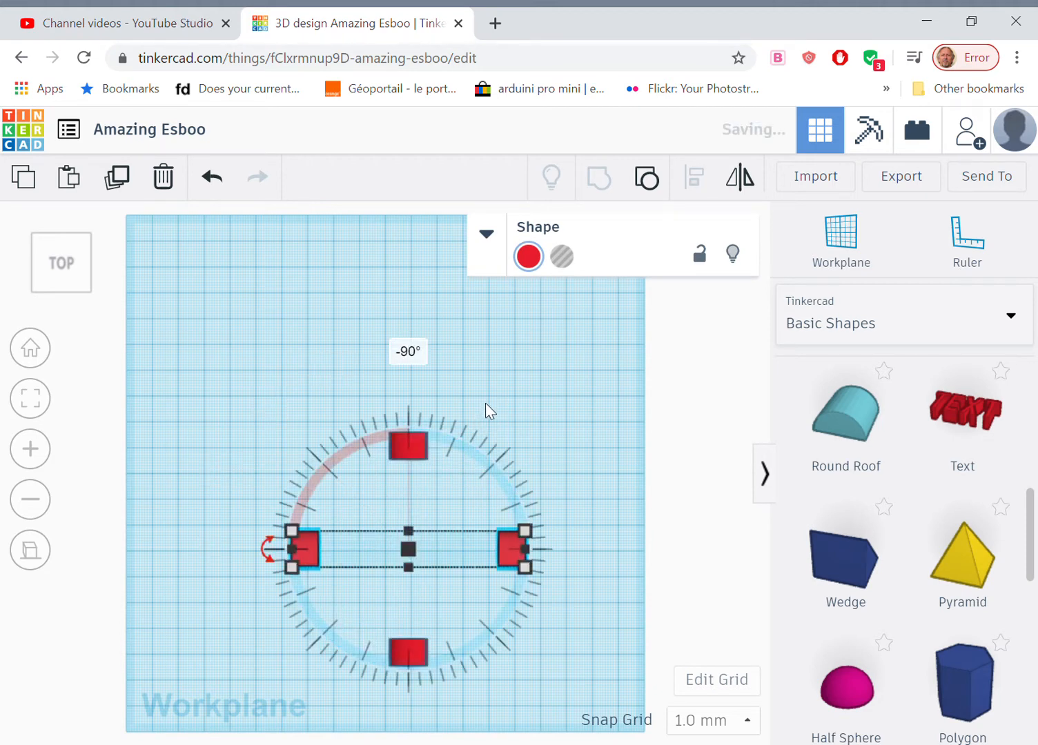
{"action": "left_click", "coordinate": [372, 573]}
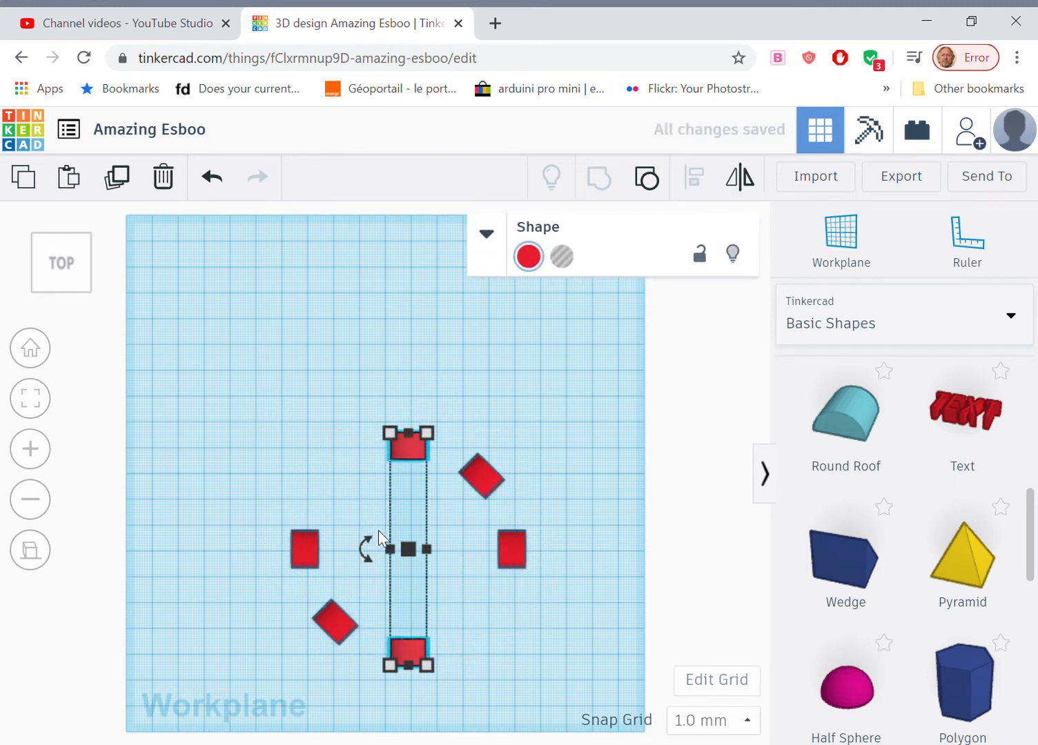
{"action": "left_click_drag", "start_coordinate": [365, 549], "coordinate": [390, 524]}
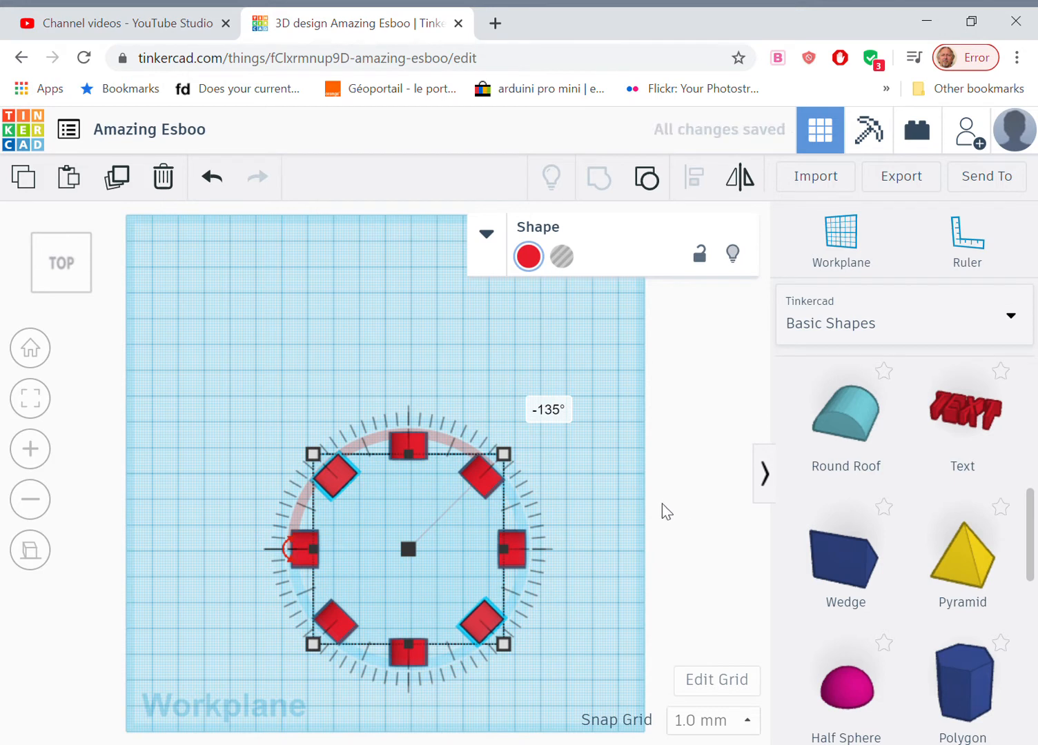
{"action": "mouse_move", "coordinate": [480, 357]}
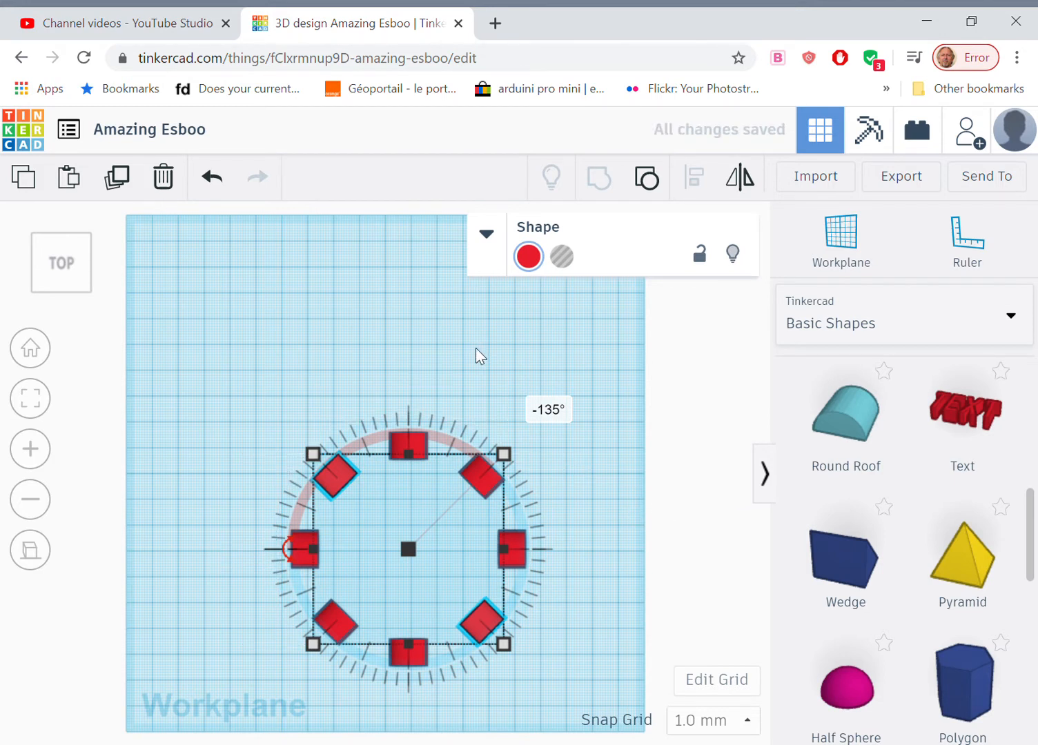
{"action": "left_click", "coordinate": [390, 397]}
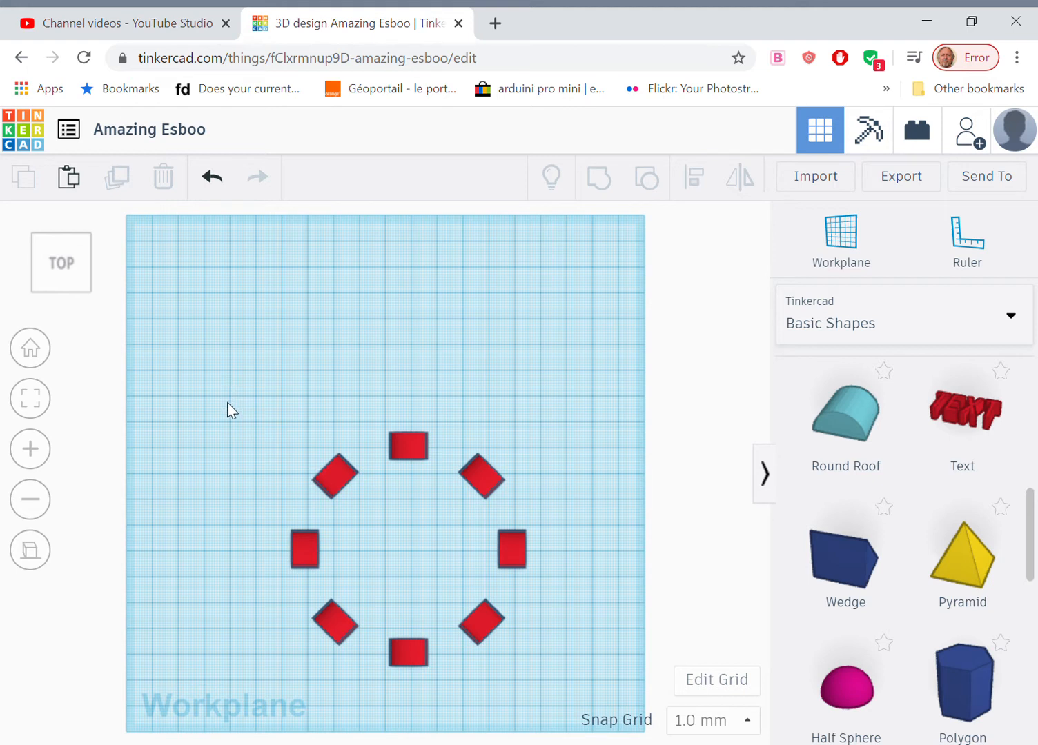
{"action": "mouse_move", "coordinate": [246, 392]}
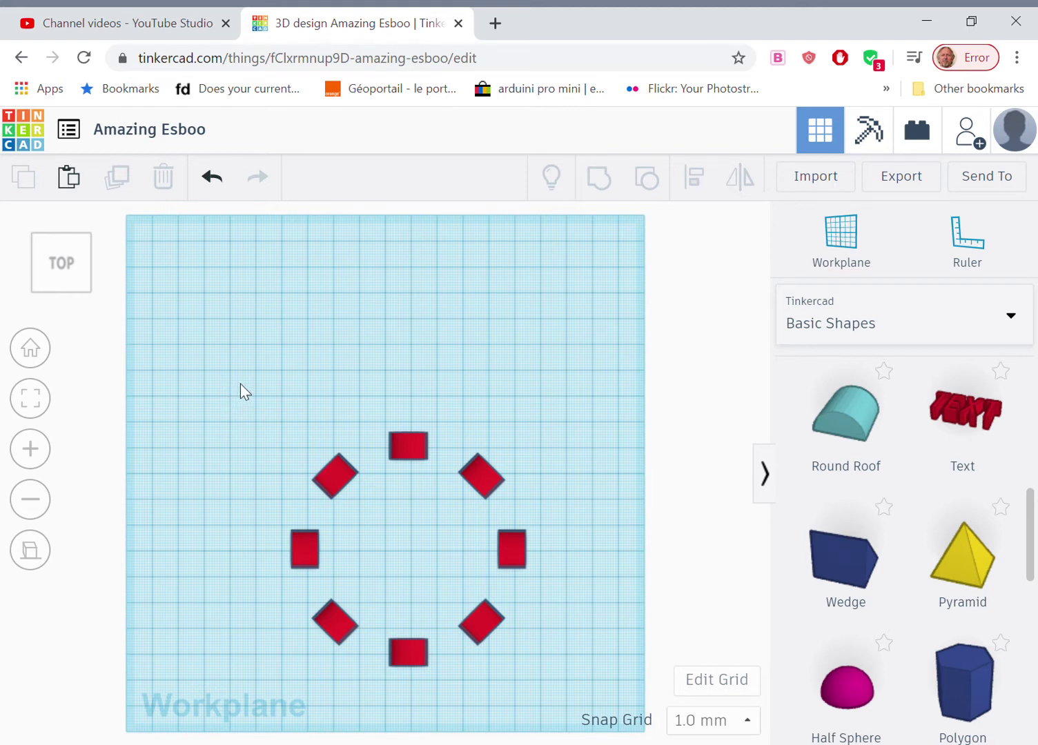
- Ungroup the whole ring into separate pieces and select the bottom piece
{"action": "left_click_drag", "start_coordinate": [243, 376], "coordinate": [444, 731]}
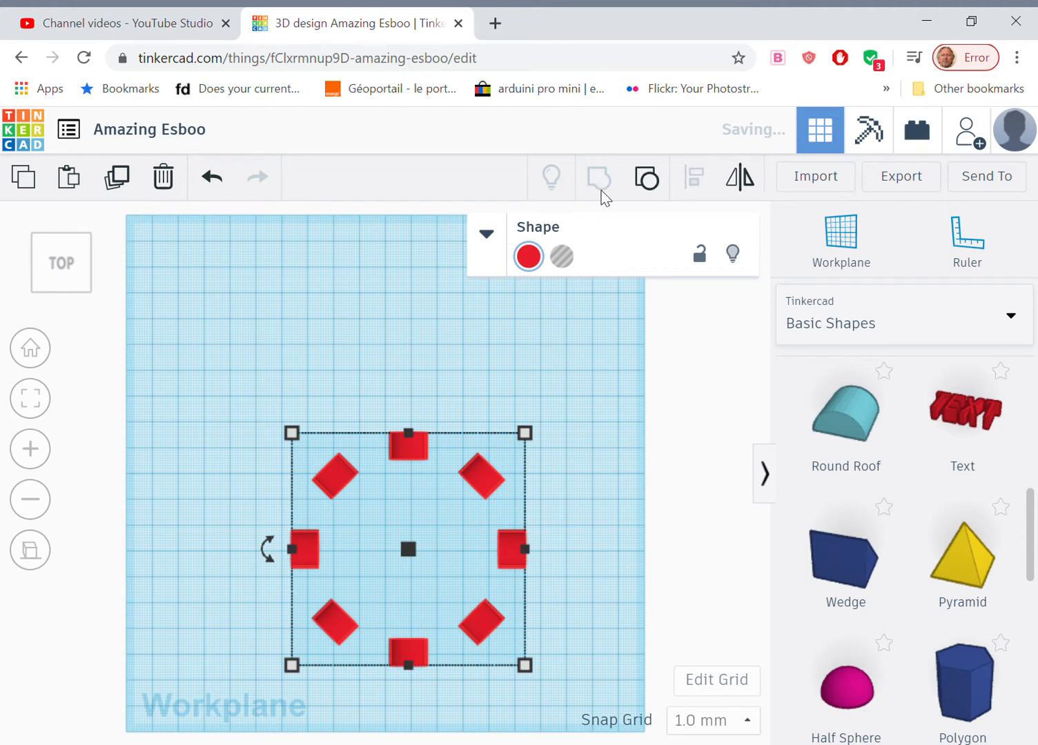
{"action": "left_click", "coordinate": [507, 468]}
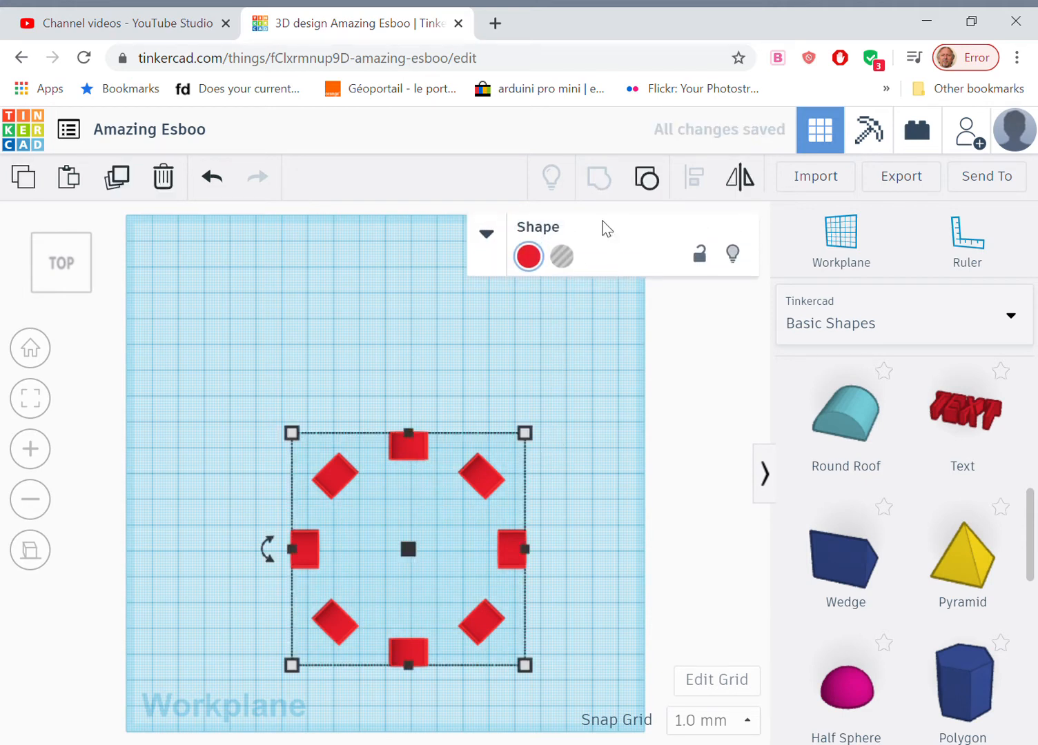
{"action": "mouse_move", "coordinate": [646, 177]}
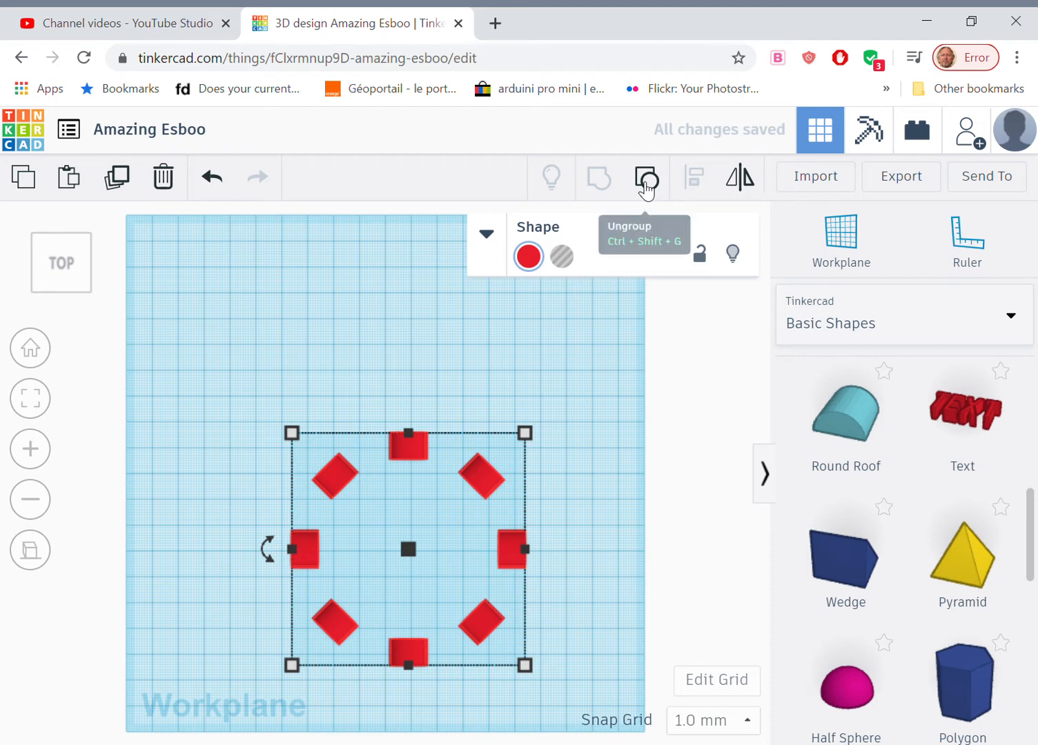
{"action": "left_click", "coordinate": [647, 176]}
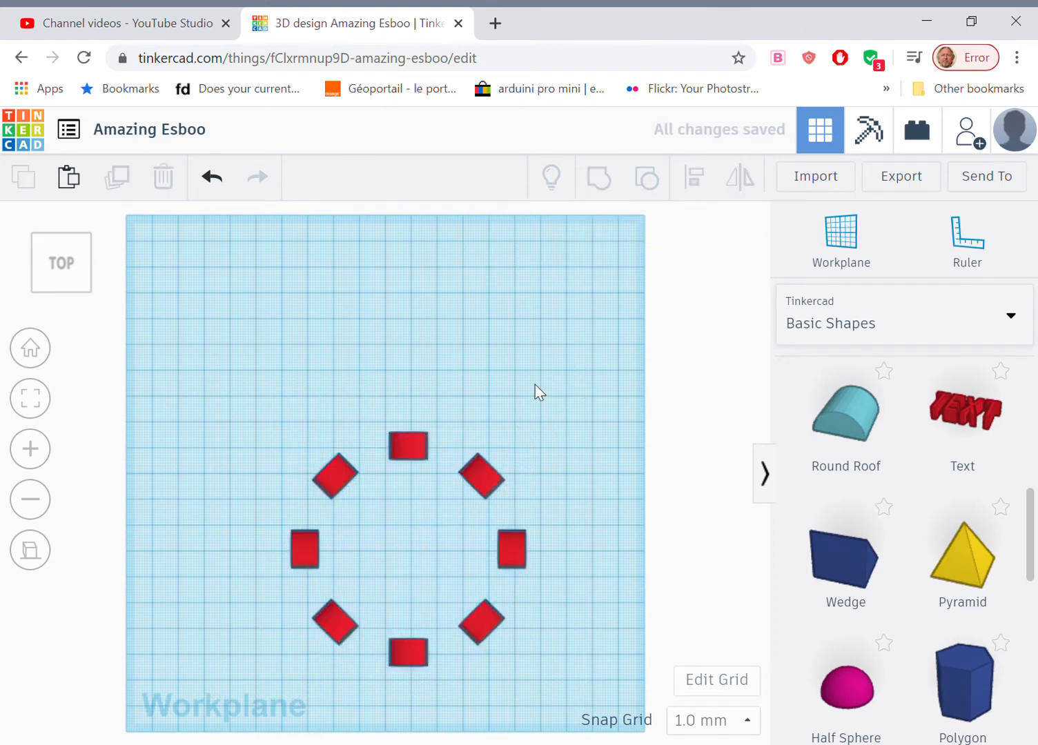
{"action": "left_click", "coordinate": [407, 660]}
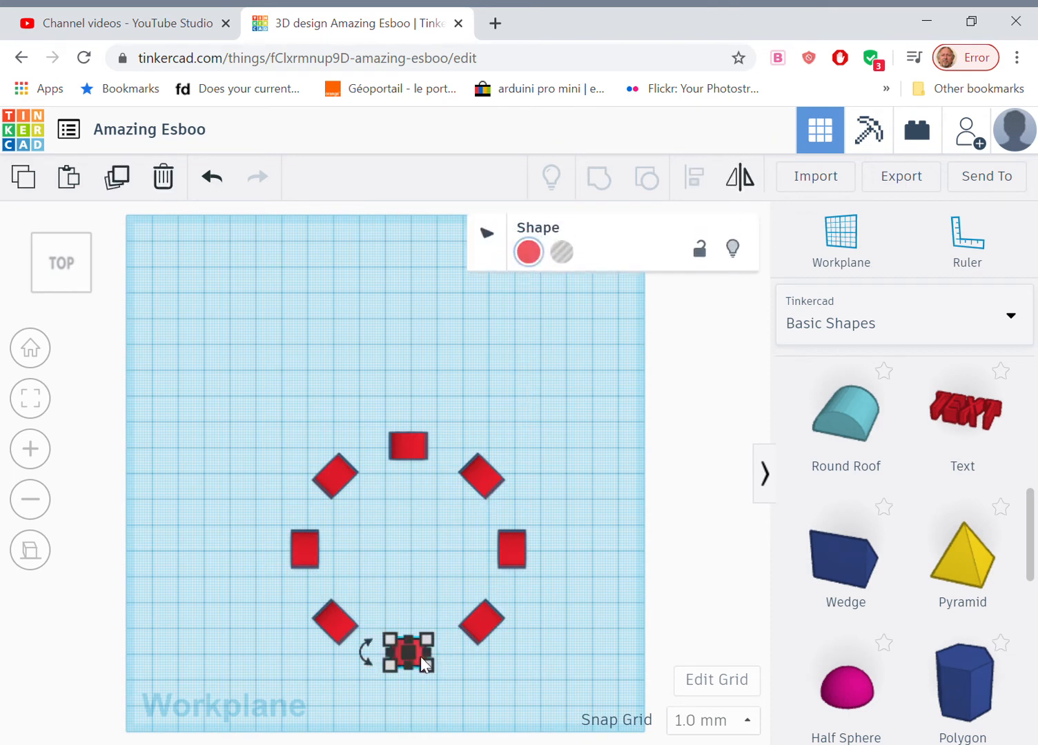
- Change the letters on the first ring pieces to a, t and r
{"action": "left_click", "coordinate": [487, 232]}
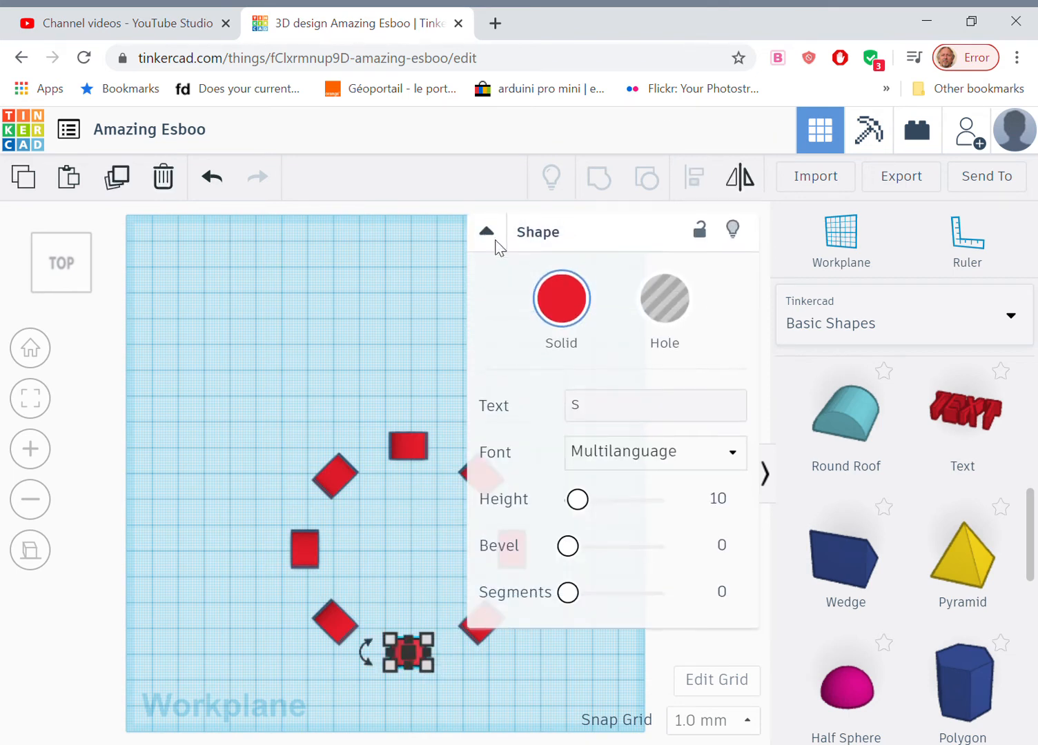
{"action": "left_click", "coordinate": [656, 406]}
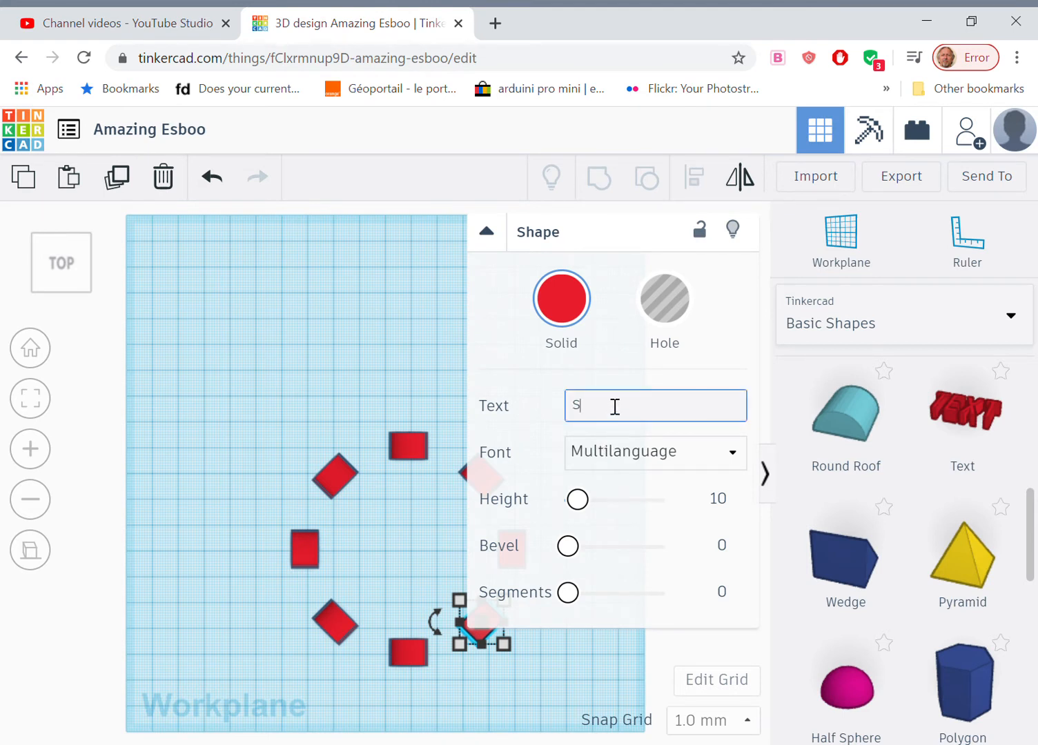
{"action": "type", "text": "a"}
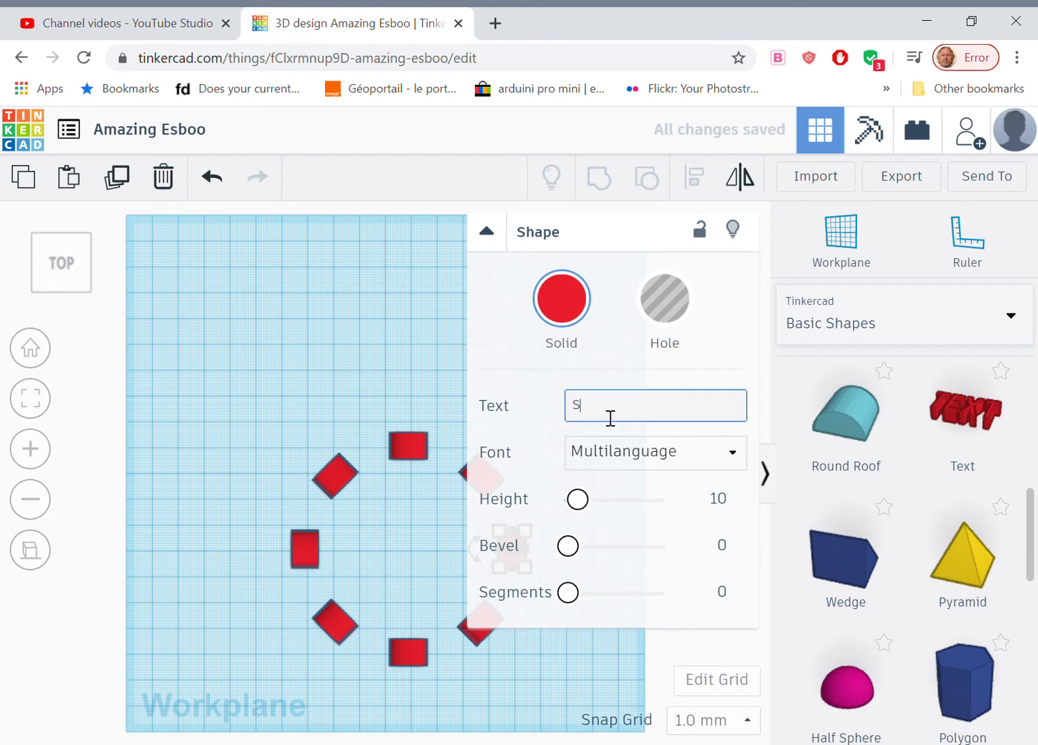
{"action": "type", "text": "t"}
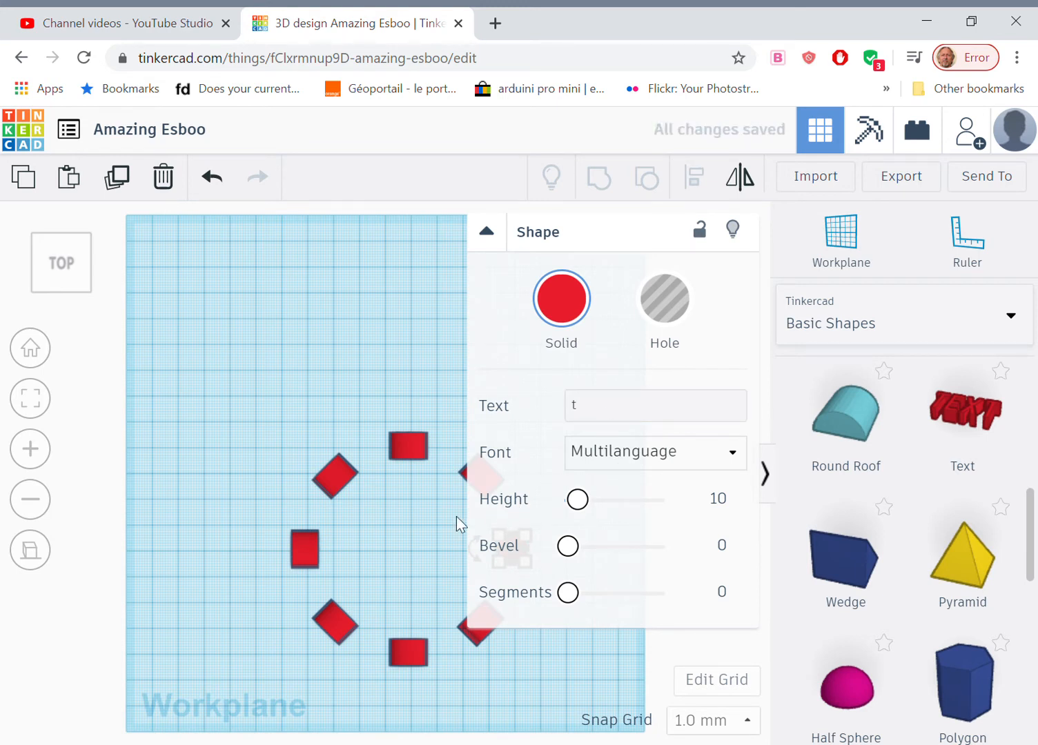
{"action": "left_click", "coordinate": [486, 232]}
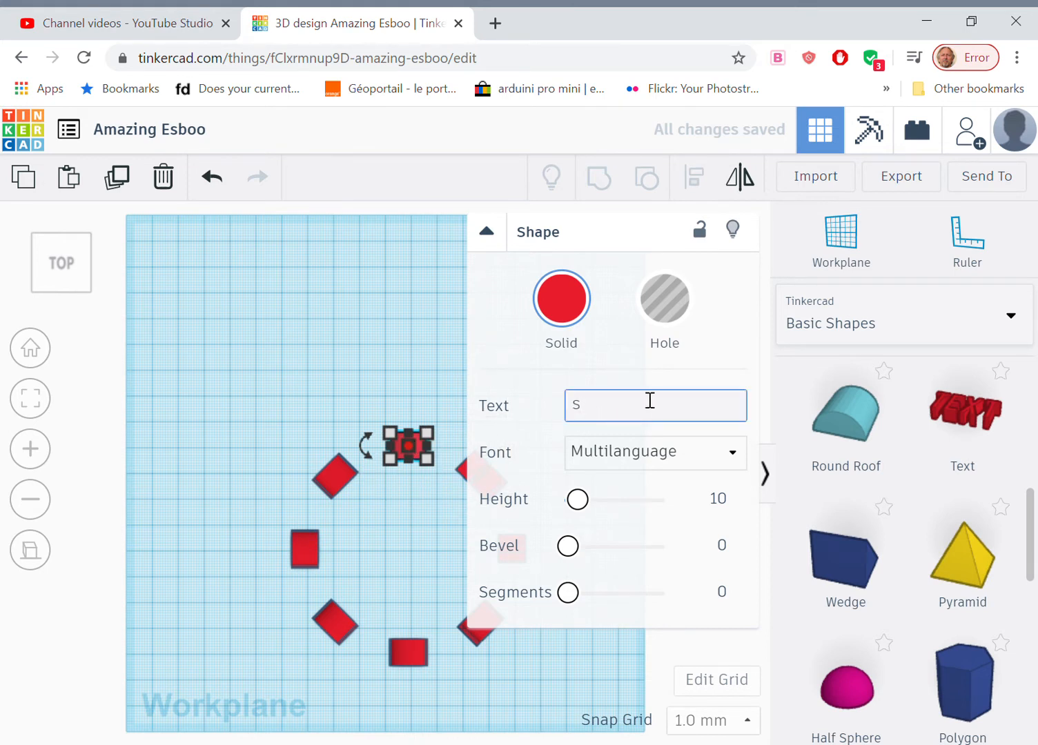
{"action": "type", "text": "r"}
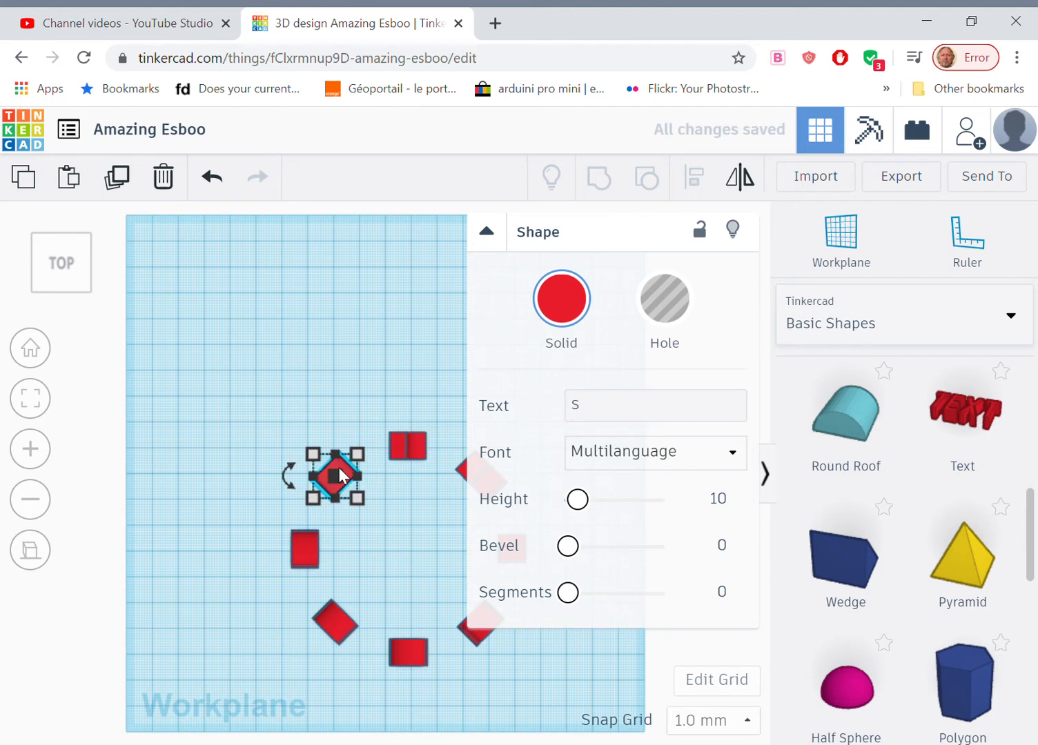
- Change the letters on the upper-left, left and lower-left pieces to d, a and y
{"action": "left_click", "coordinate": [655, 406]}
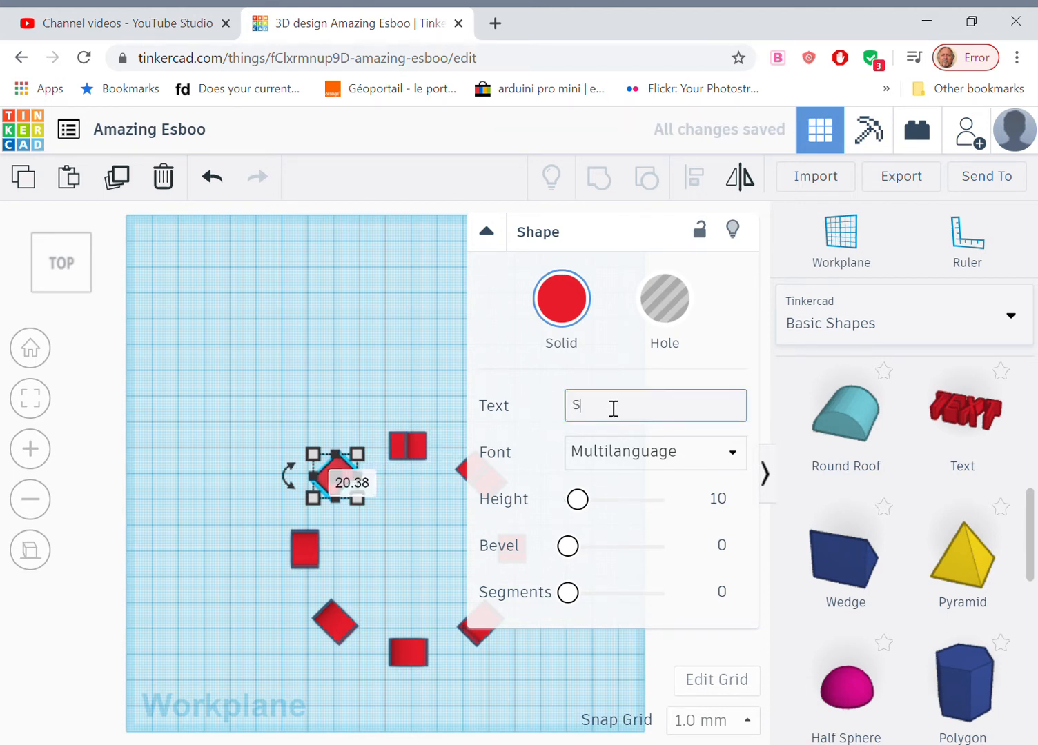
{"action": "type", "text": "d"}
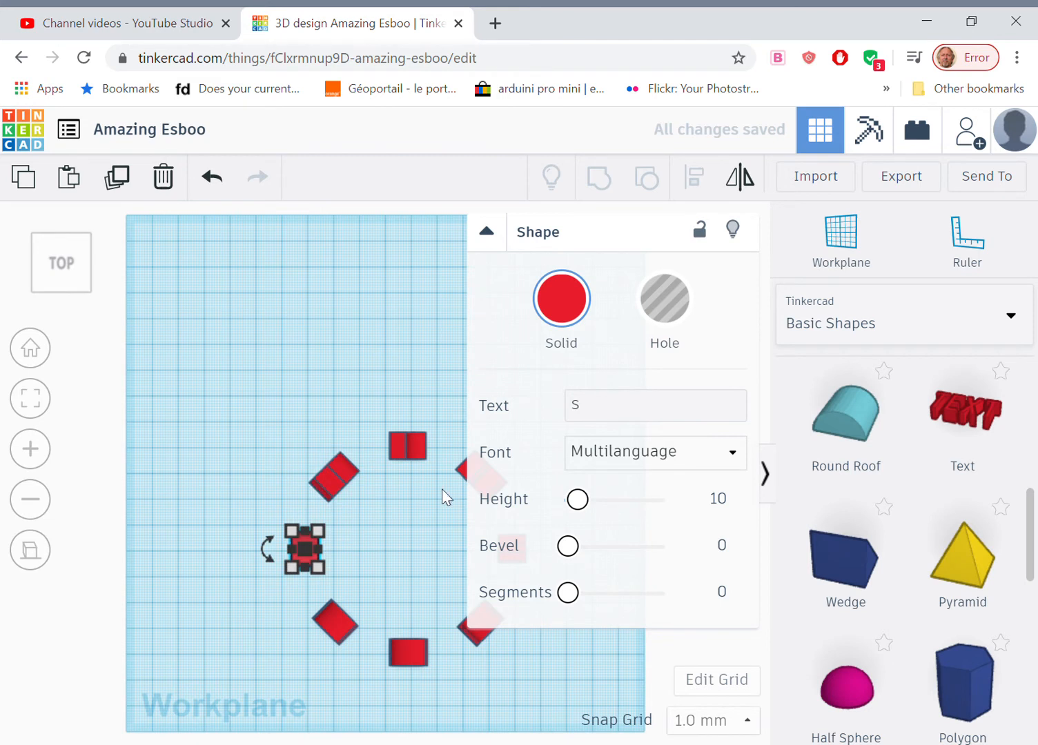
{"action": "left_click", "coordinate": [655, 406]}
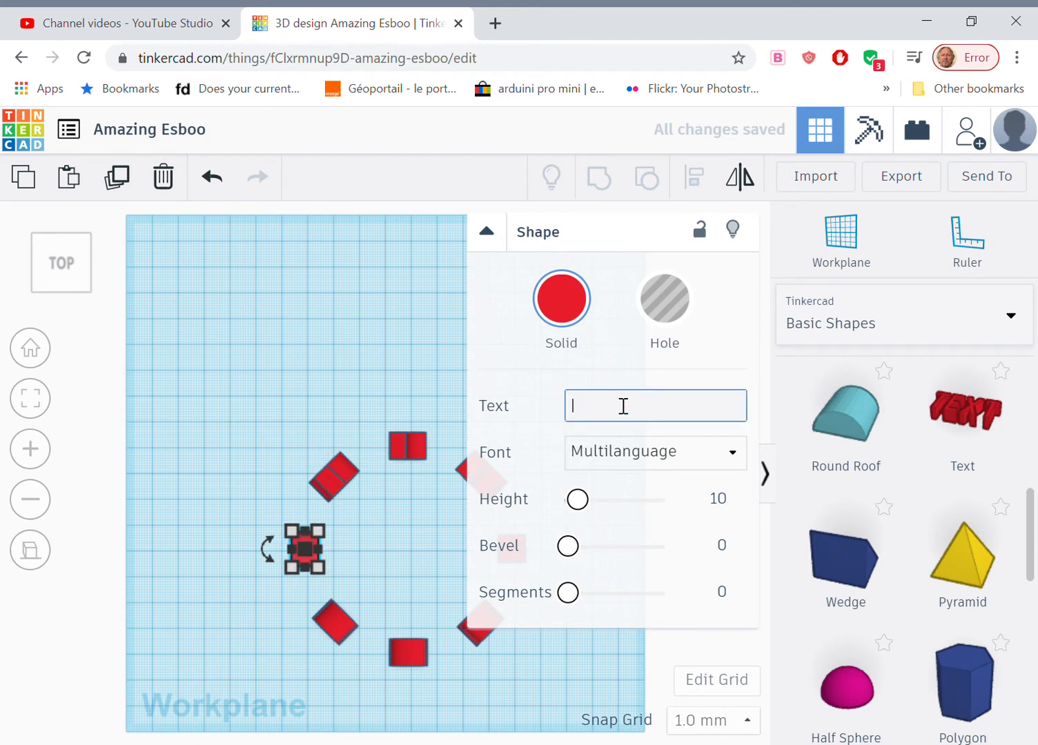
{"action": "type", "text": "a"}
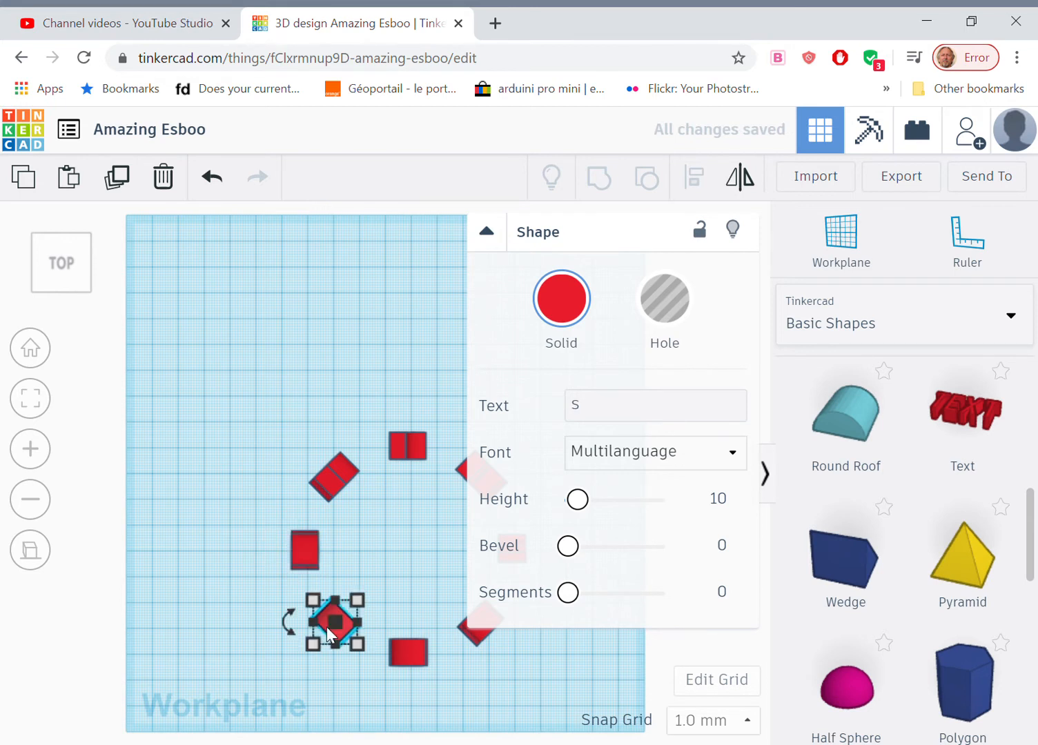
{"action": "left_click", "coordinate": [655, 406]}
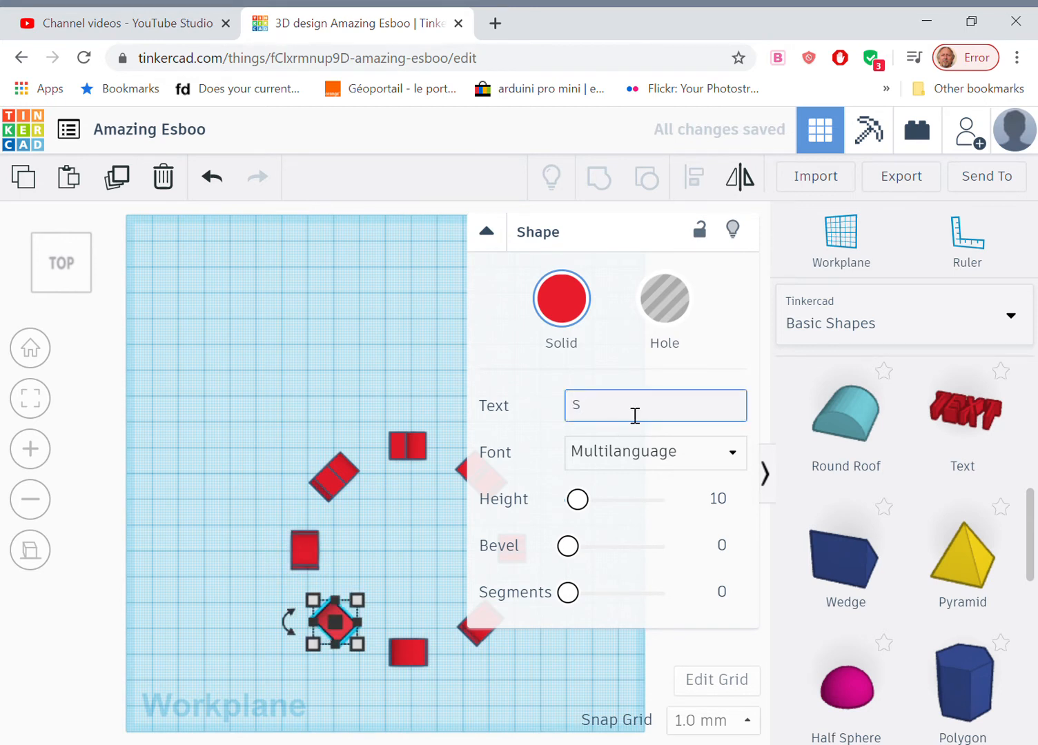
{"action": "type", "text": "y"}
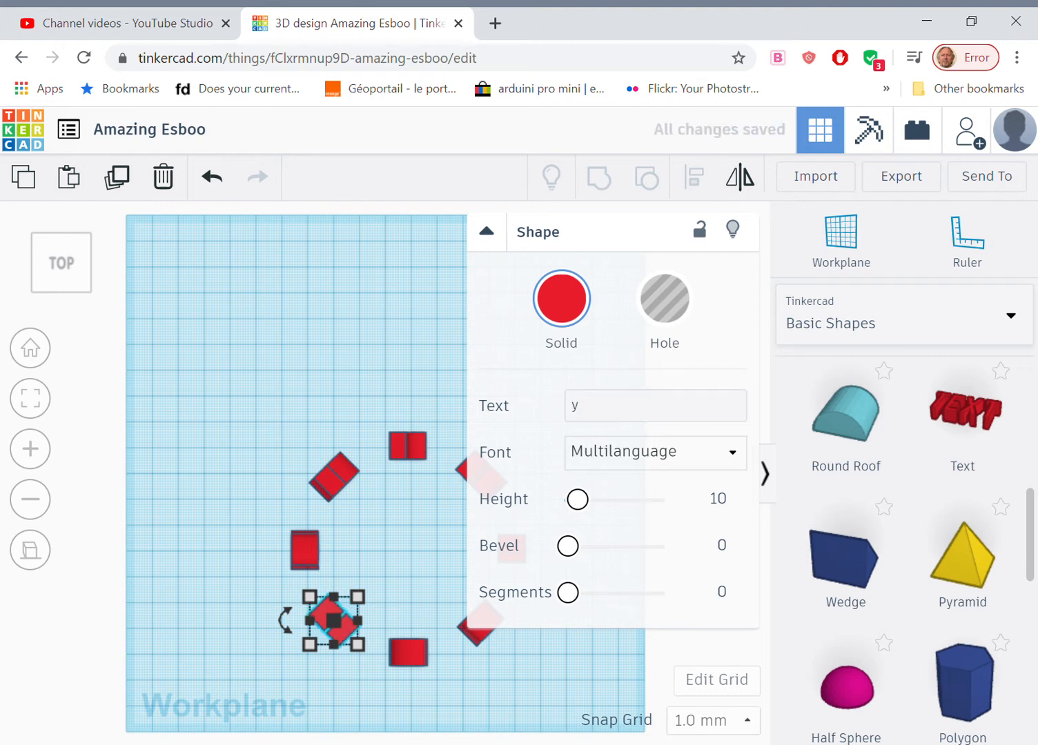
{"action": "mouse_move", "coordinate": [585, 328]}
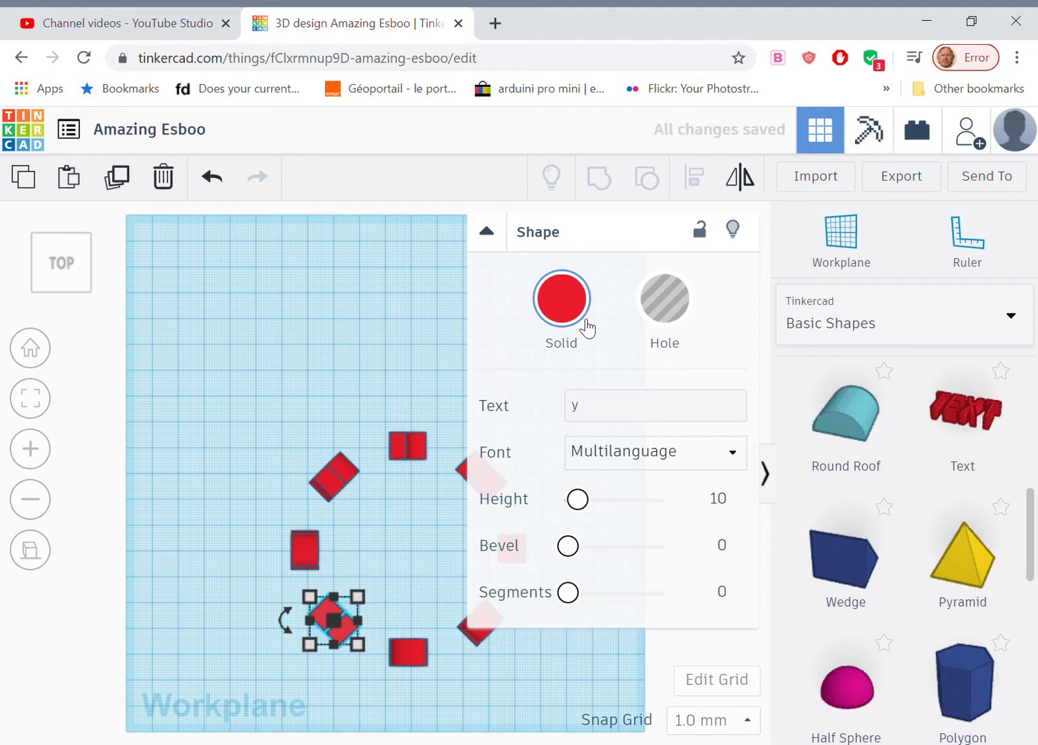
- Rotate the bottom letter and one other letter by 180° so they face correctly
{"action": "left_click", "coordinate": [486, 232]}
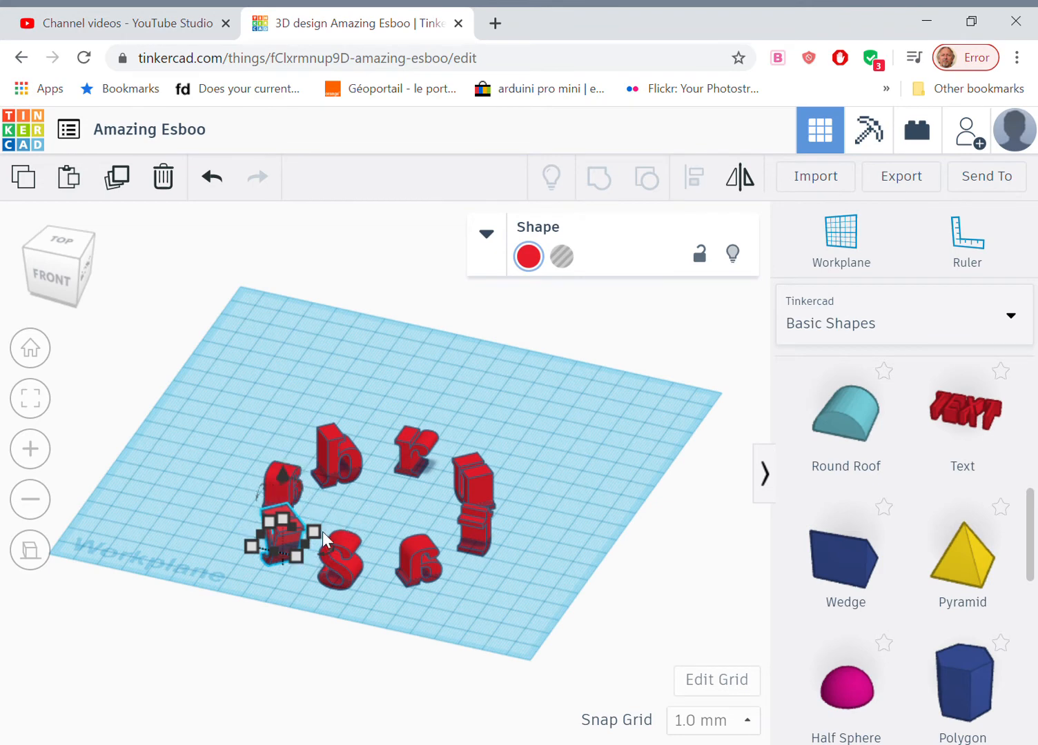
{"action": "left_click_drag", "start_coordinate": [283, 531], "coordinate": [414, 567]}
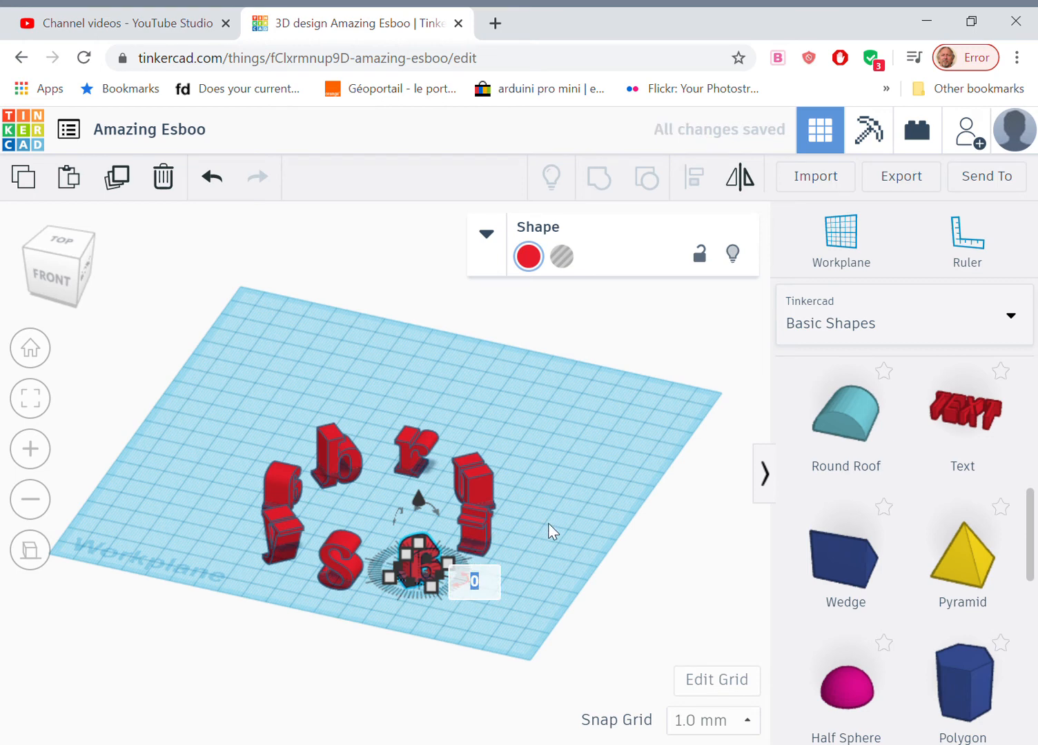
{"action": "type", "text": "180°"}
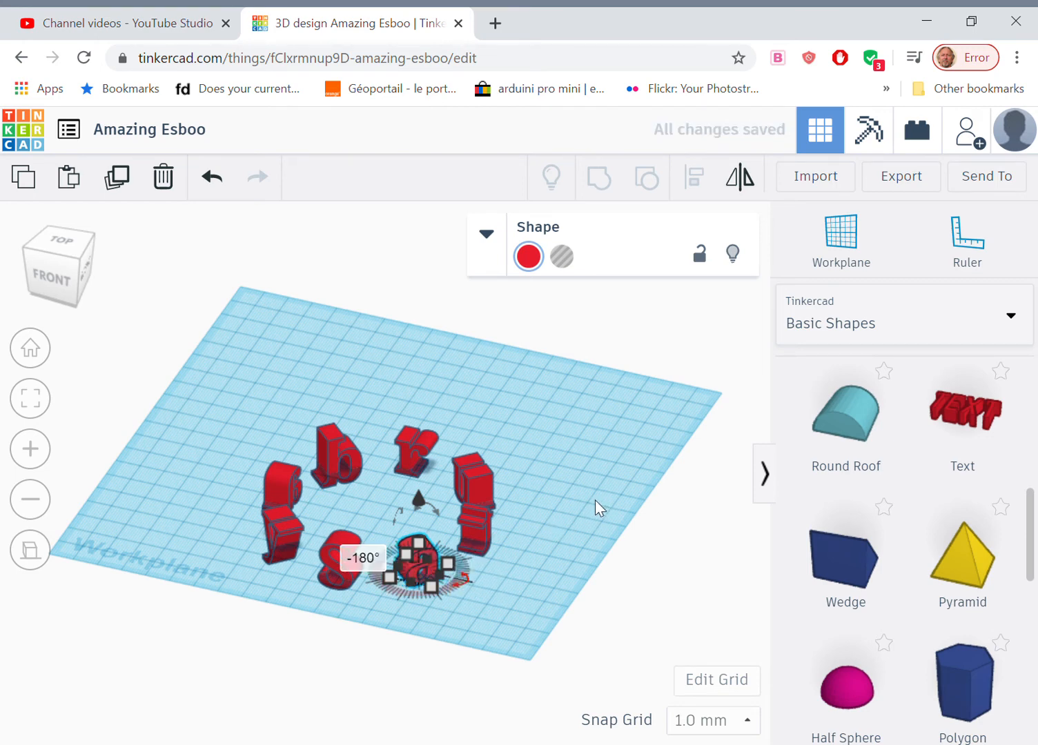
{"action": "mouse_move", "coordinate": [88, 276]}
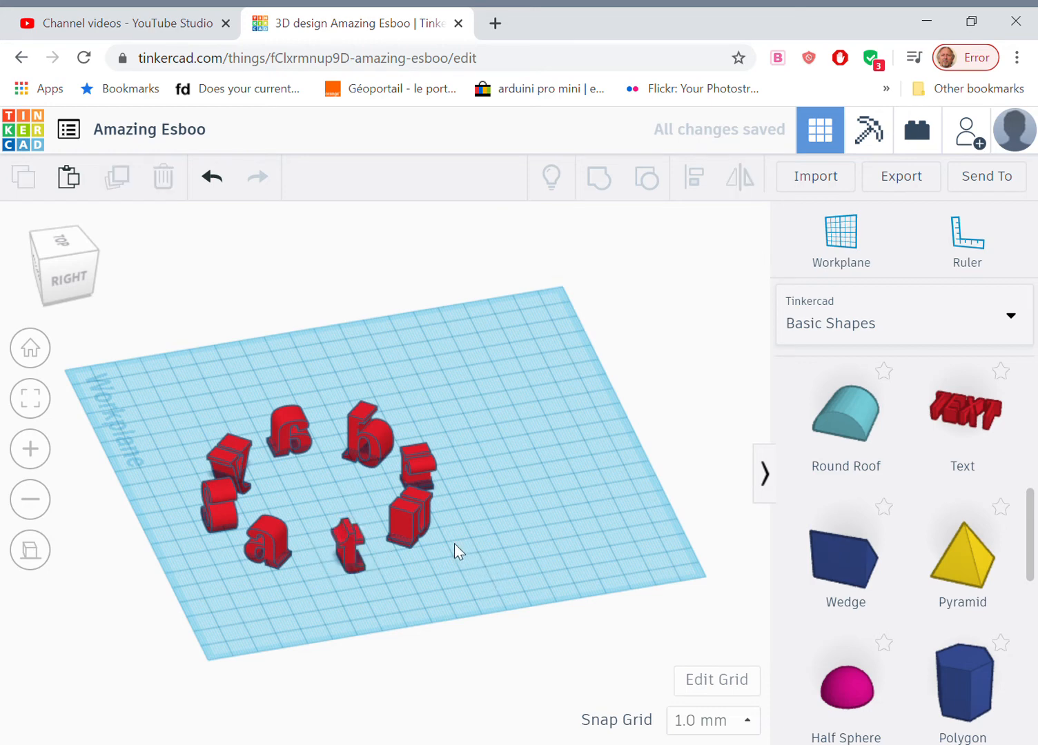
{"action": "mouse_move", "coordinate": [443, 556]}
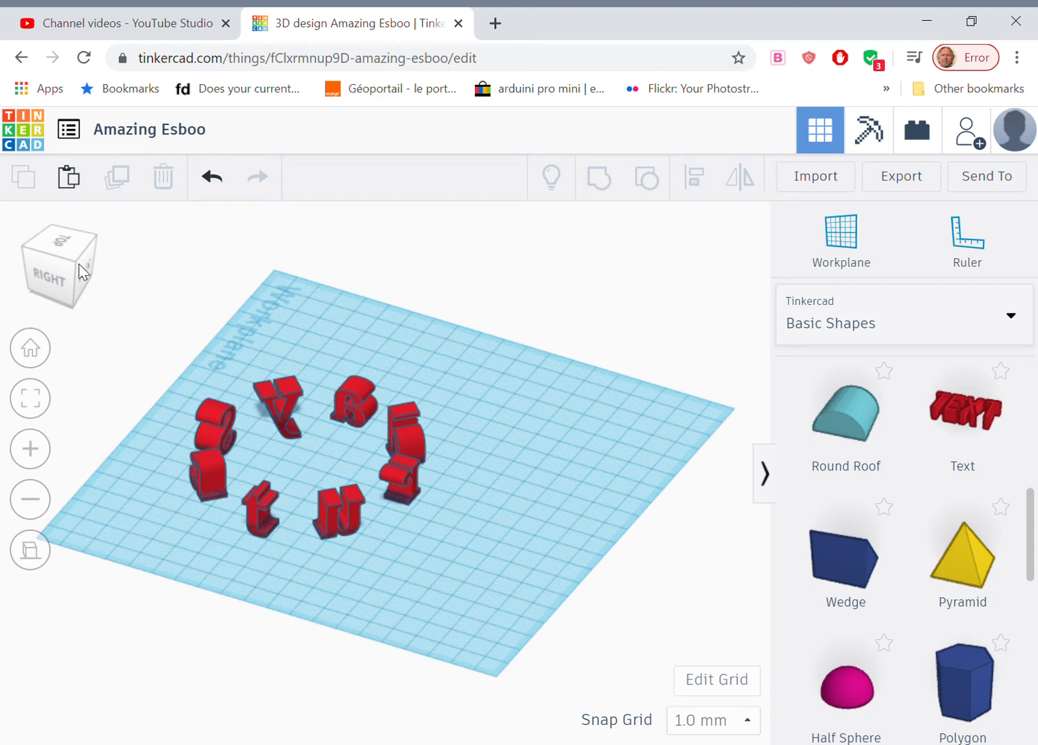
{"action": "left_click", "coordinate": [340, 513]}
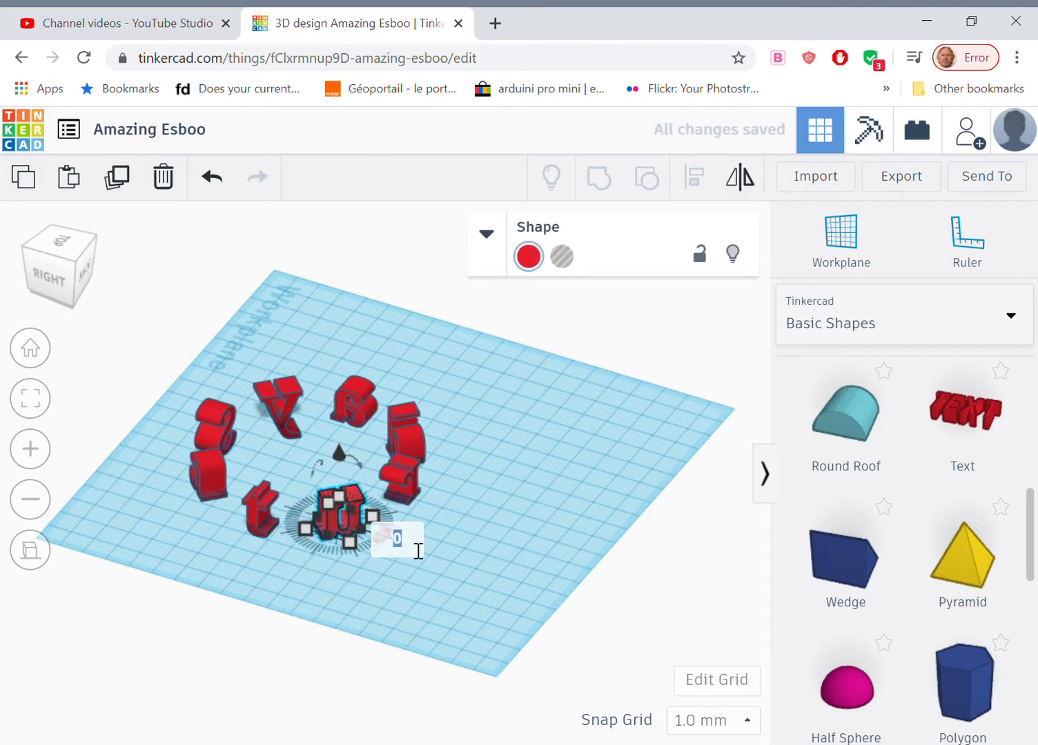
{"action": "type", "text": "180°"}
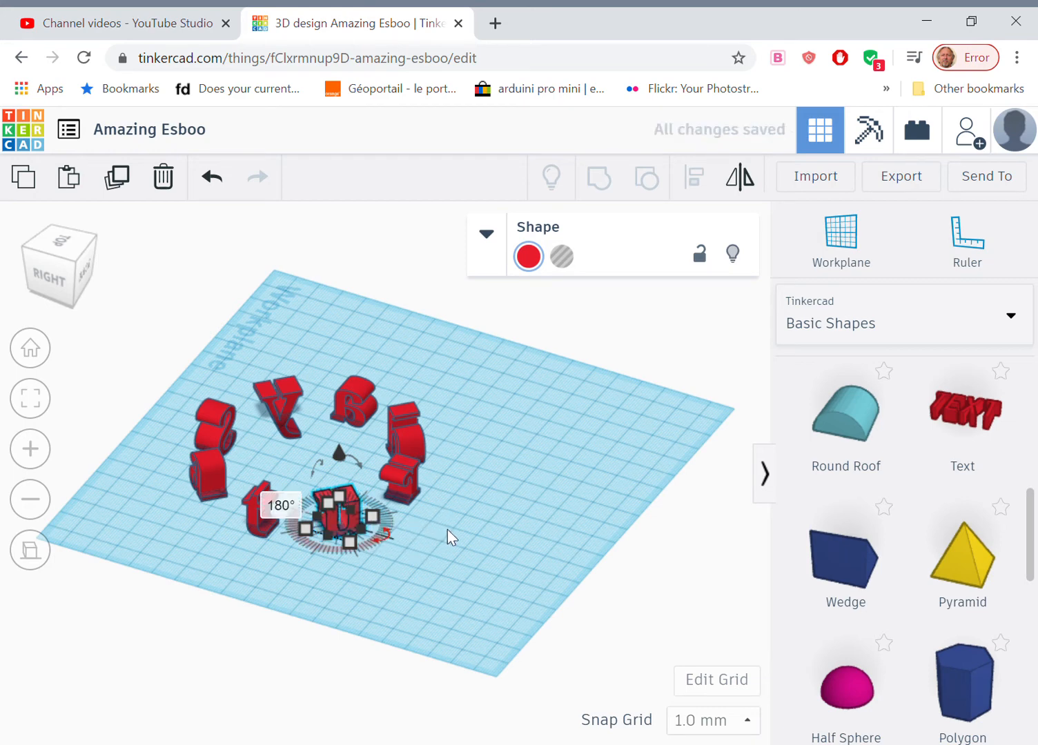
{"action": "mouse_move", "coordinate": [21, 271]}
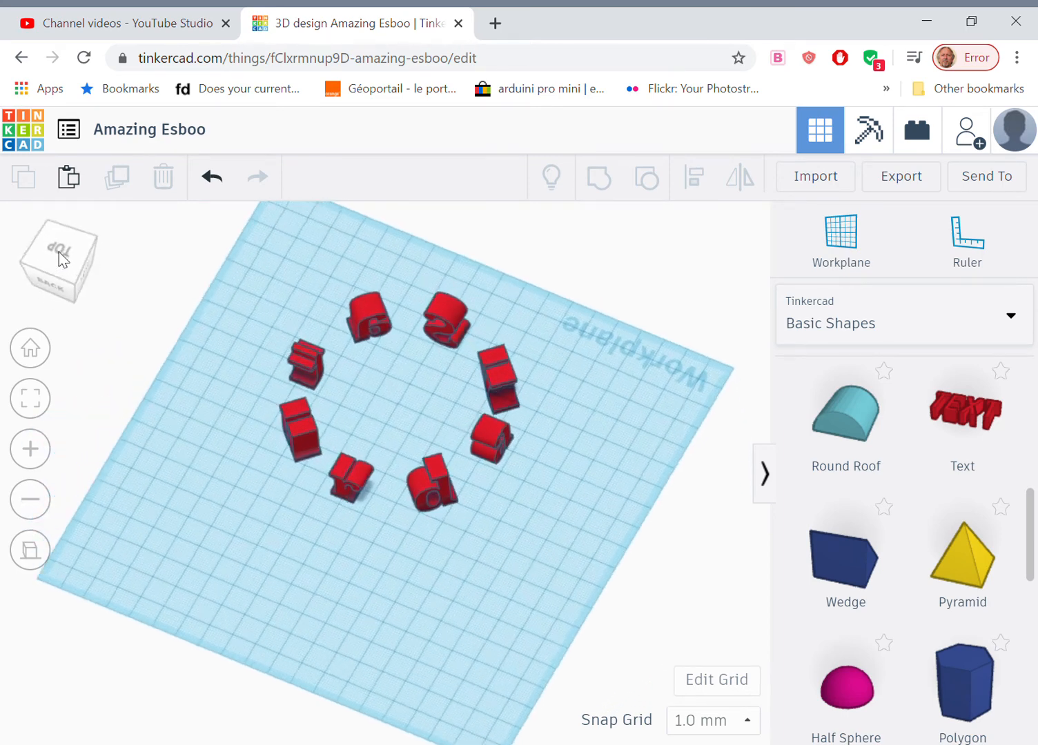
- Group all eight letters from Top view and lift them 25 mm above the workplane
{"action": "left_click", "coordinate": [61, 252]}
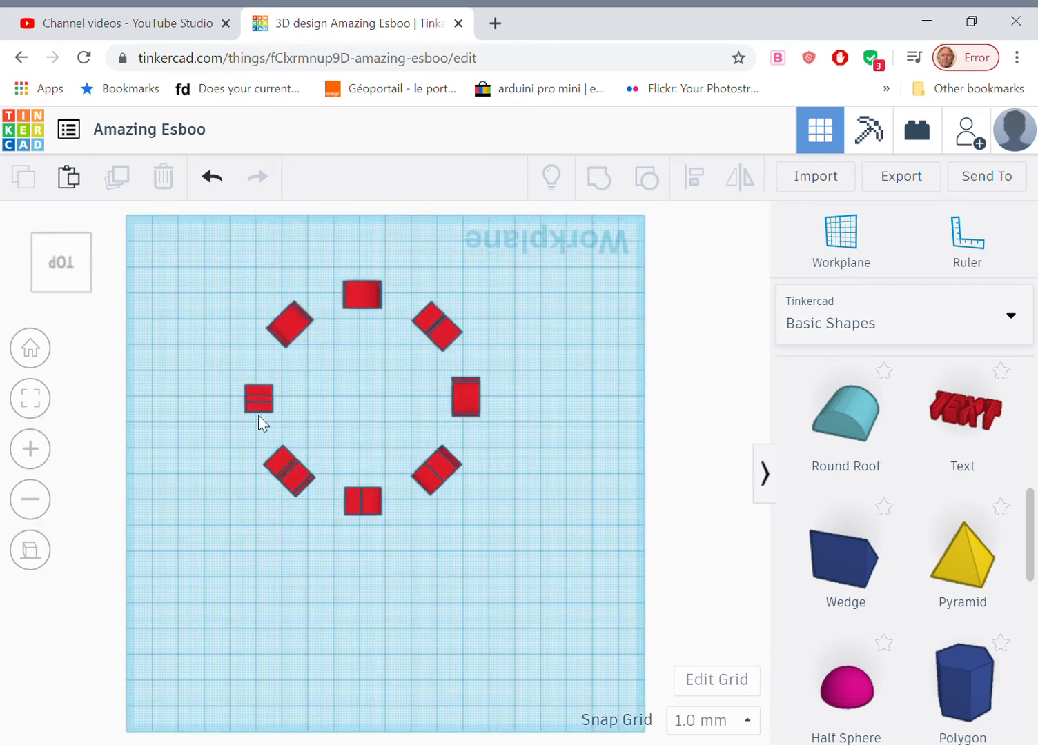
{"action": "mouse_move", "coordinate": [292, 308]}
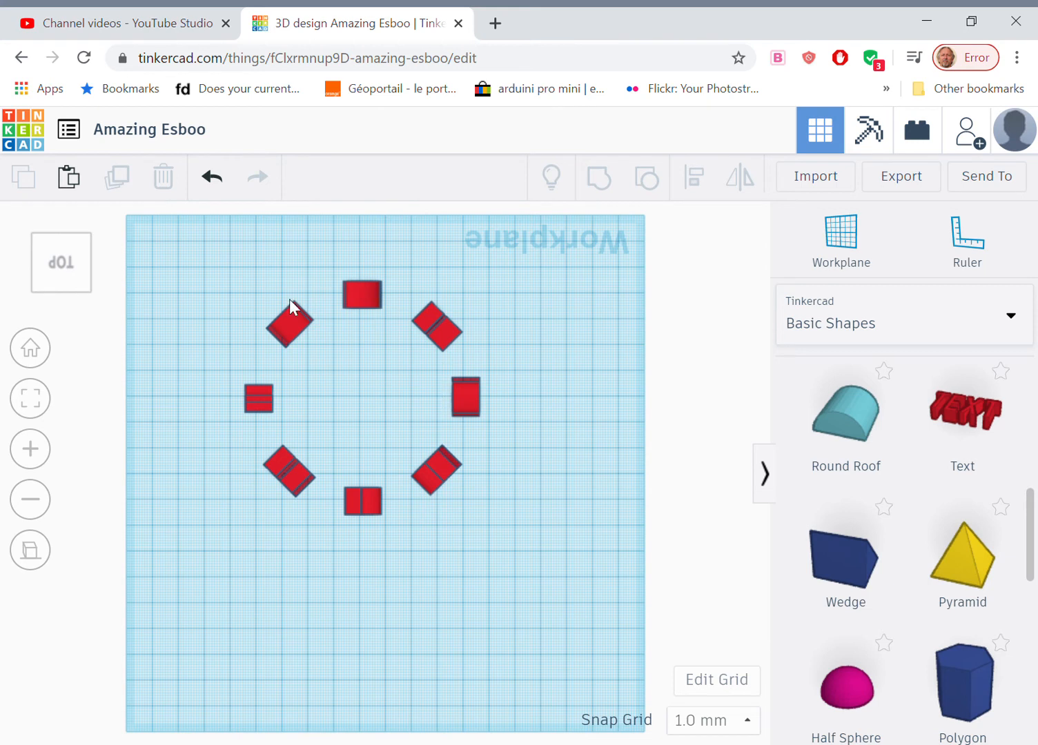
{"action": "mouse_move", "coordinate": [237, 493]}
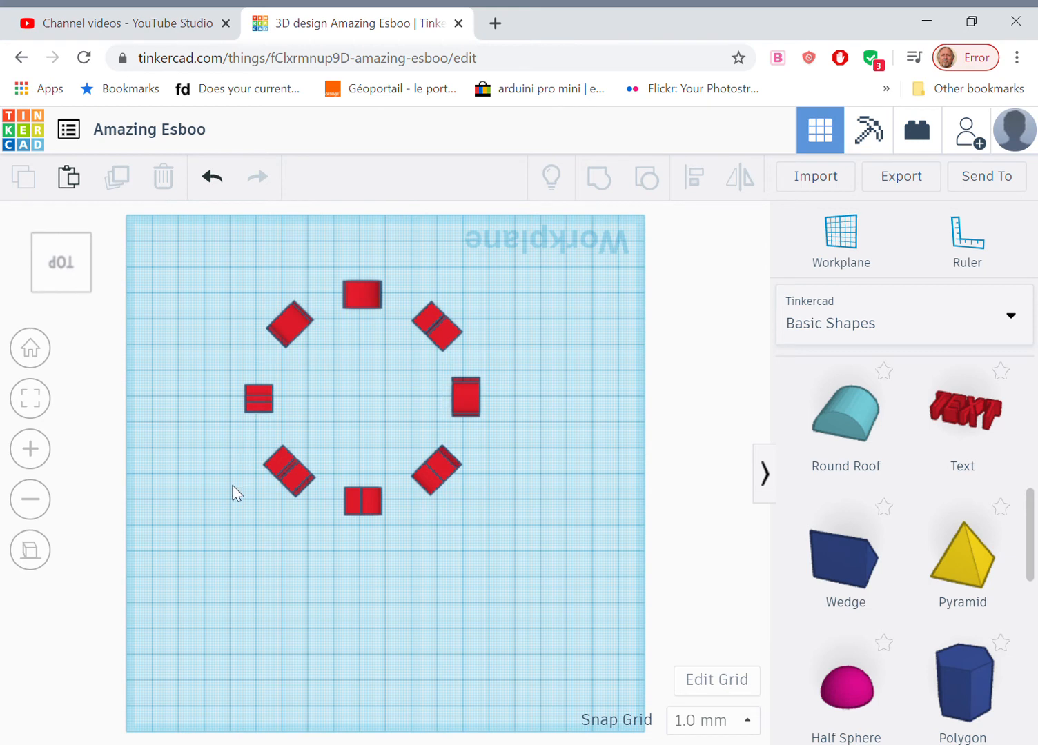
{"action": "mouse_move", "coordinate": [206, 212]}
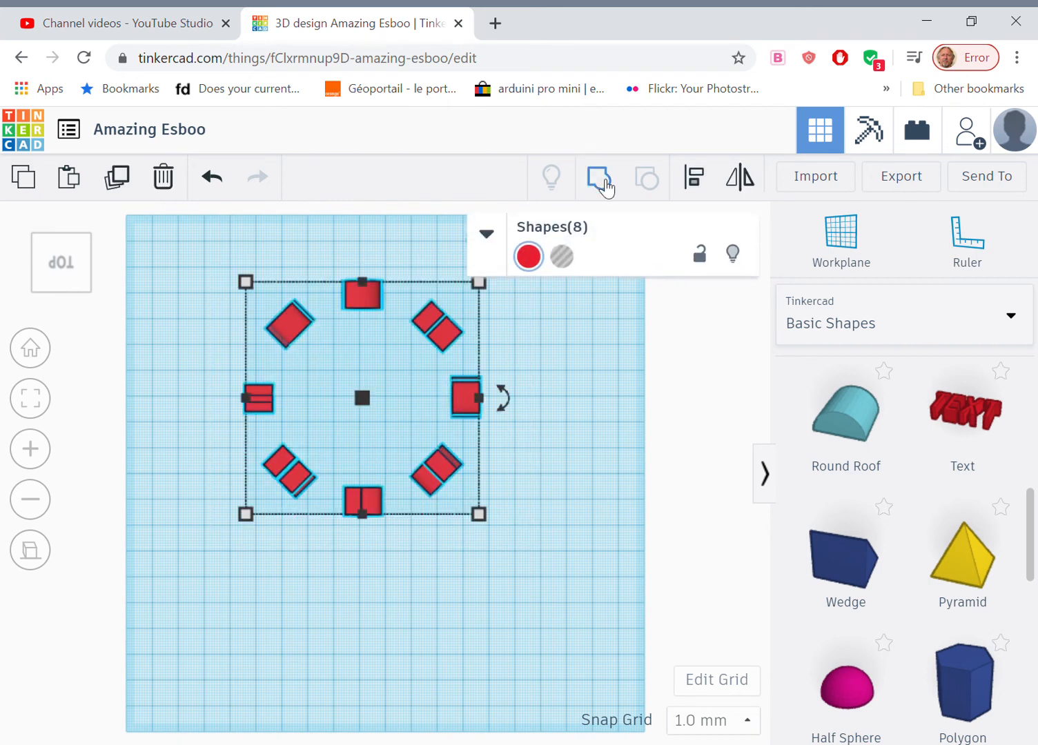
{"action": "left_click", "coordinate": [599, 178]}
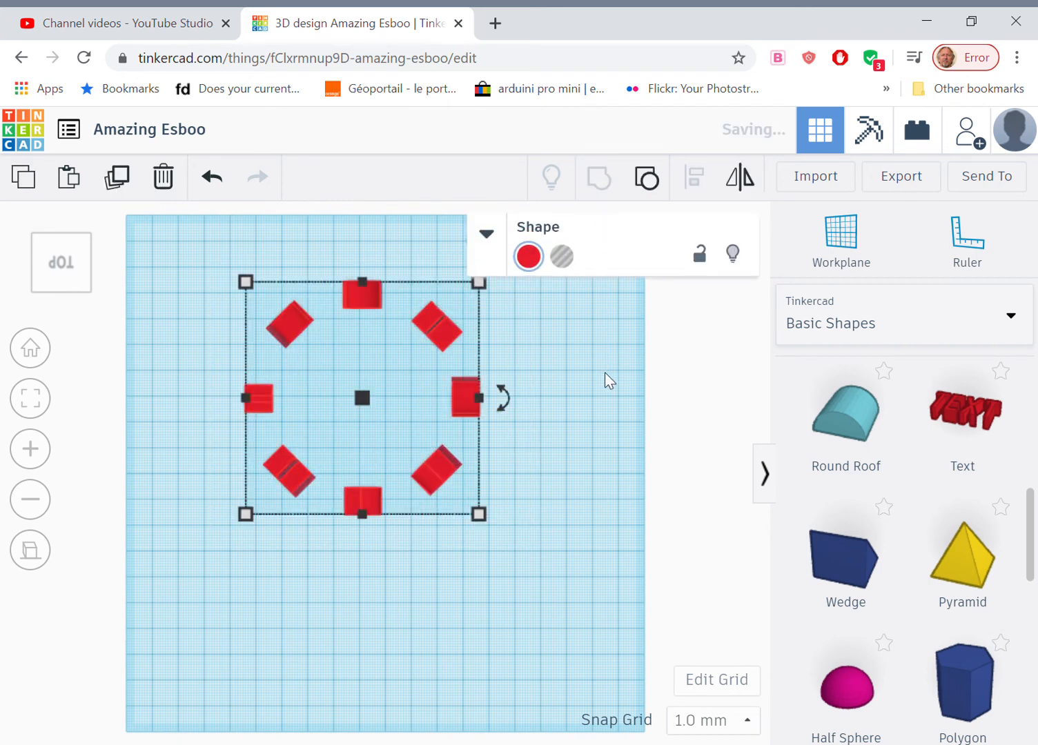
{"action": "mouse_move", "coordinate": [184, 268]}
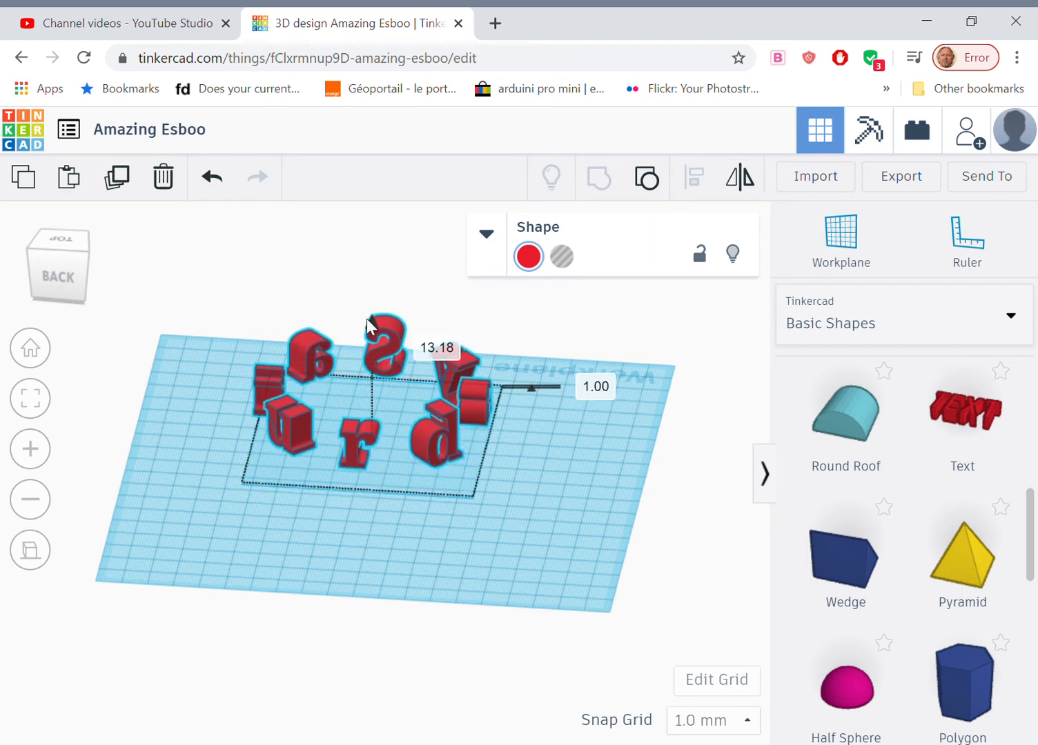
{"action": "left_click_drag", "start_coordinate": [533, 386], "coordinate": [534, 359]}
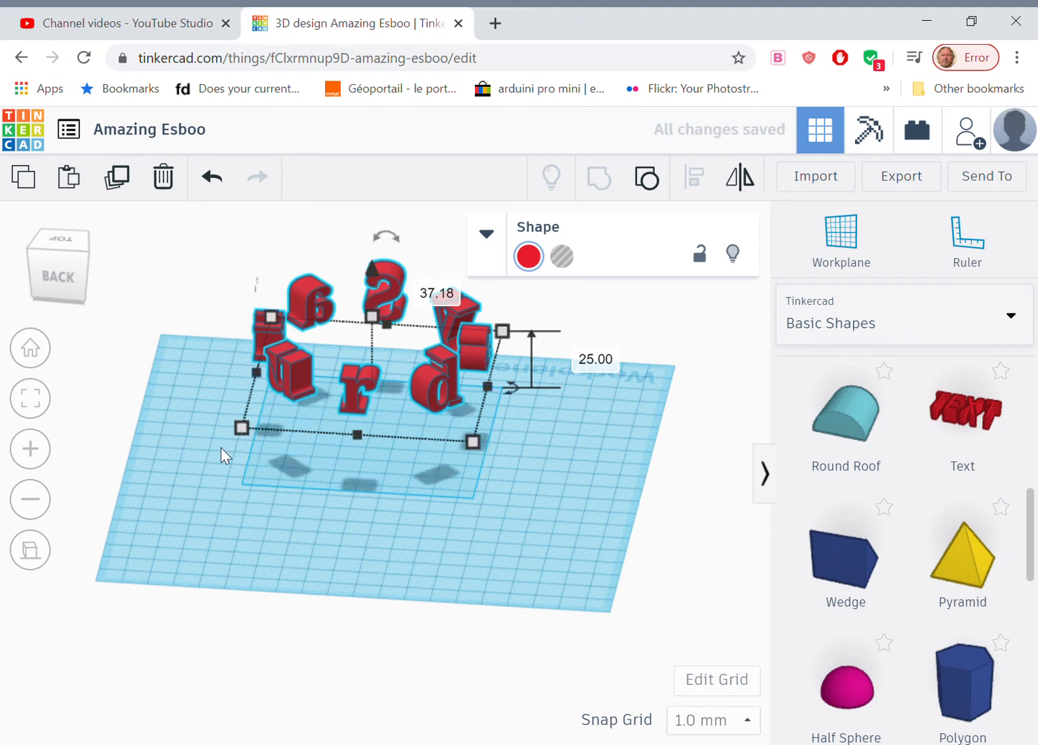
{"action": "mouse_move", "coordinate": [206, 464]}
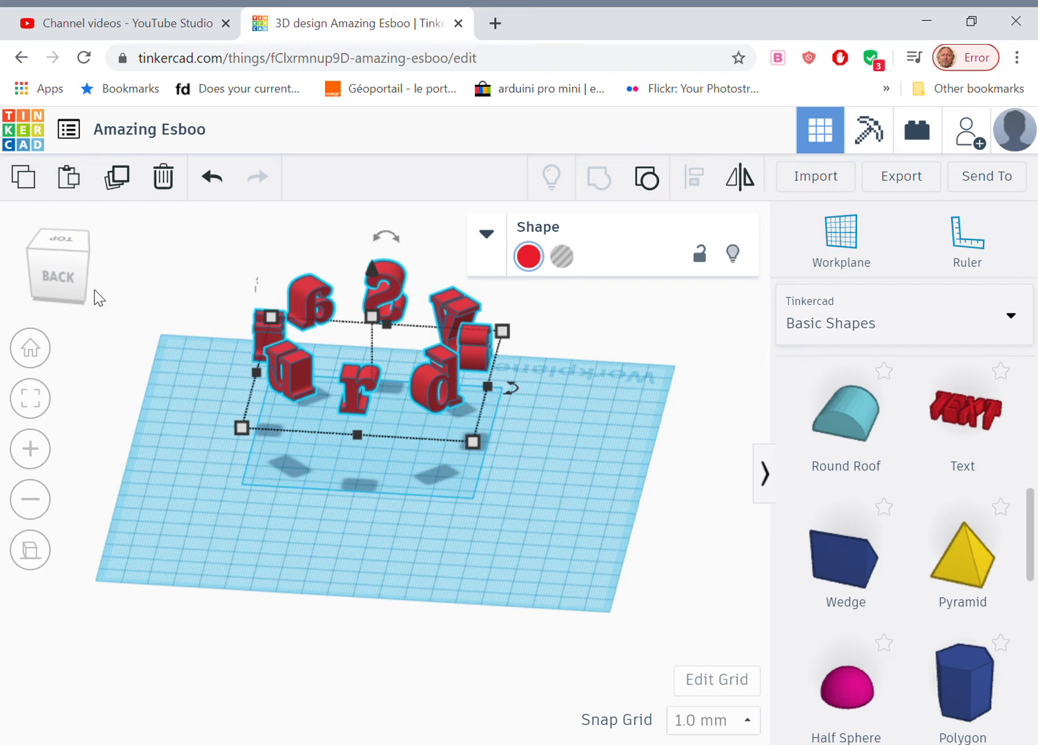
{"action": "mouse_move", "coordinate": [172, 412]}
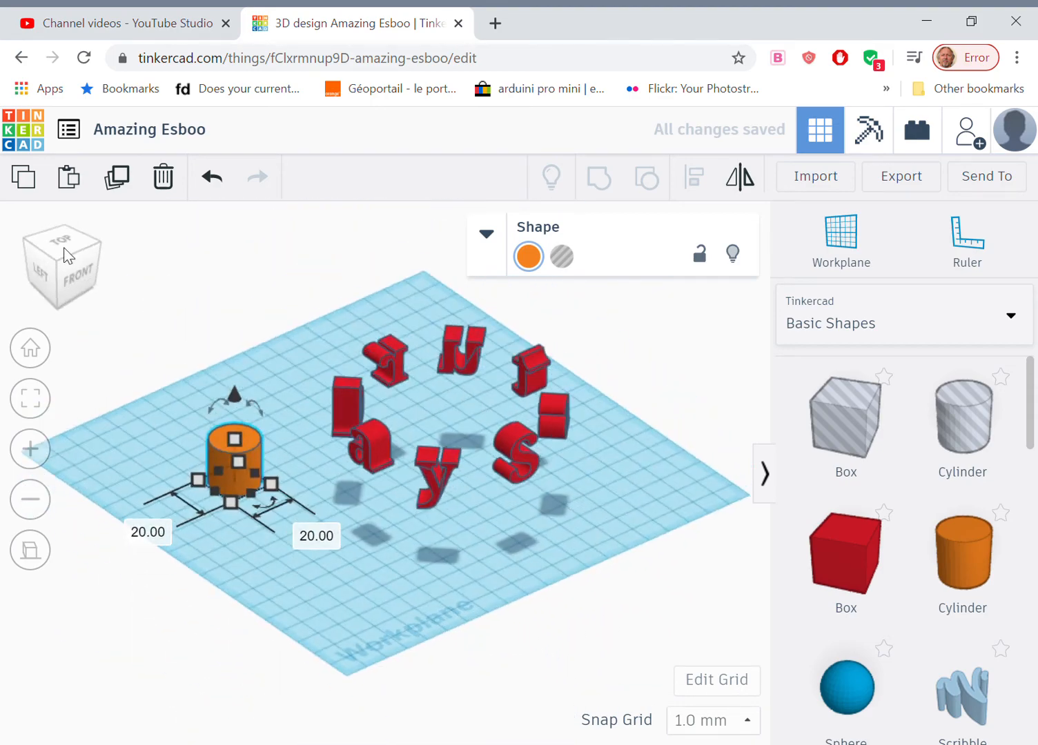
- Set the cylinder's width, length and height to 80 mm each
{"action": "left_click", "coordinate": [58, 242]}
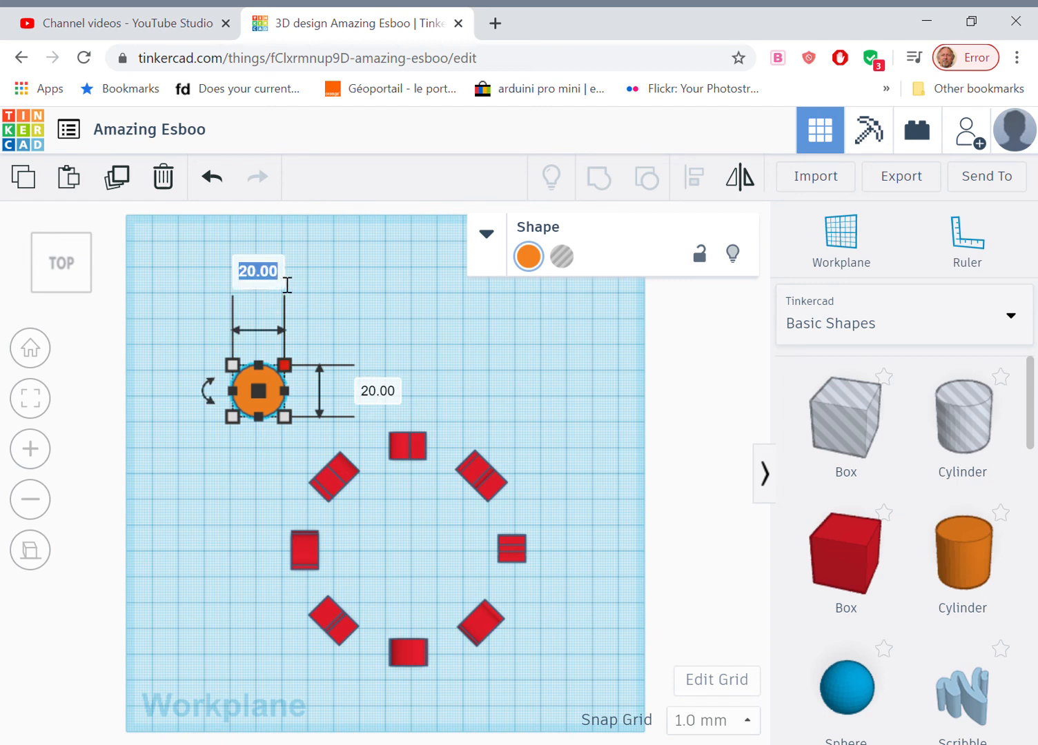
{"action": "type", "text": "80"}
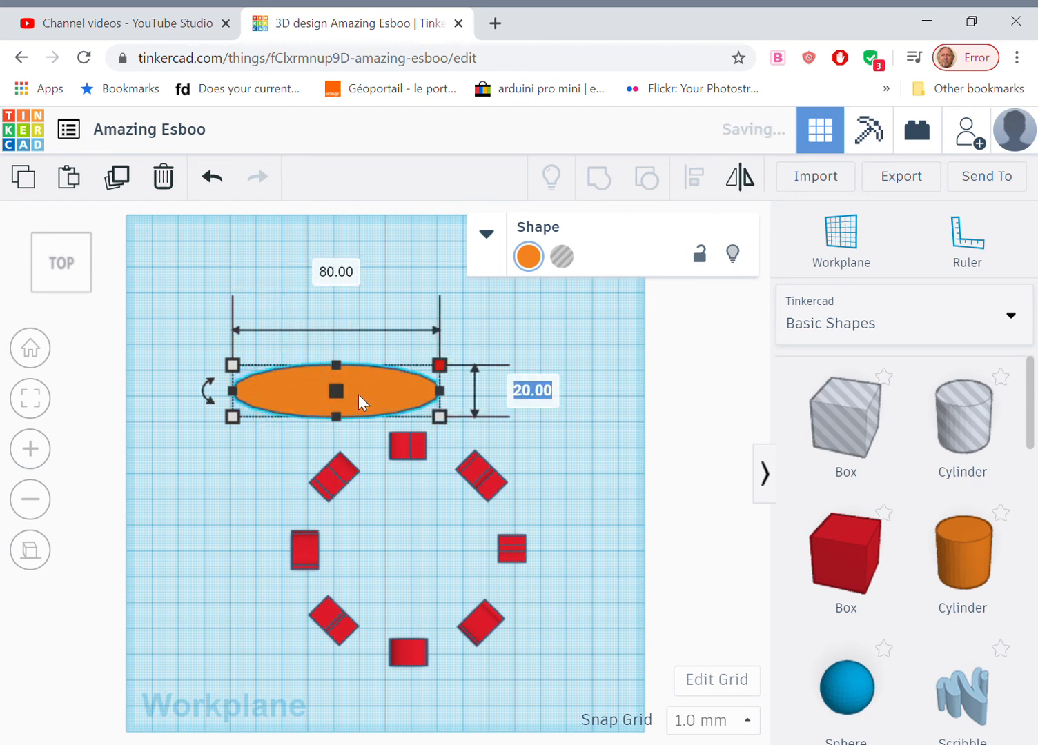
{"action": "type", "text": "80"}
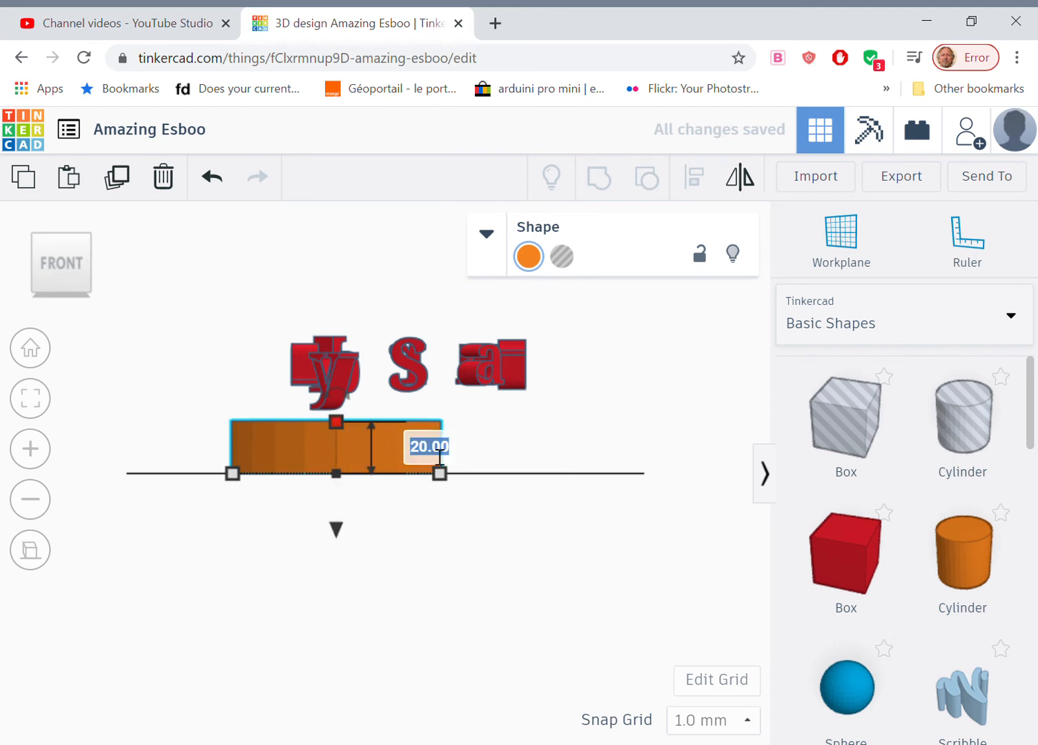
{"action": "type", "text": "80"}
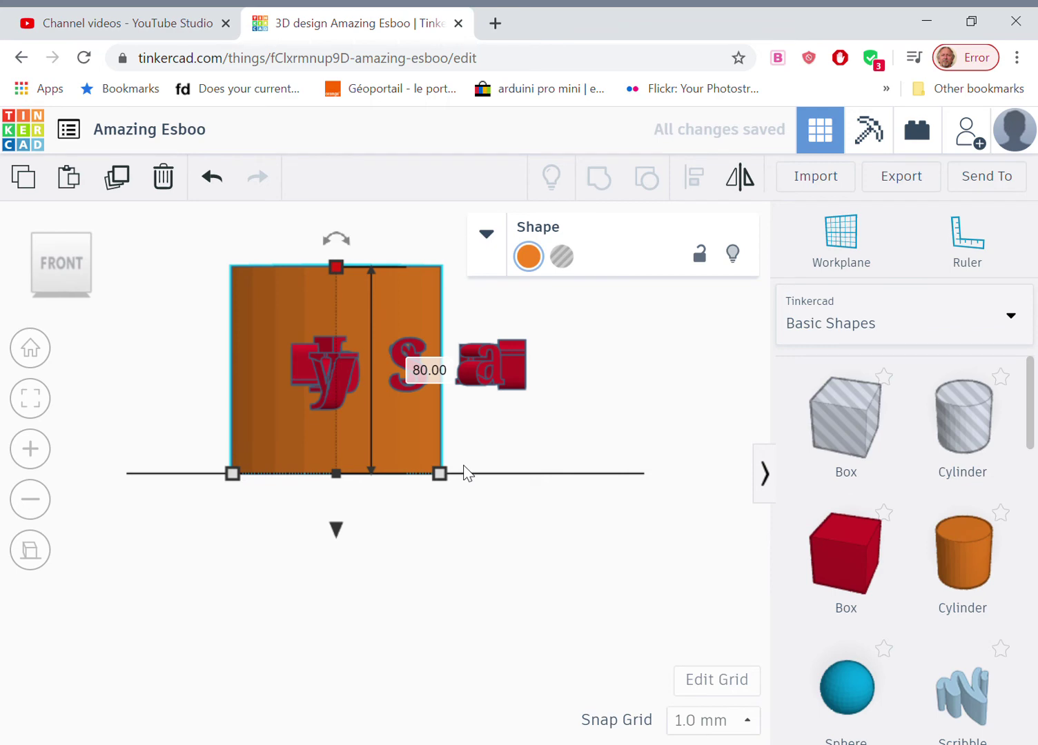
{"action": "mouse_move", "coordinate": [62, 233]}
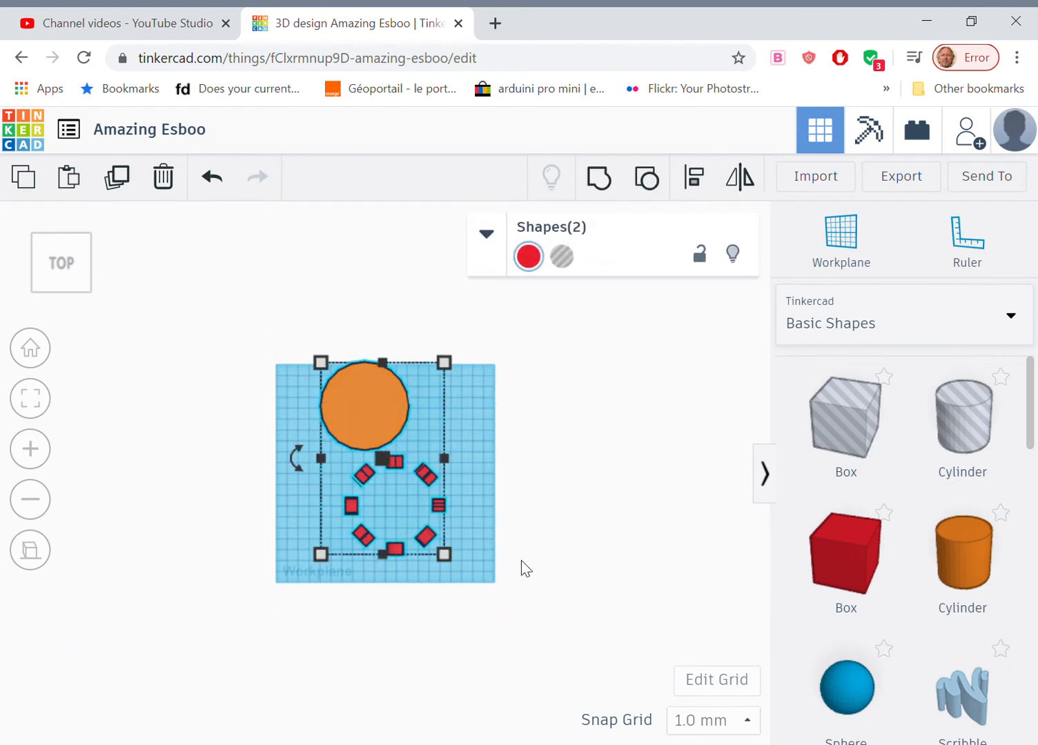
{"action": "mouse_move", "coordinate": [739, 177]}
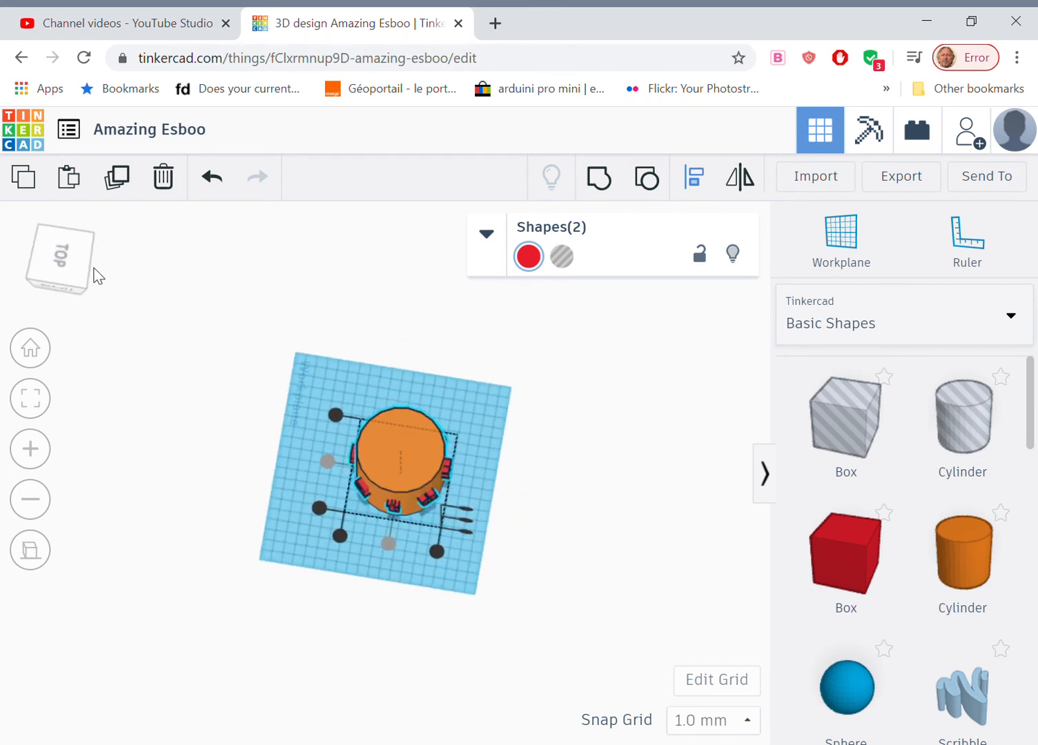
{"action": "mouse_move", "coordinate": [73, 268]}
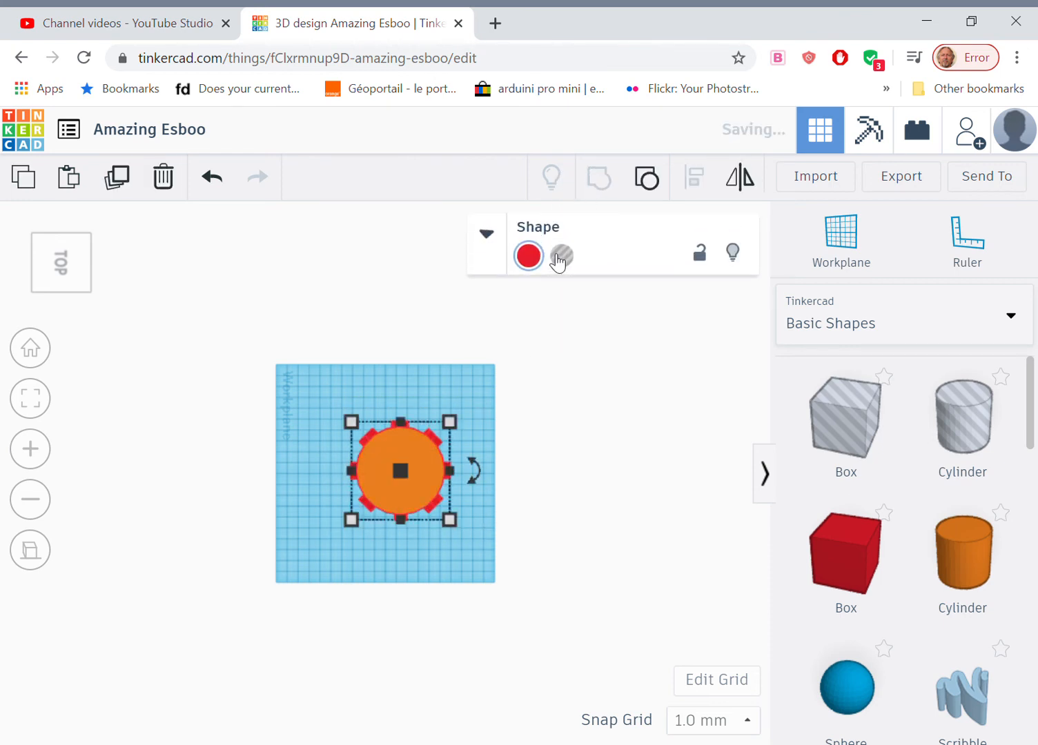
{"action": "mouse_move", "coordinate": [561, 257]}
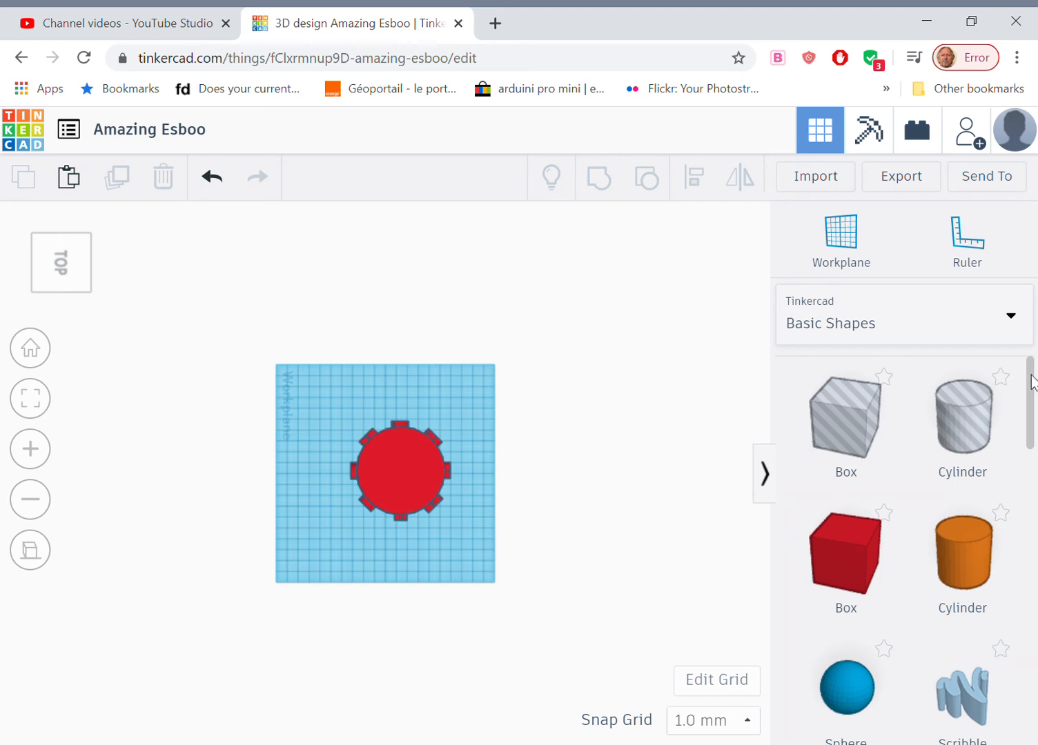
- Drag the saved Cylinder_cutter ring from Part Collection onto the workplane
{"action": "left_click", "coordinate": [904, 315]}
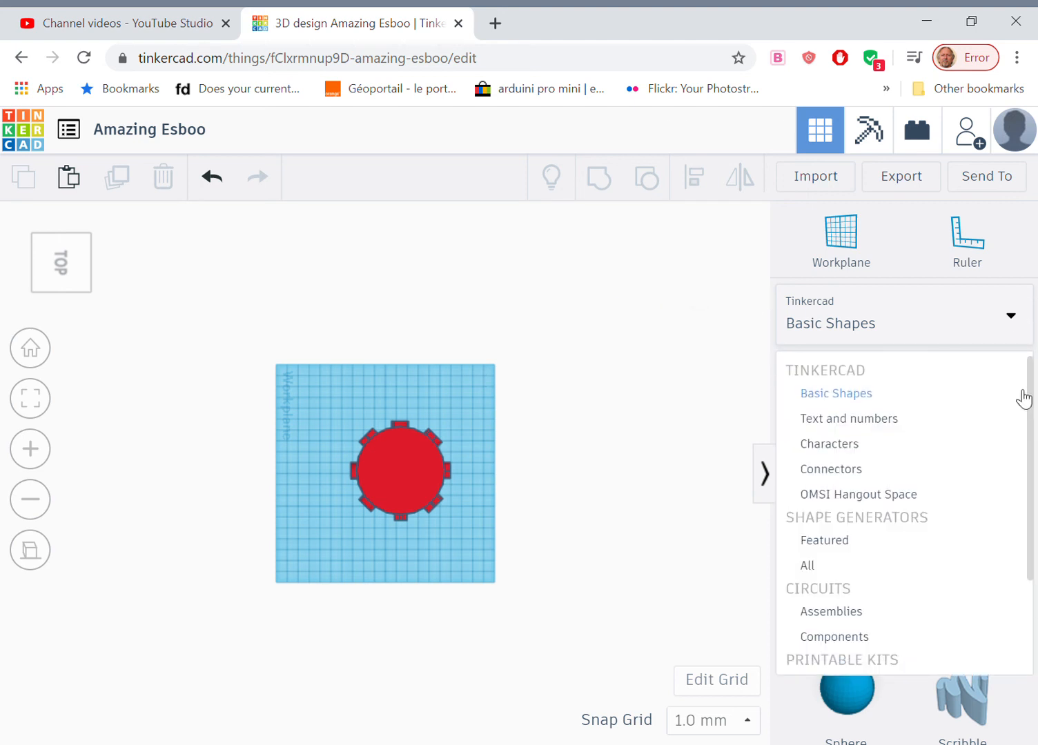
{"action": "scroll", "scroll_direction": "down", "scroll_amount": 3}
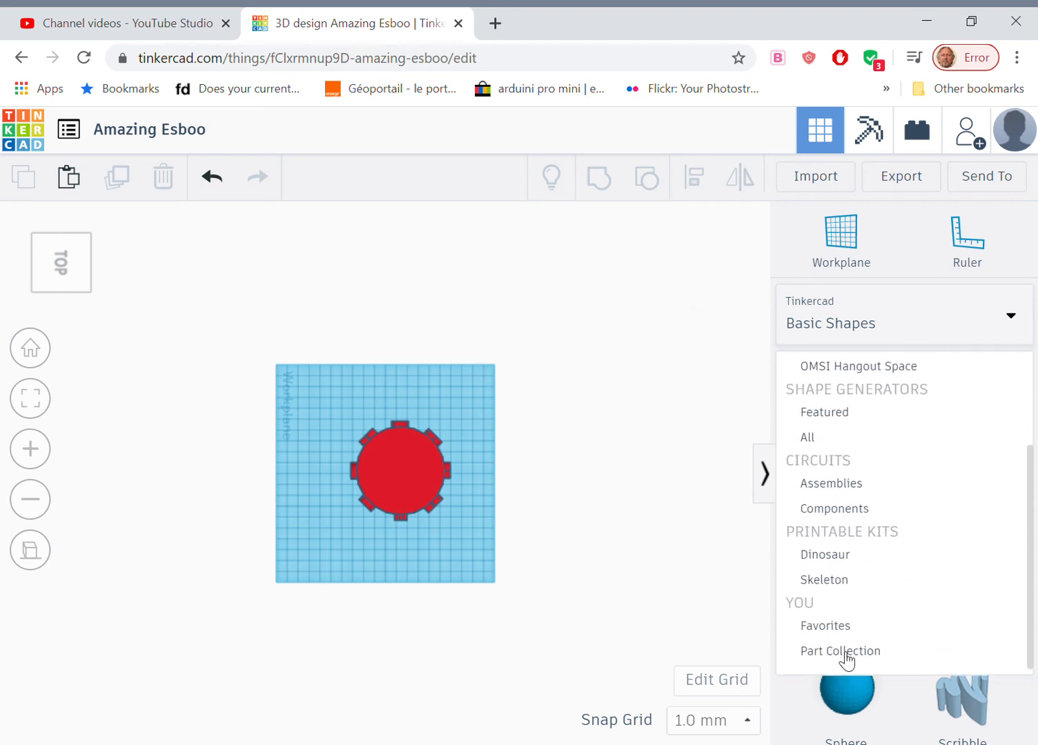
{"action": "left_click", "coordinate": [840, 651]}
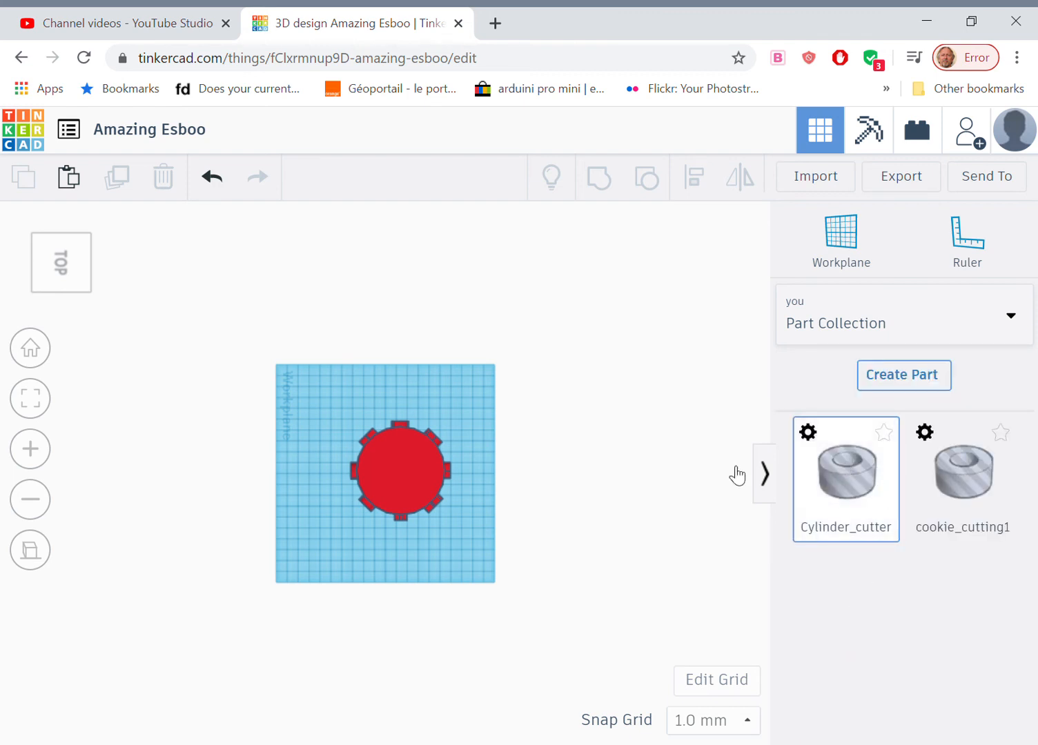
{"action": "left_click_drag", "start_coordinate": [845, 469], "coordinate": [338, 428]}
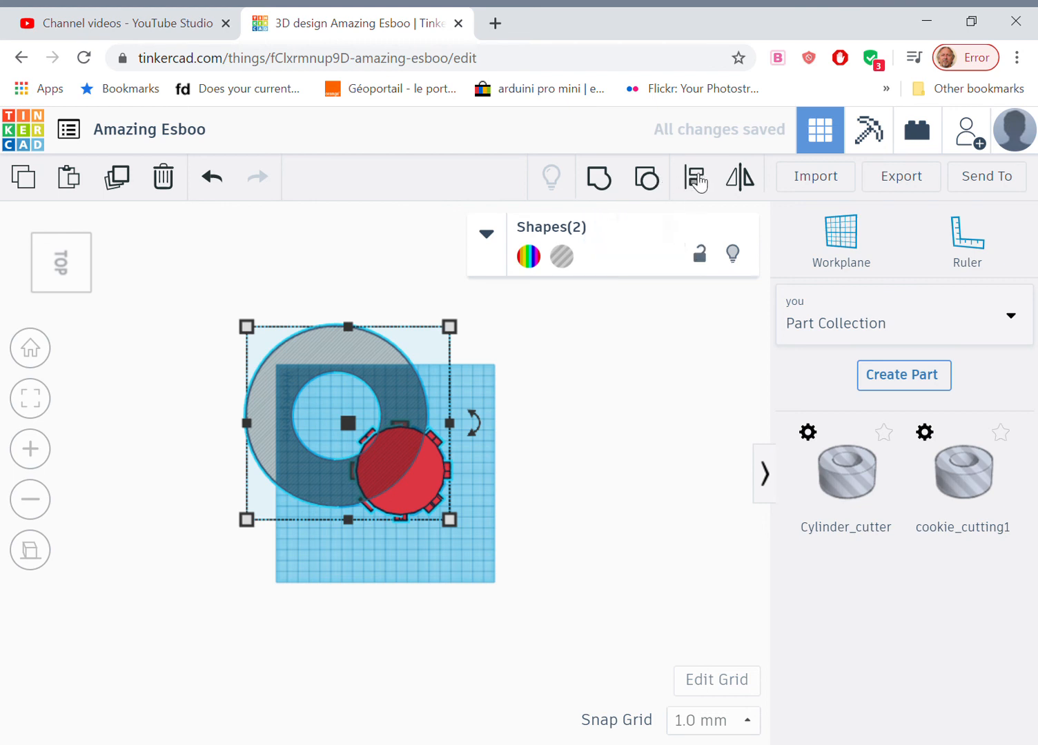
- Align the cutter ring's centre with the red lettered cylinder
{"action": "left_click", "coordinate": [695, 176]}
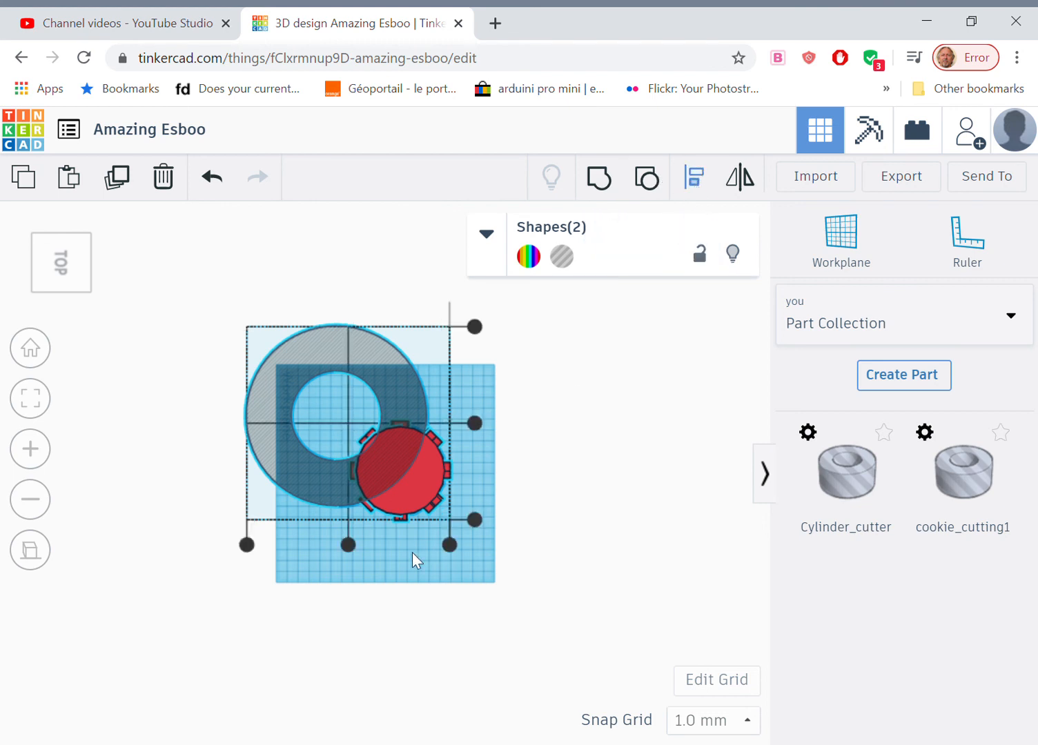
{"action": "left_click_drag", "start_coordinate": [473, 426], "coordinate": [463, 422]}
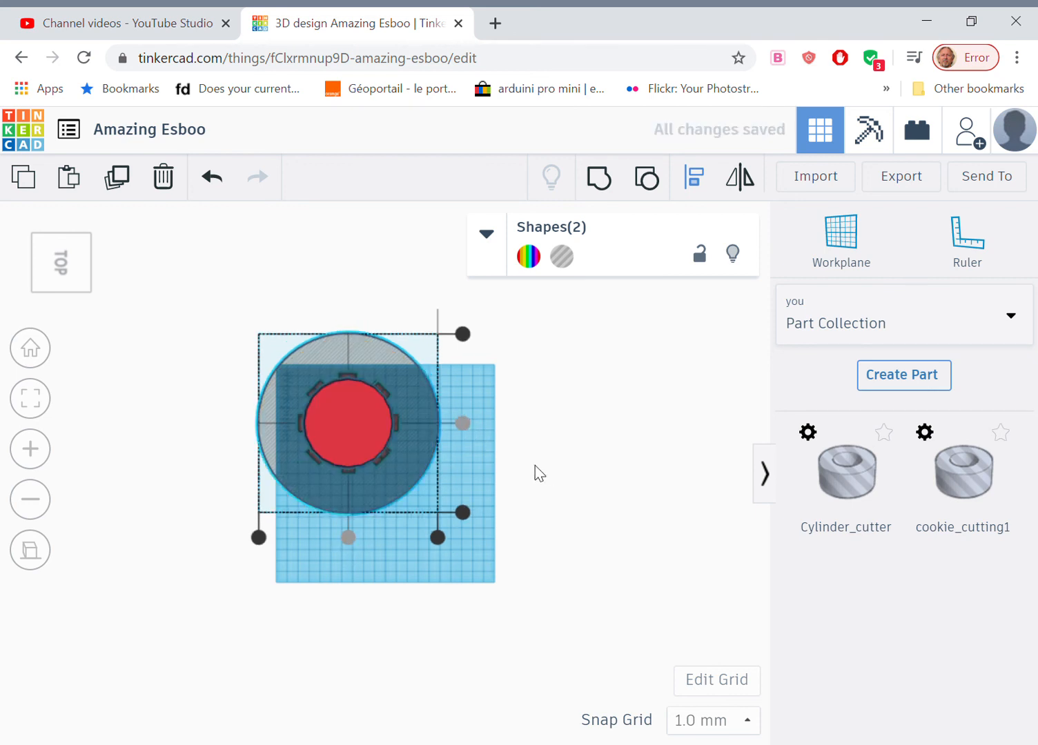
{"action": "left_click", "coordinate": [538, 472]}
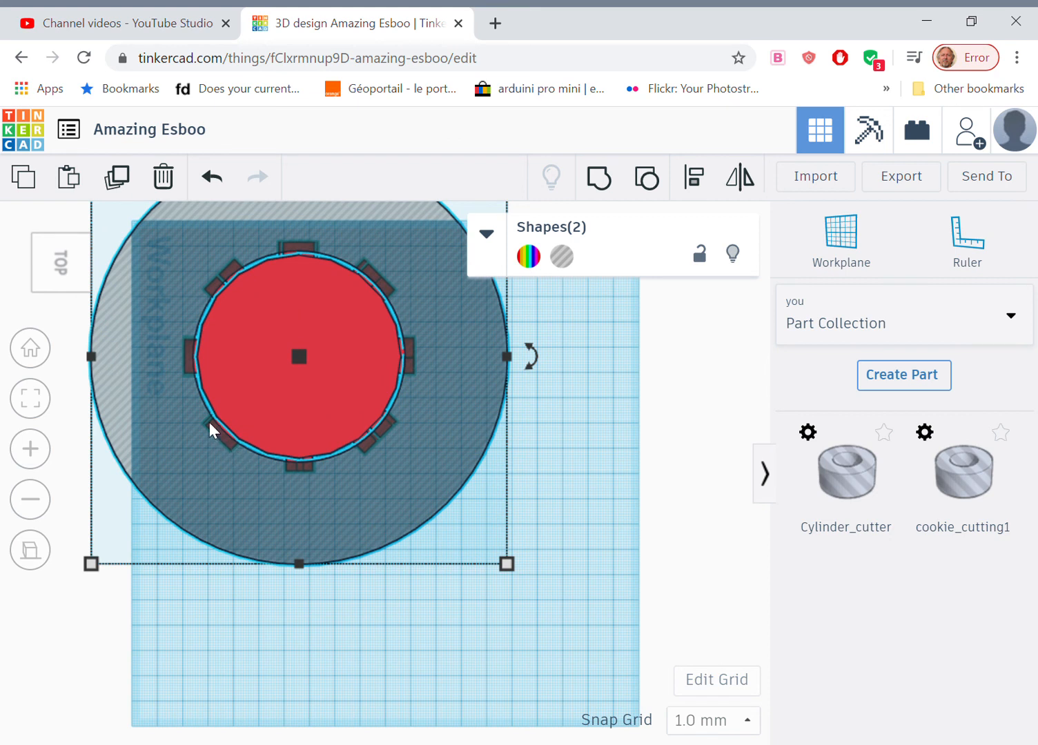
{"action": "mouse_move", "coordinate": [367, 269]}
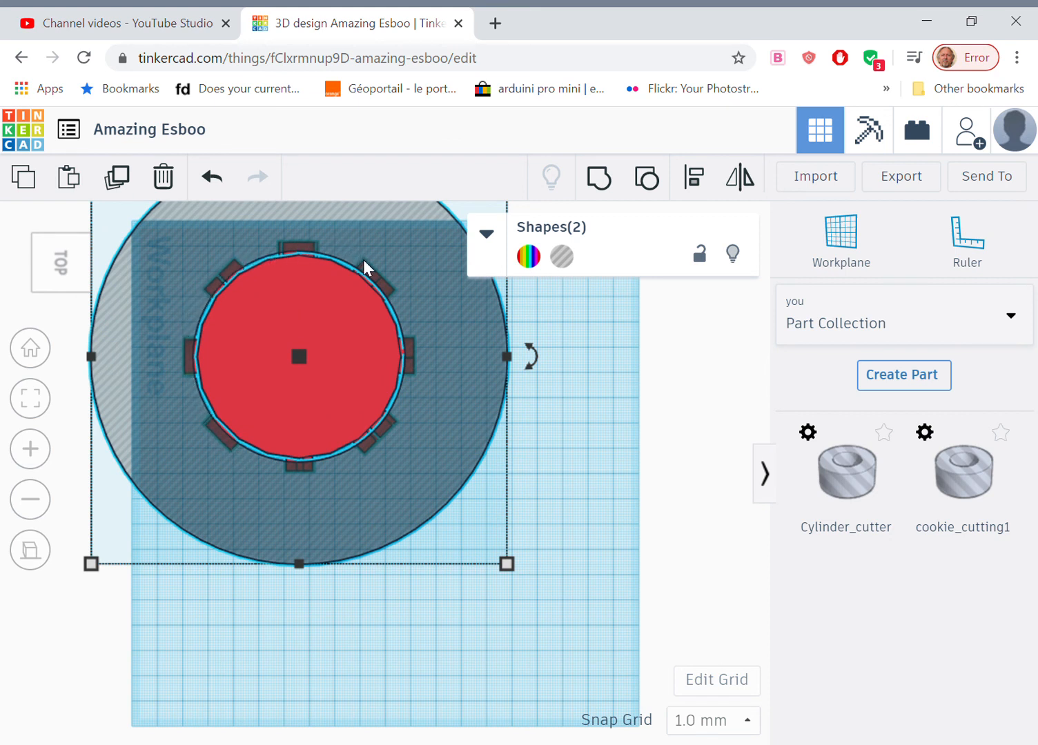
{"action": "mouse_move", "coordinate": [360, 468]}
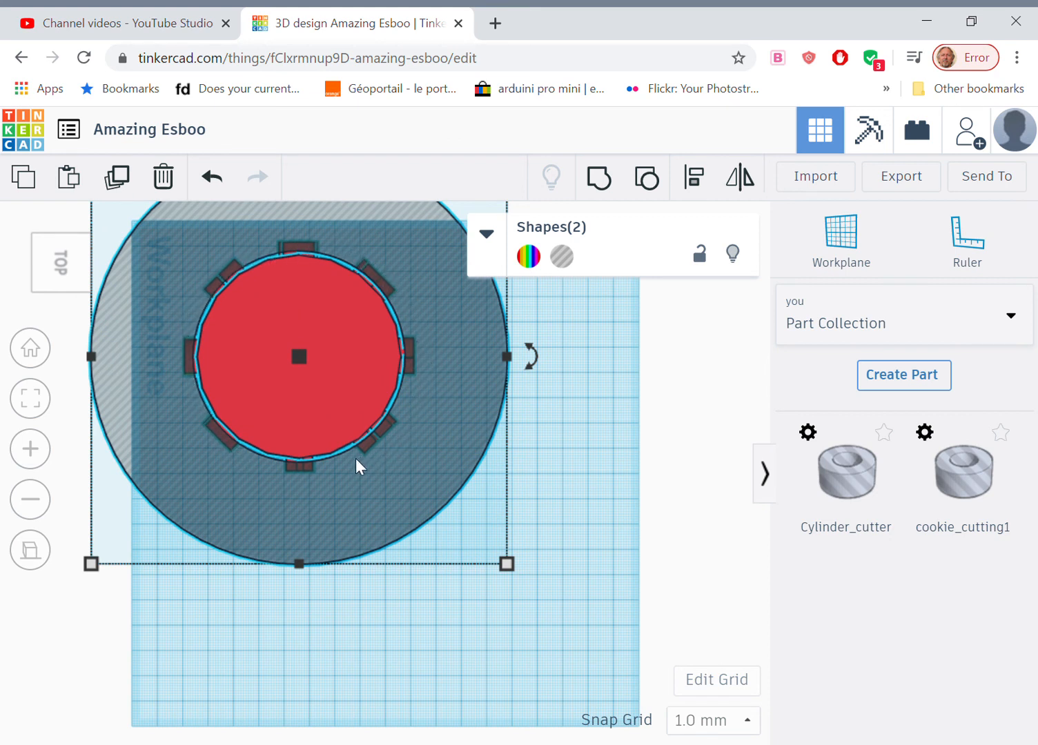
{"action": "mouse_move", "coordinate": [195, 348]}
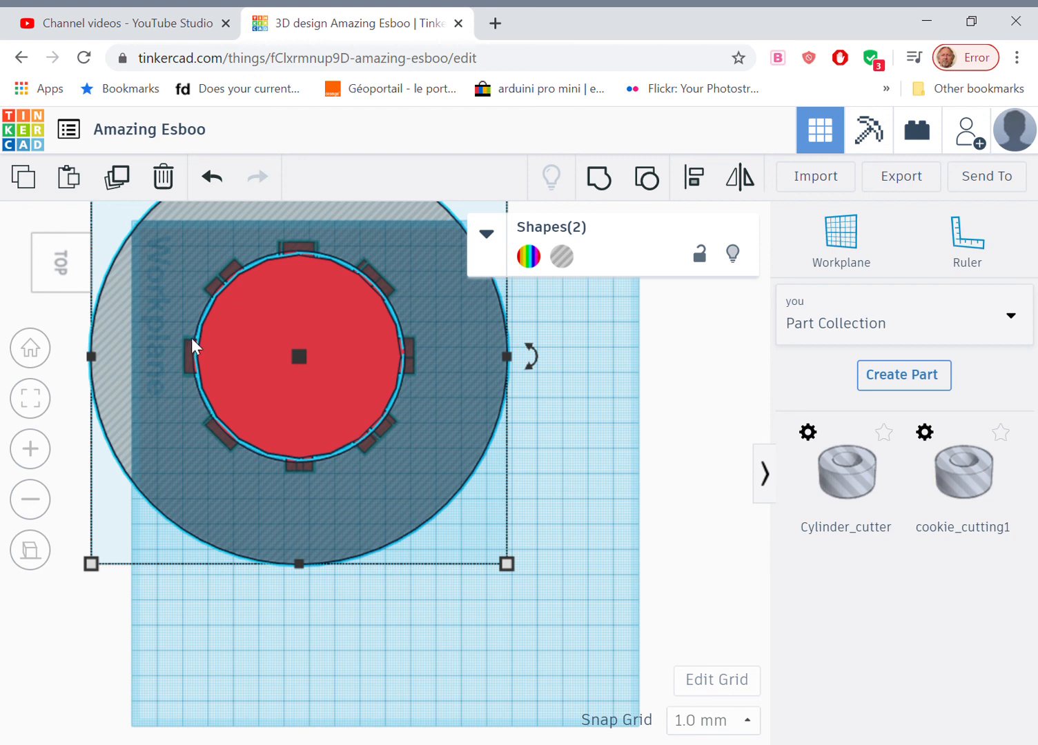
{"action": "mouse_move", "coordinate": [331, 252]}
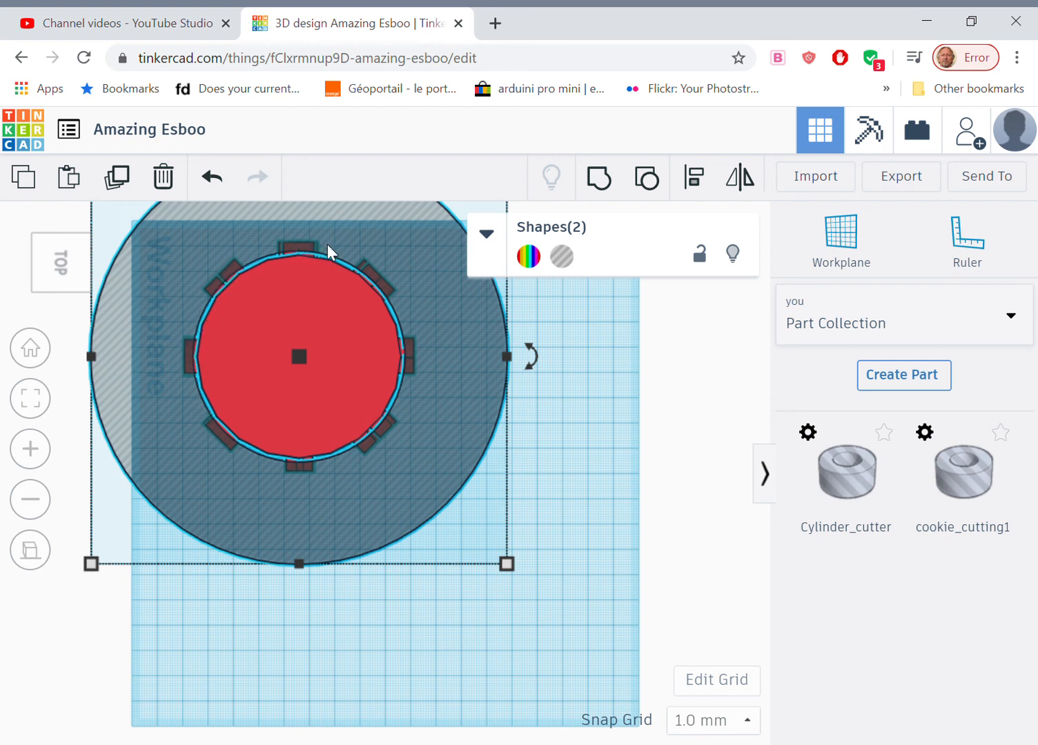
{"action": "mouse_move", "coordinate": [376, 448]}
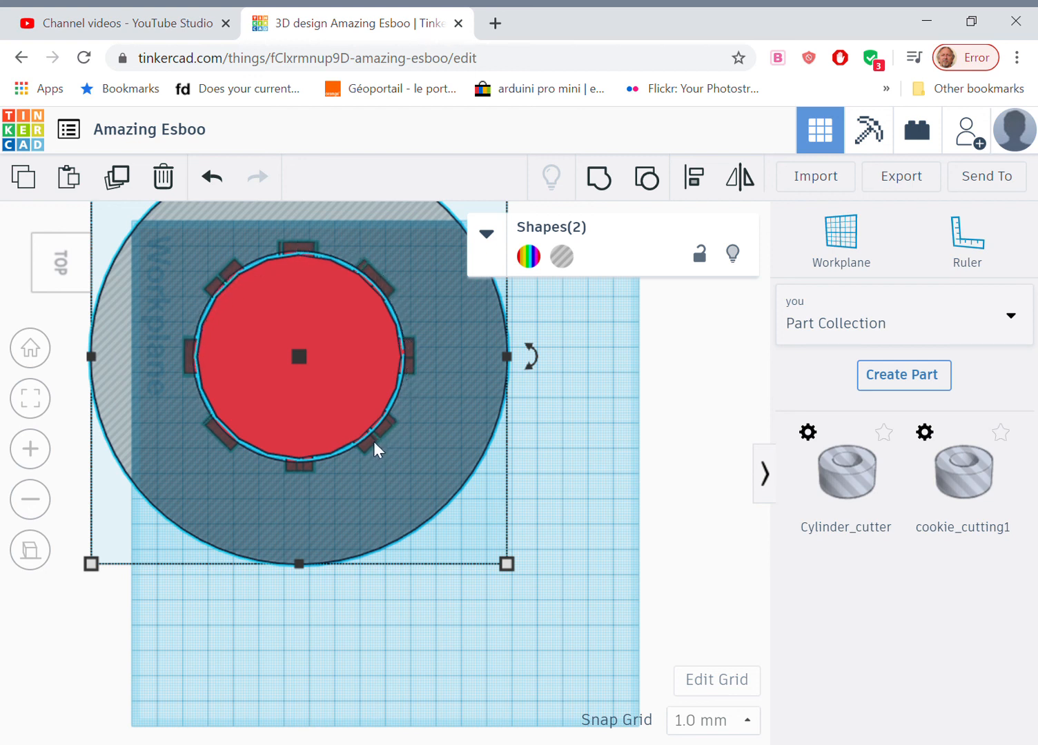
{"action": "mouse_move", "coordinate": [358, 420]}
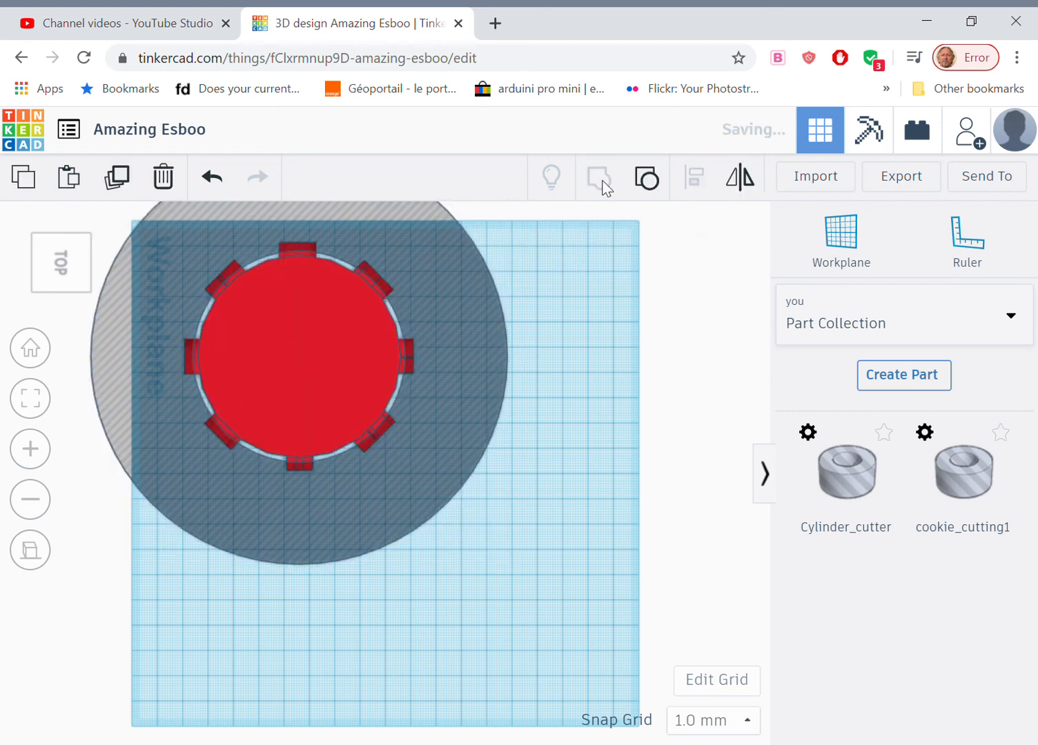
- Group the ring and red cylinder to trim the letters, move it lower, and orbit back toward Top
{"action": "left_click", "coordinate": [299, 357]}
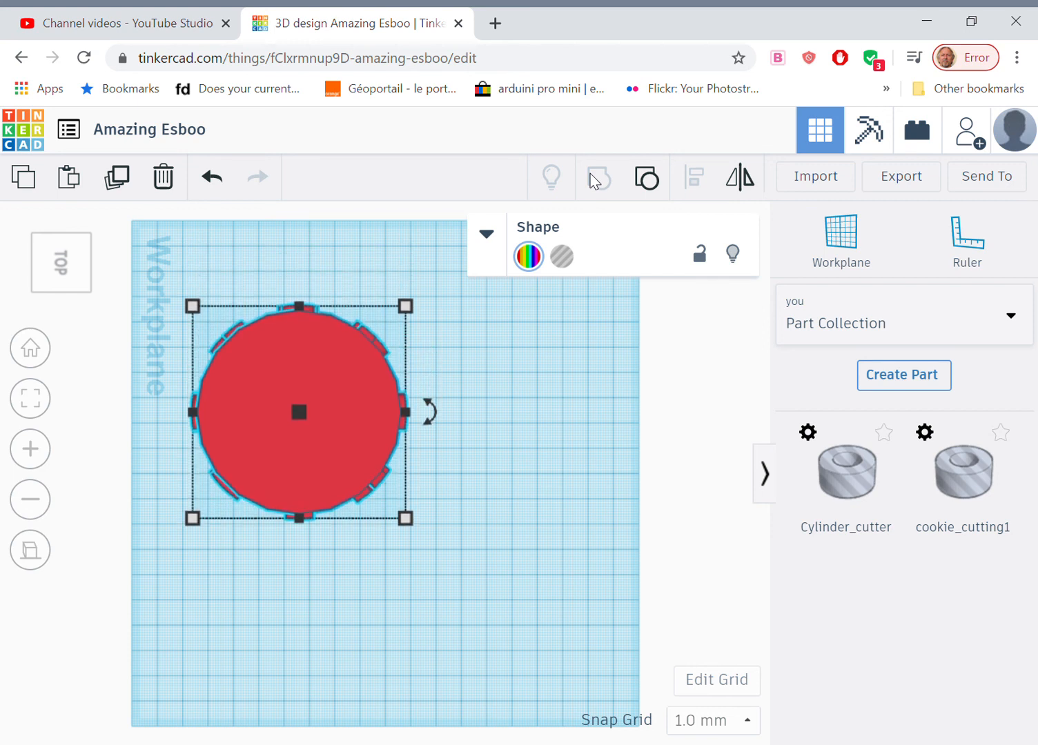
{"action": "left_click_drag", "start_coordinate": [300, 412], "coordinate": [302, 459]}
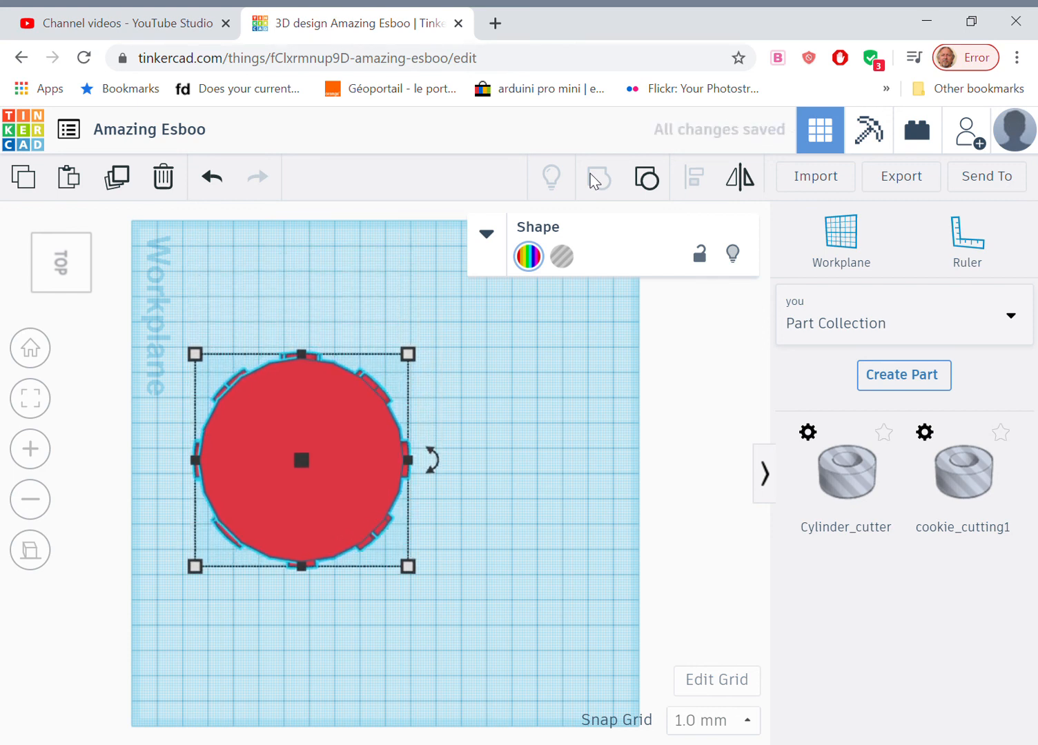
{"action": "left_click_drag", "start_coordinate": [301, 460], "coordinate": [407, 459]}
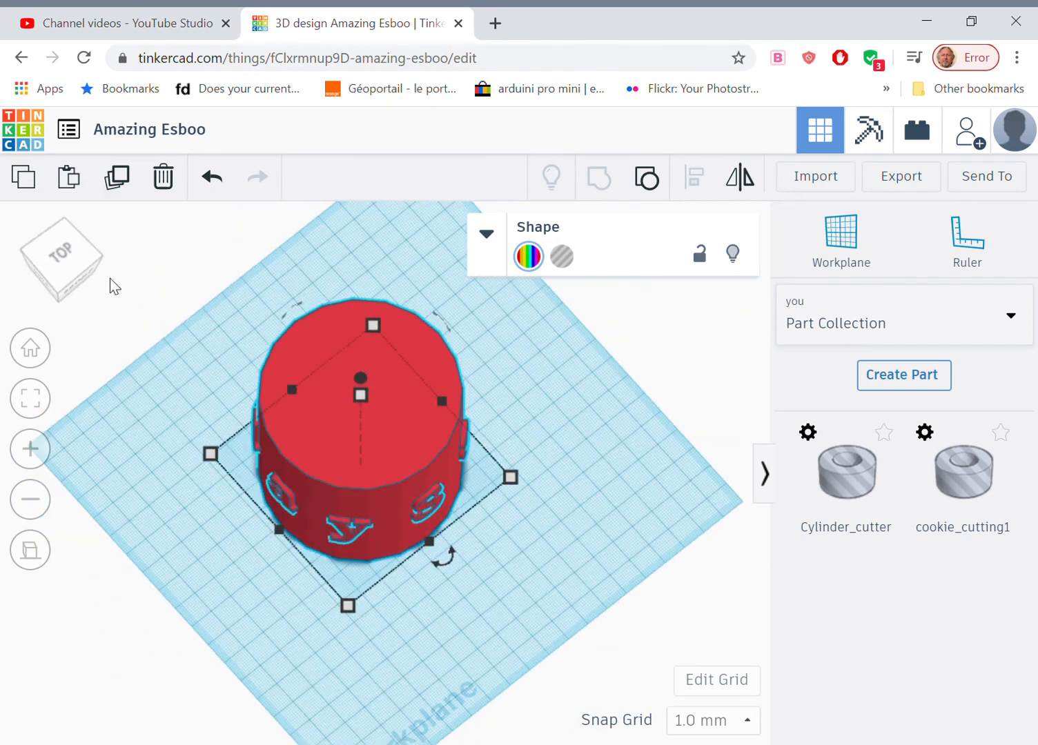
{"action": "left_click", "coordinate": [60, 256]}
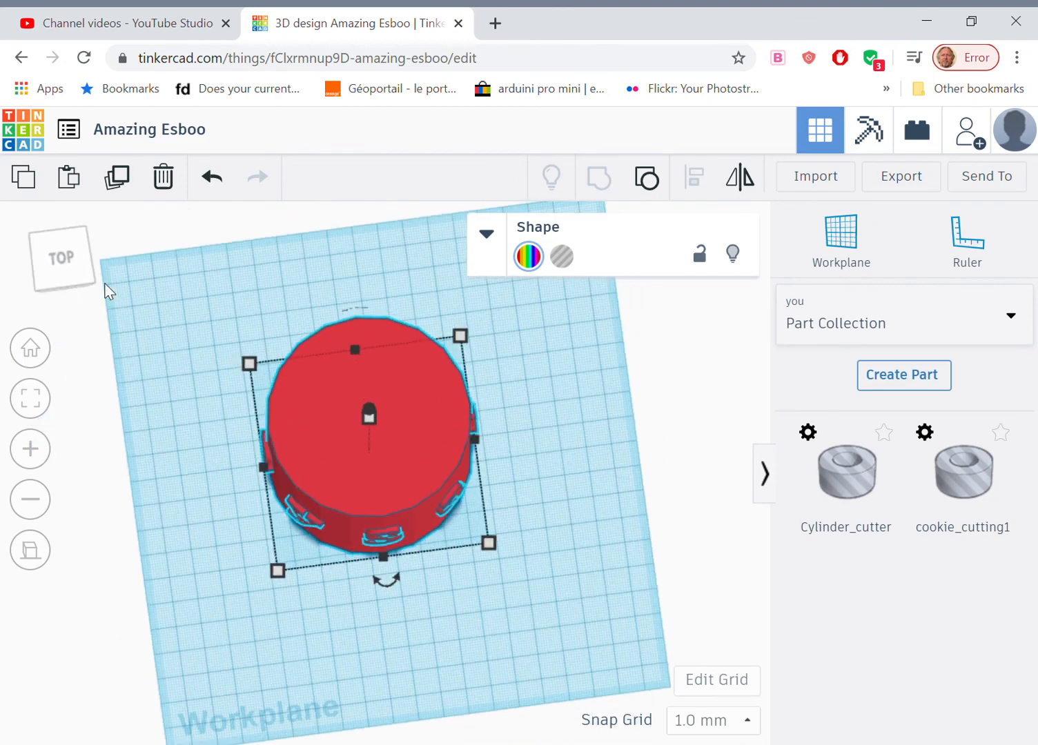
{"action": "mouse_move", "coordinate": [281, 409]}
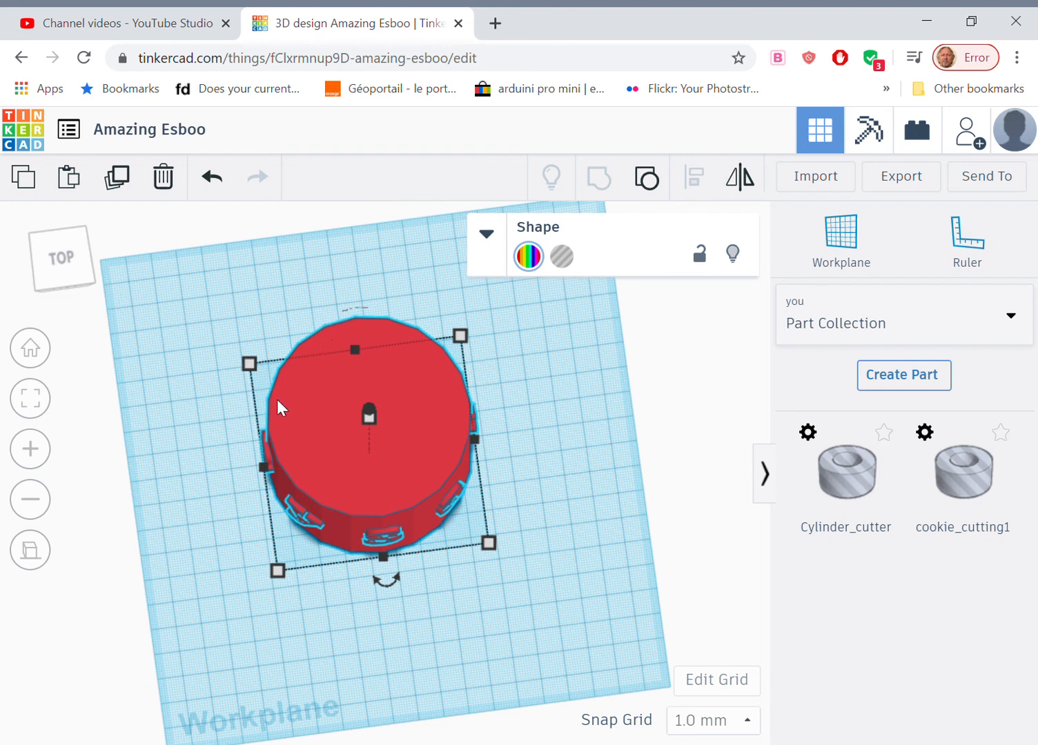
{"action": "mouse_move", "coordinate": [352, 335]}
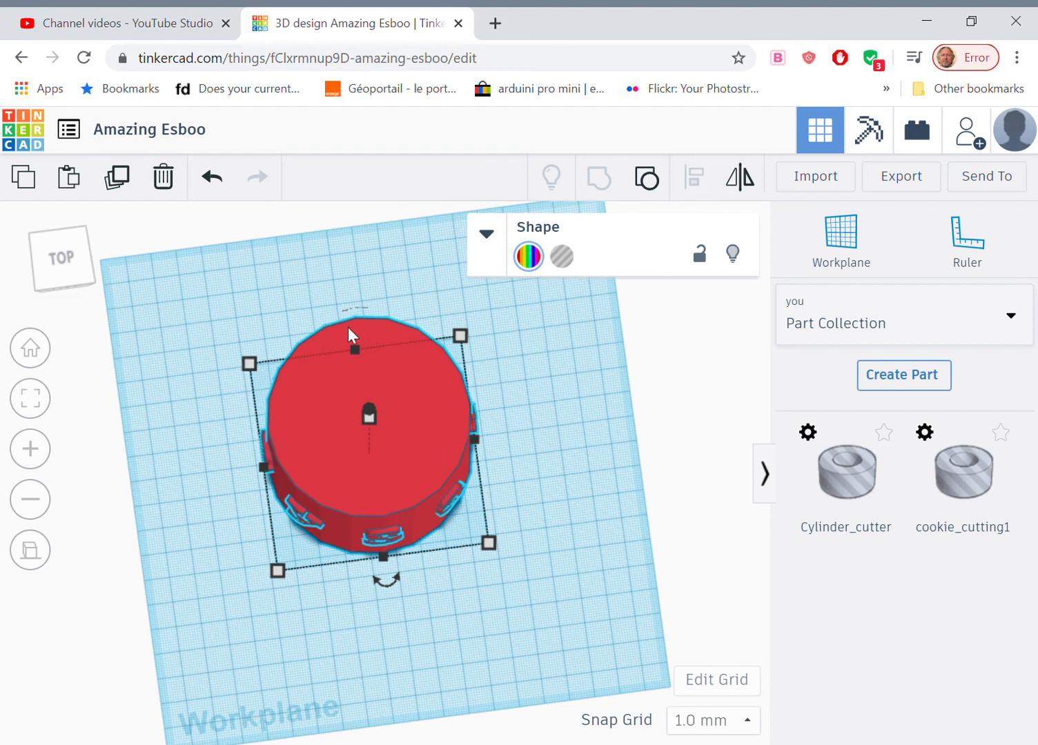
{"action": "mouse_move", "coordinate": [199, 478]}
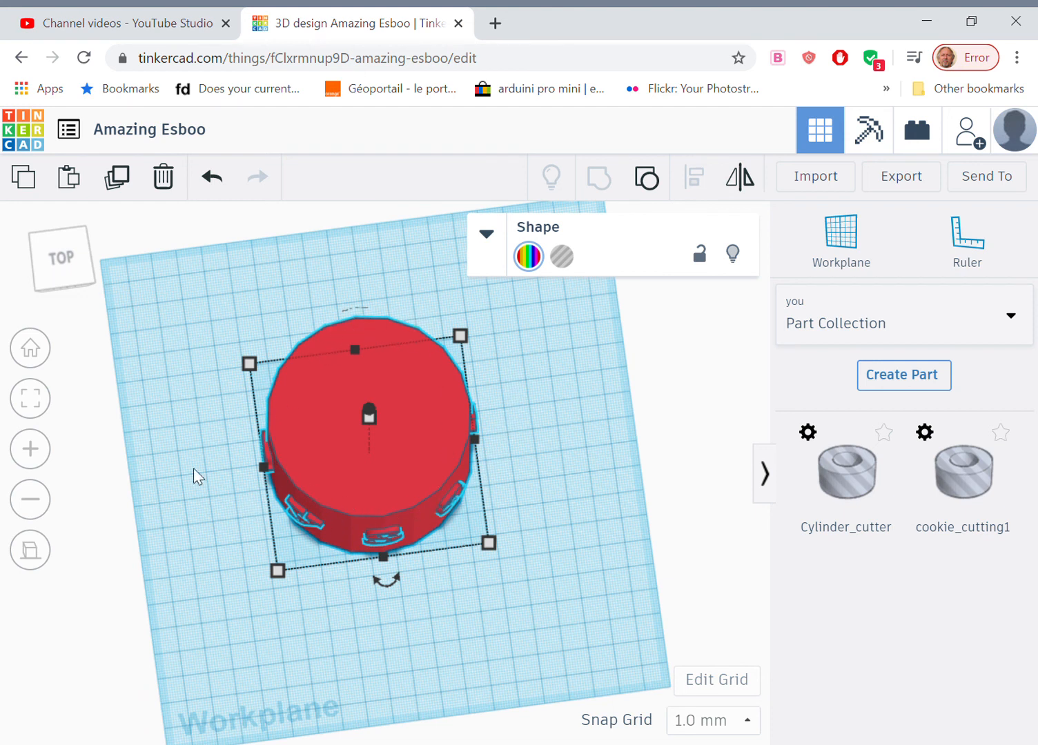
{"action": "mouse_move", "coordinate": [379, 283]}
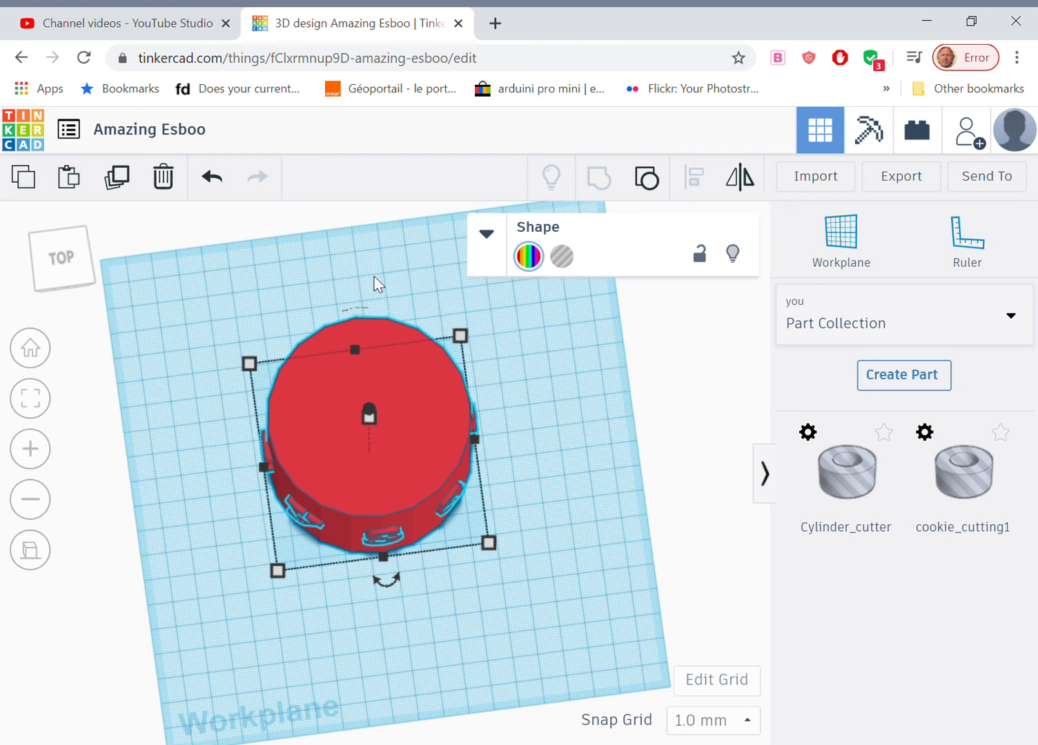
{"action": "mouse_move", "coordinate": [226, 290]}
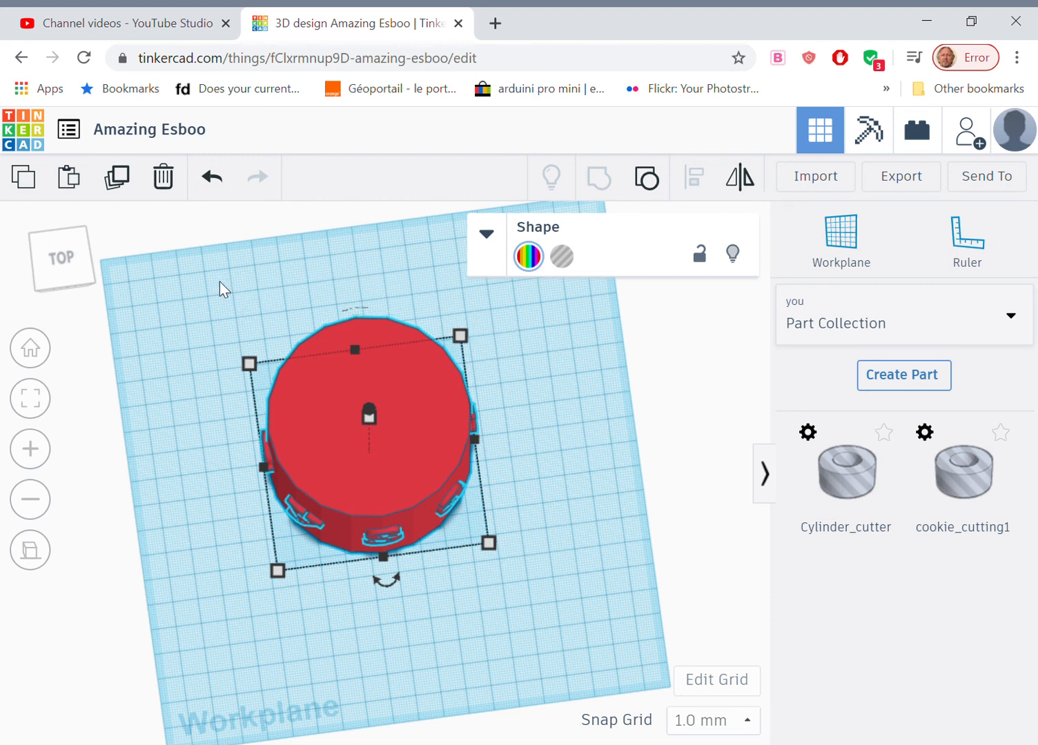